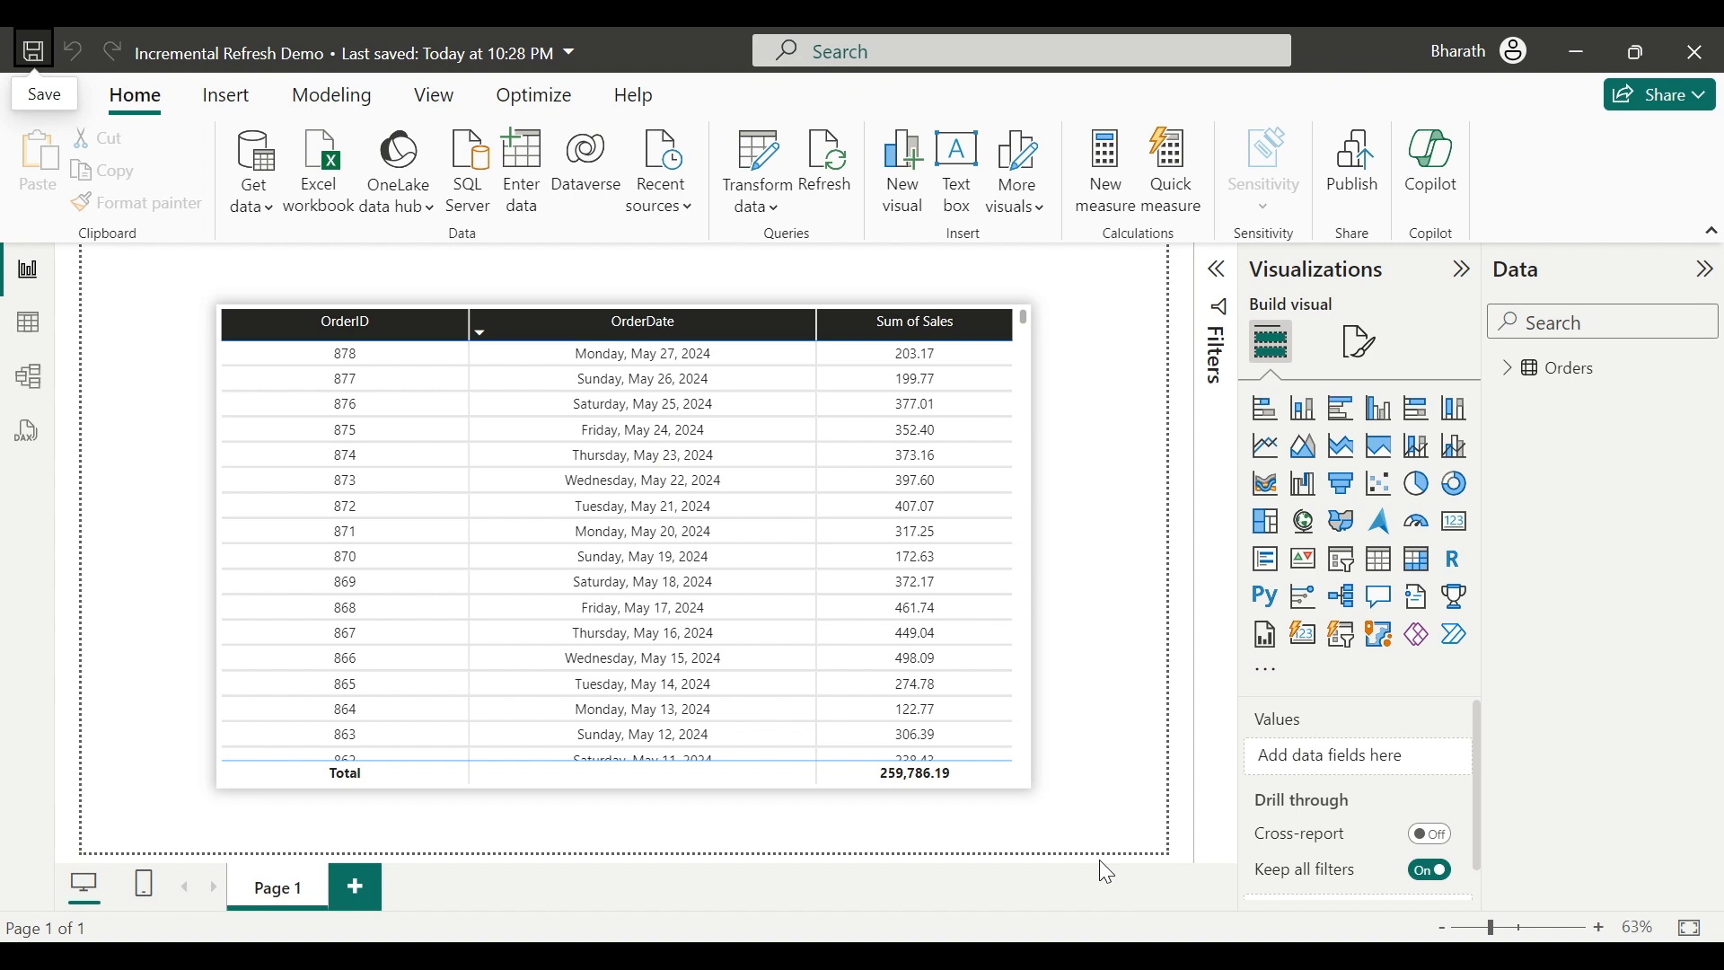
mouse_move(1108, 749)
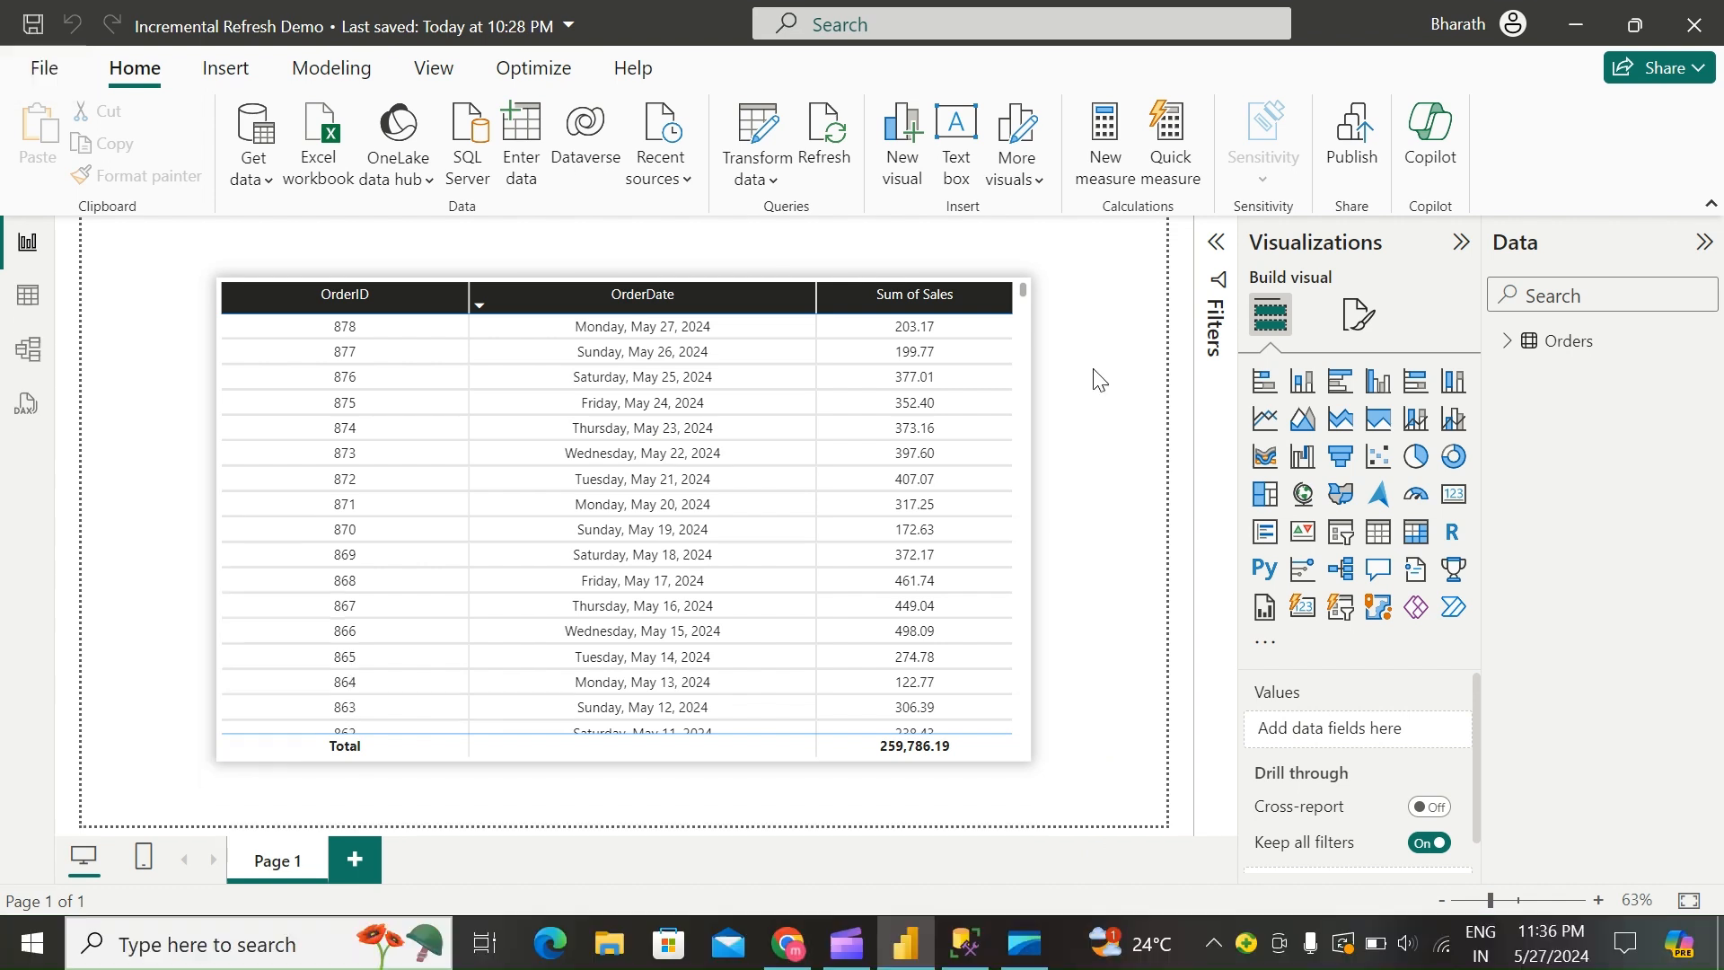
mouse_move(776, 204)
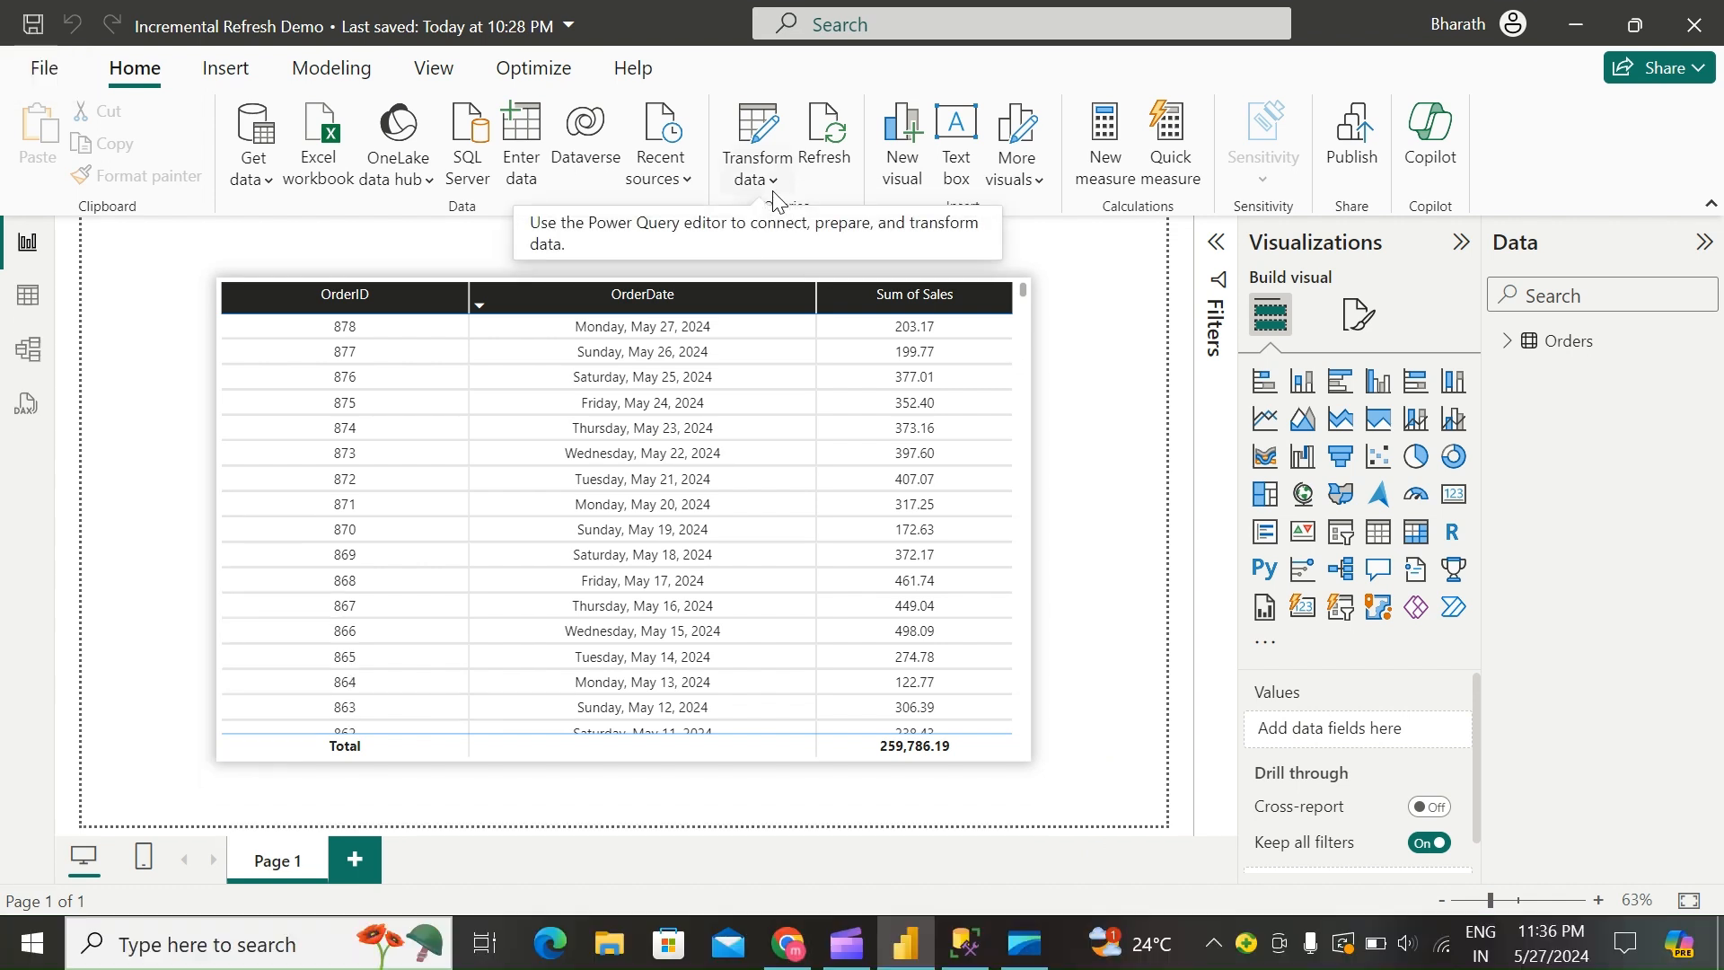
Step: Launch the Power Query editor via Transform data to edit the Orders query
left_click(757, 179)
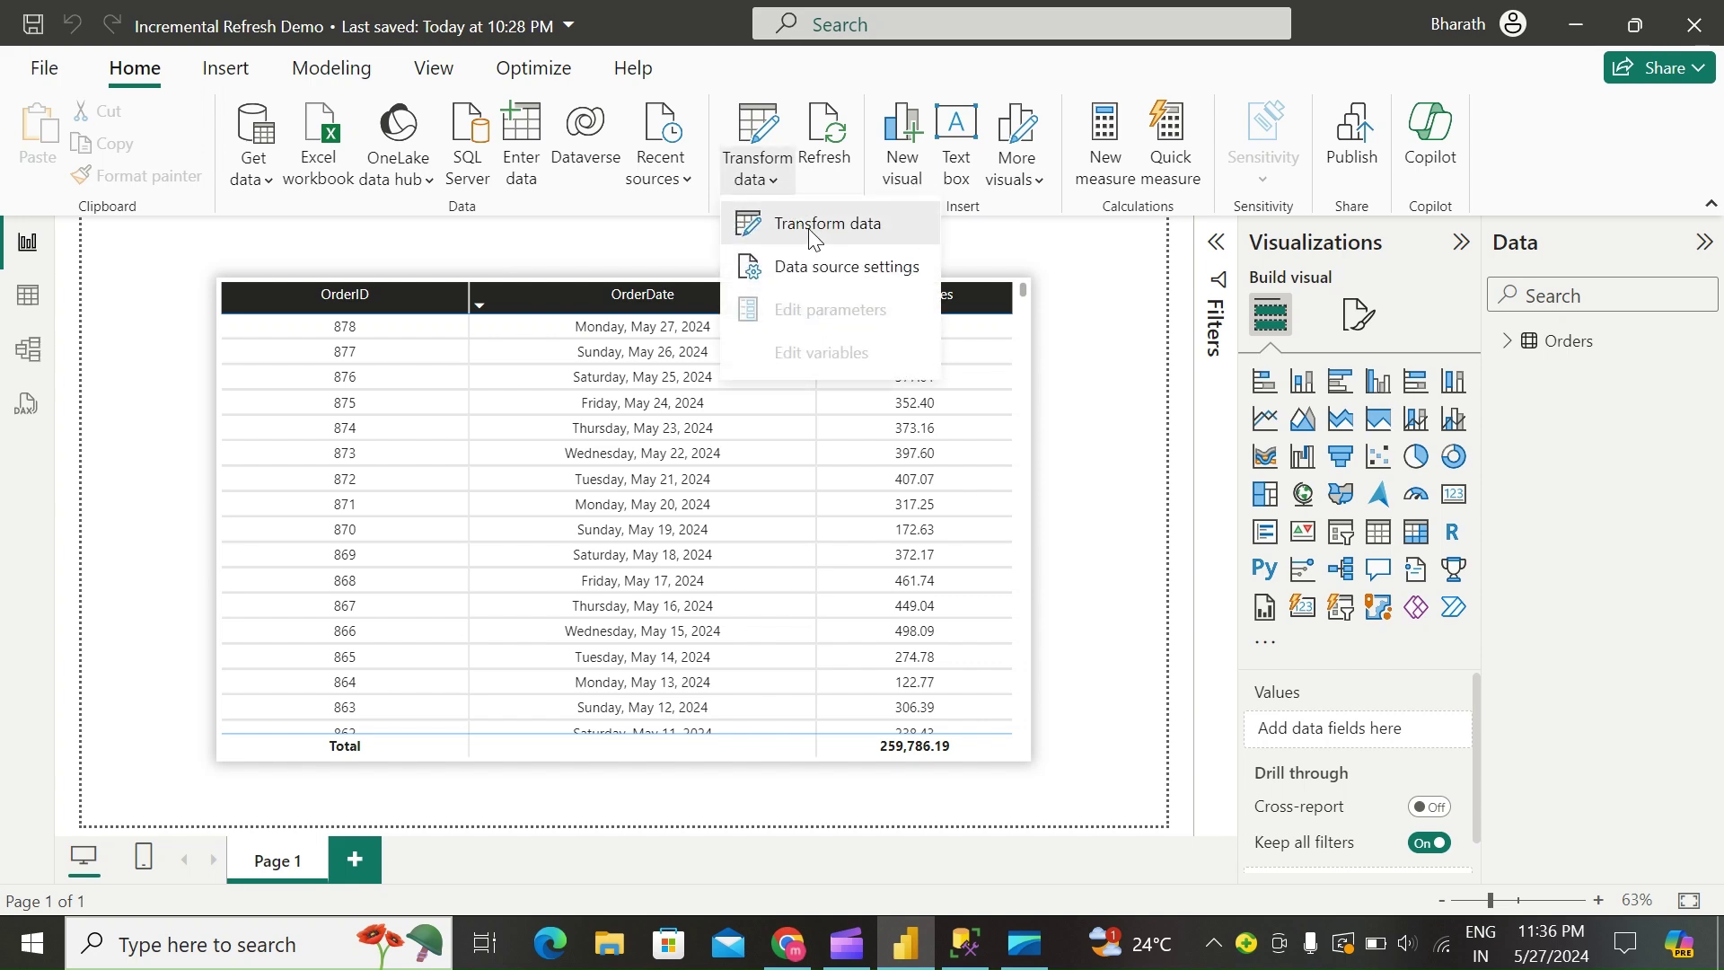
left_click(830, 223)
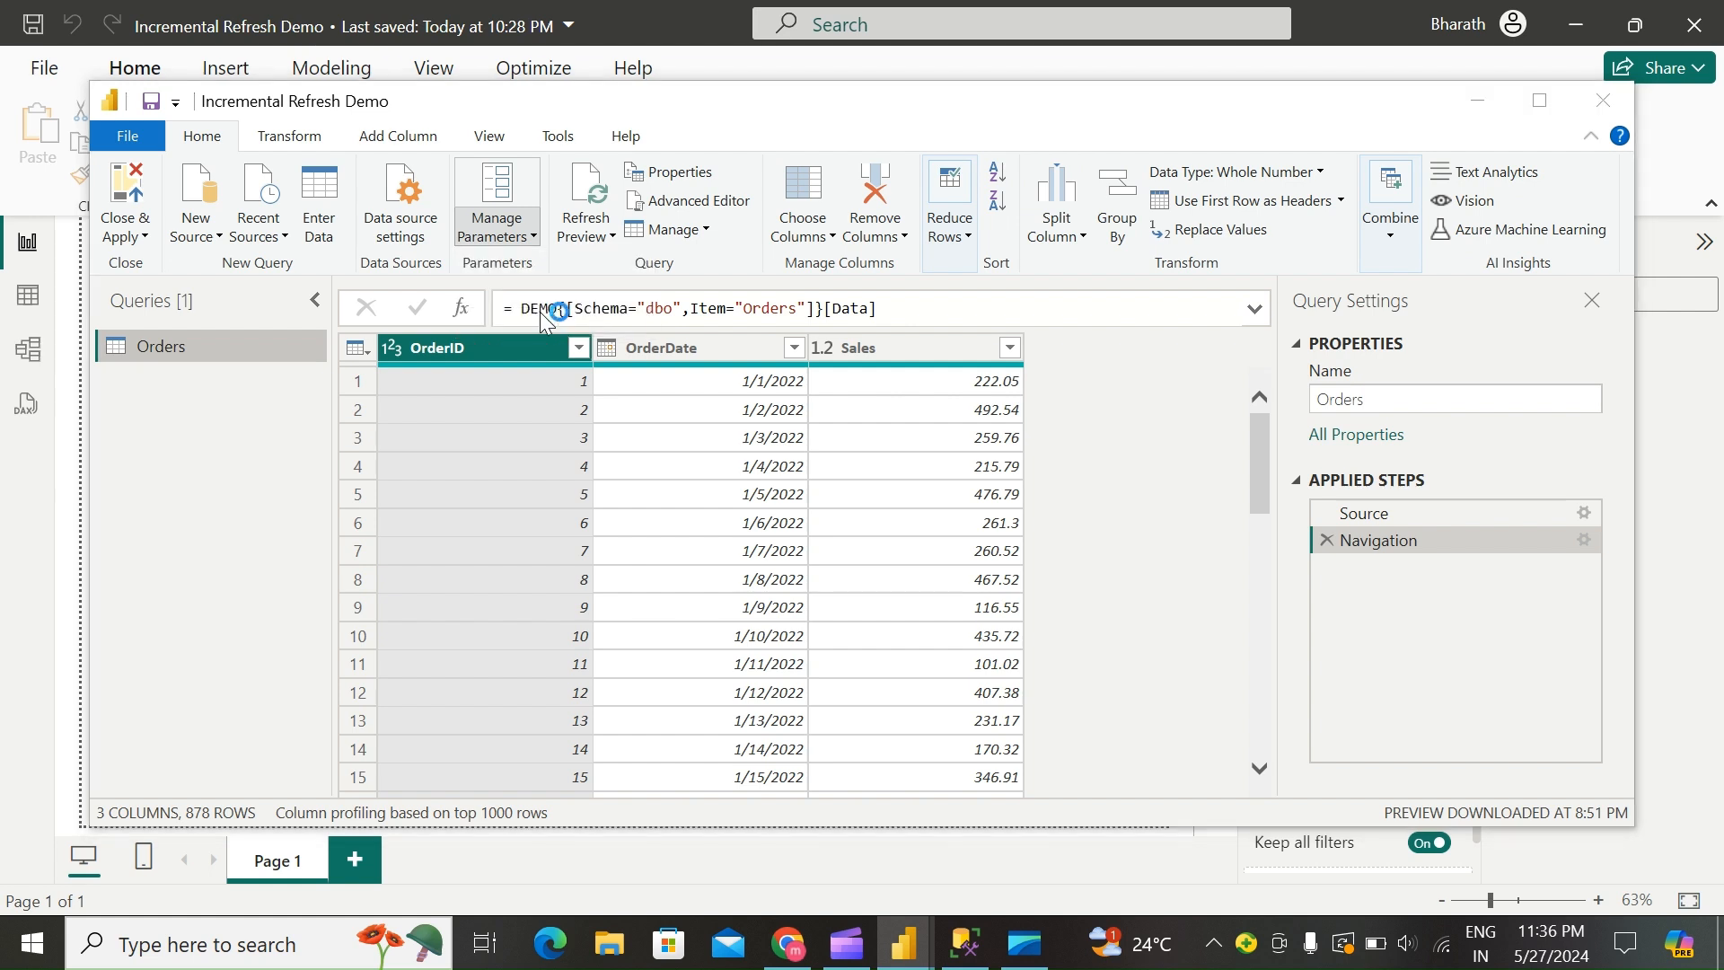
Step: Create a Date/Time parameter named RangeStart with current value 1/1/2022
left_click(495, 203)
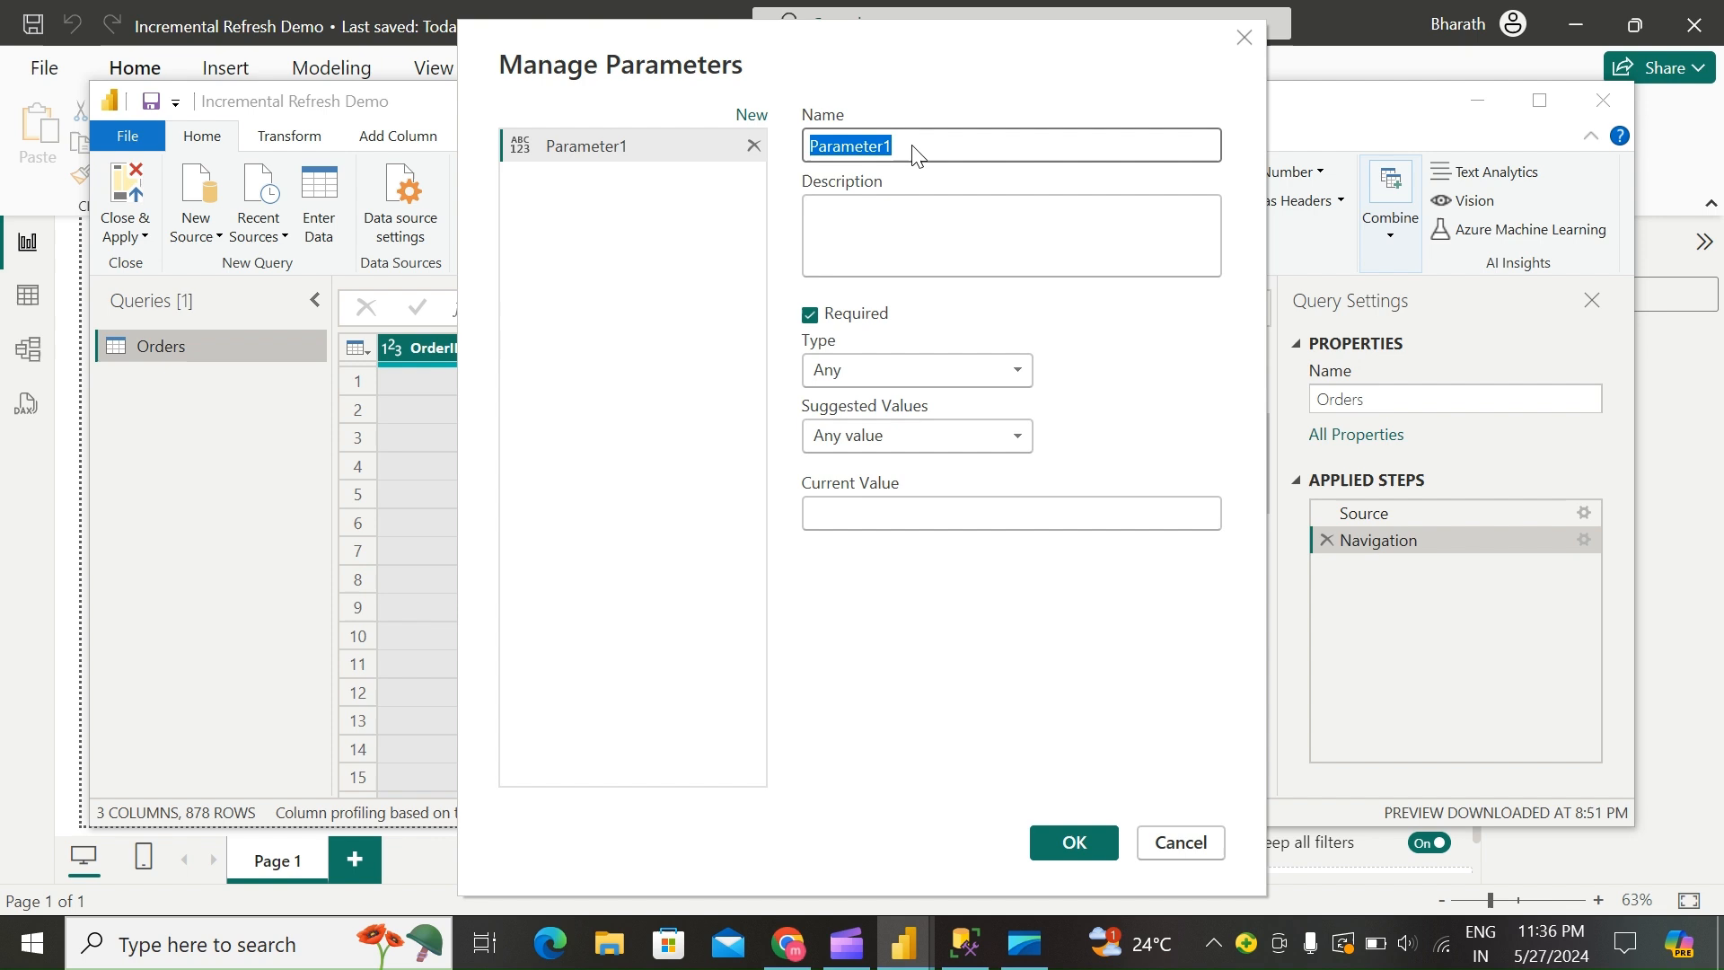
type("RangeS")
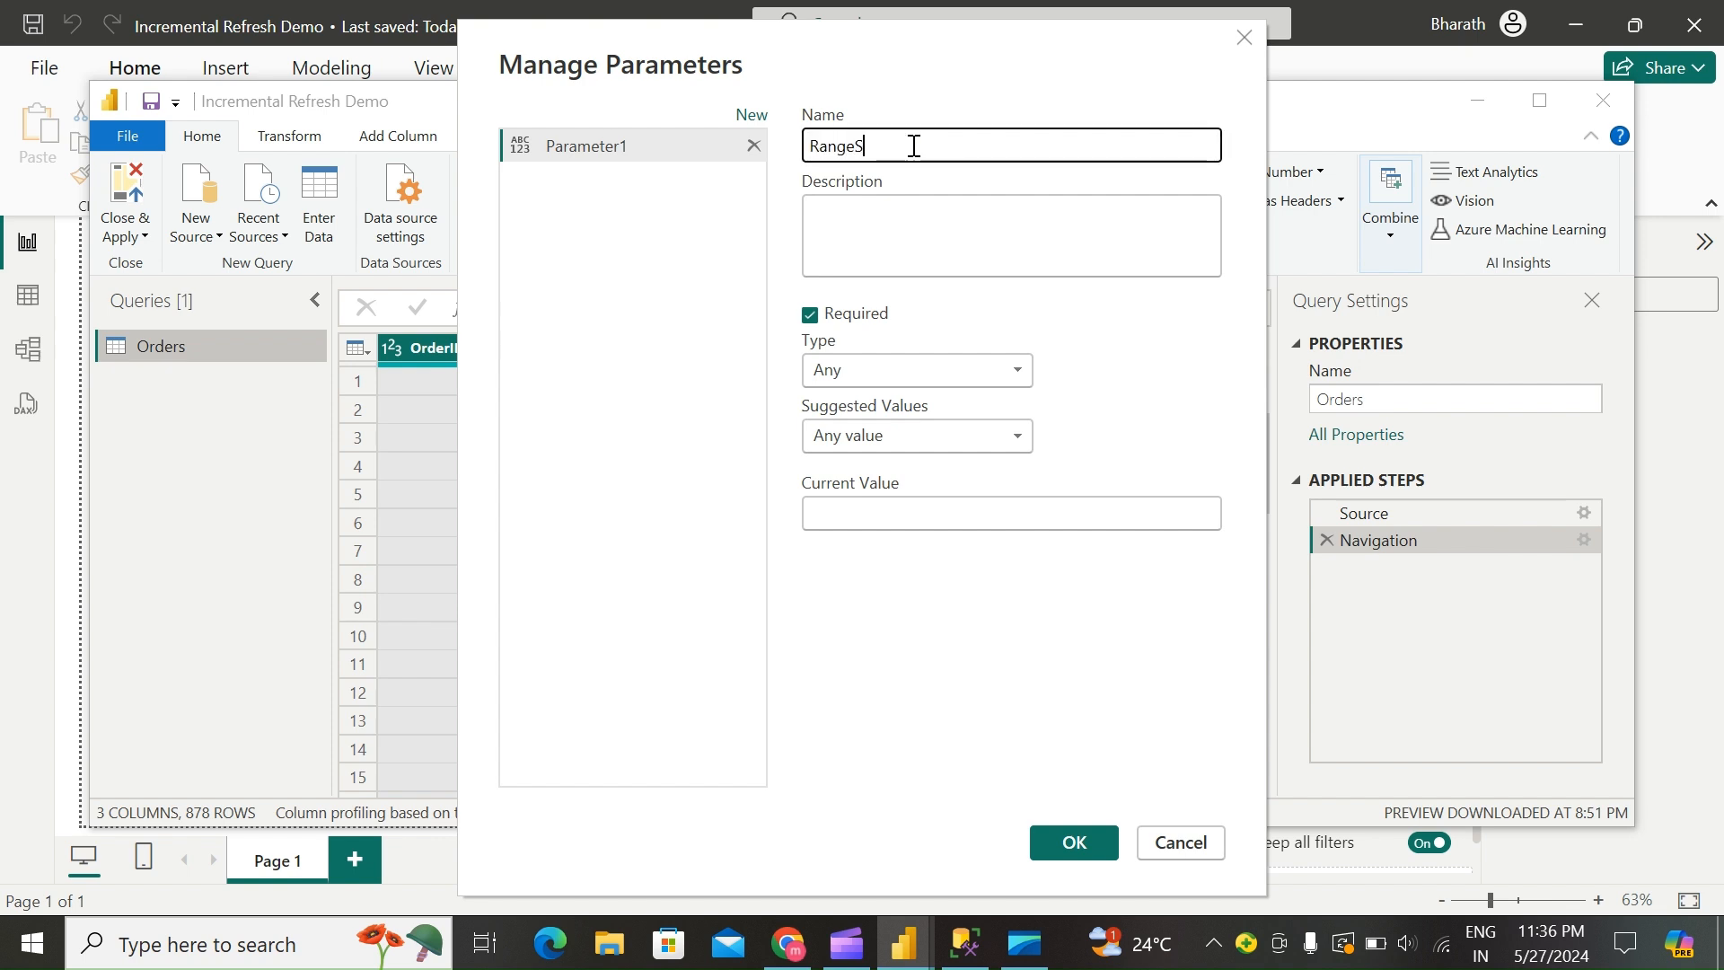
type("tart")
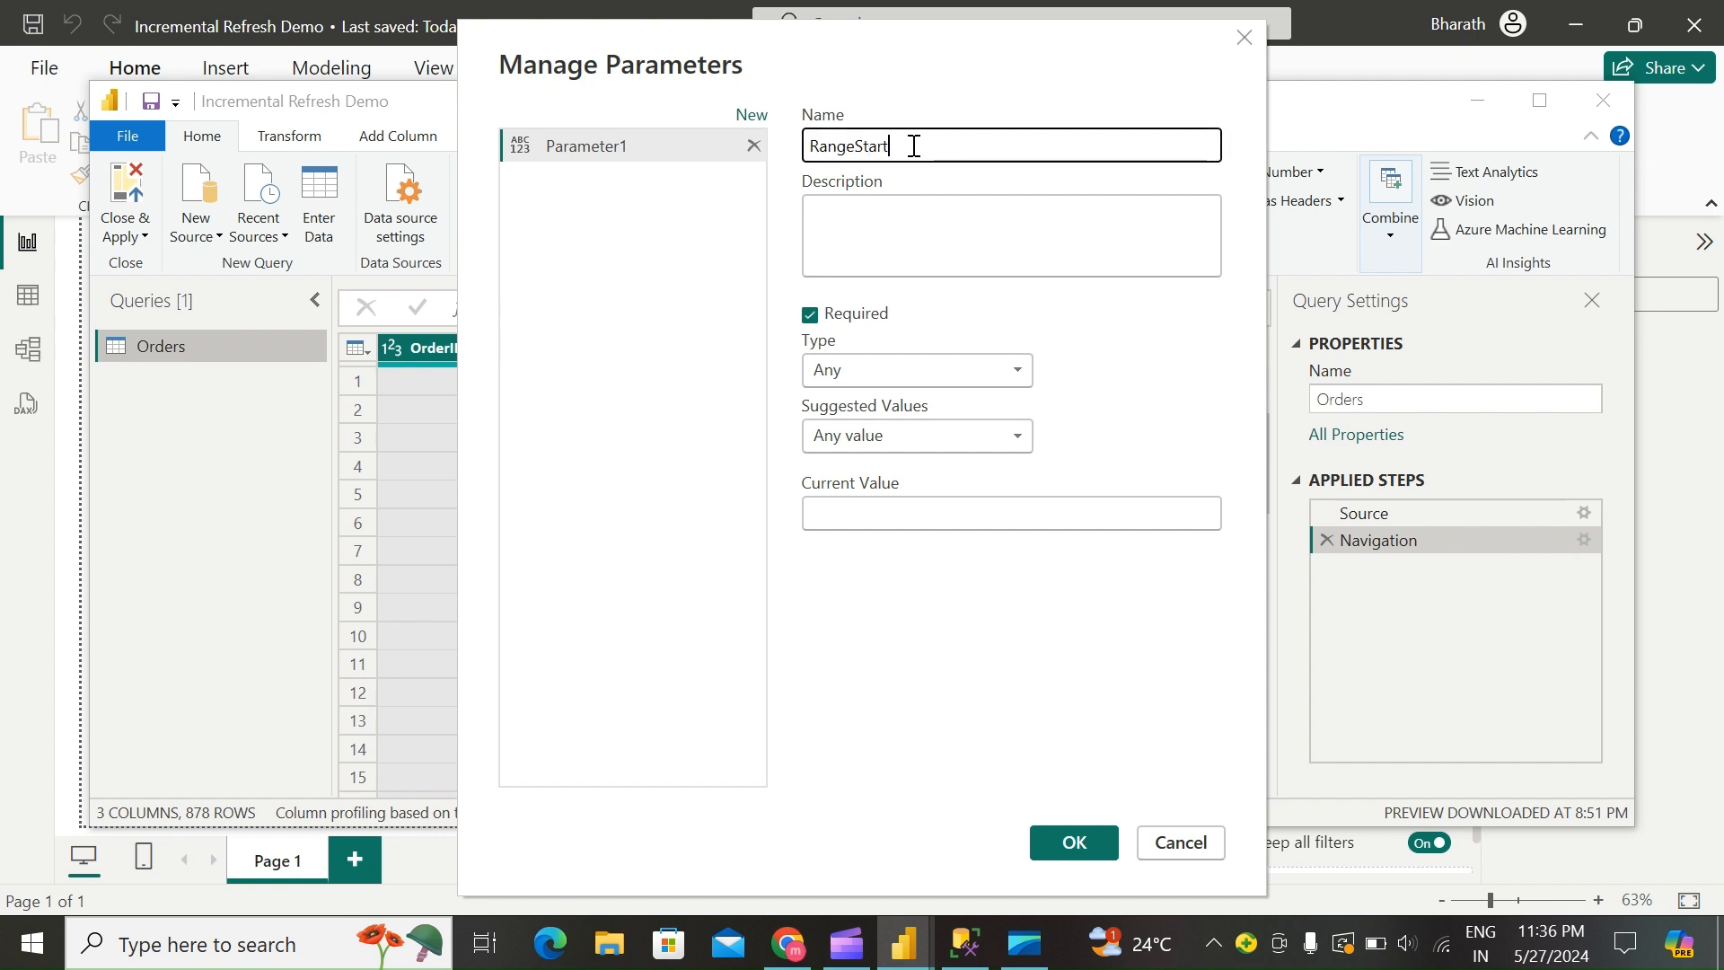
left_click(1013, 370)
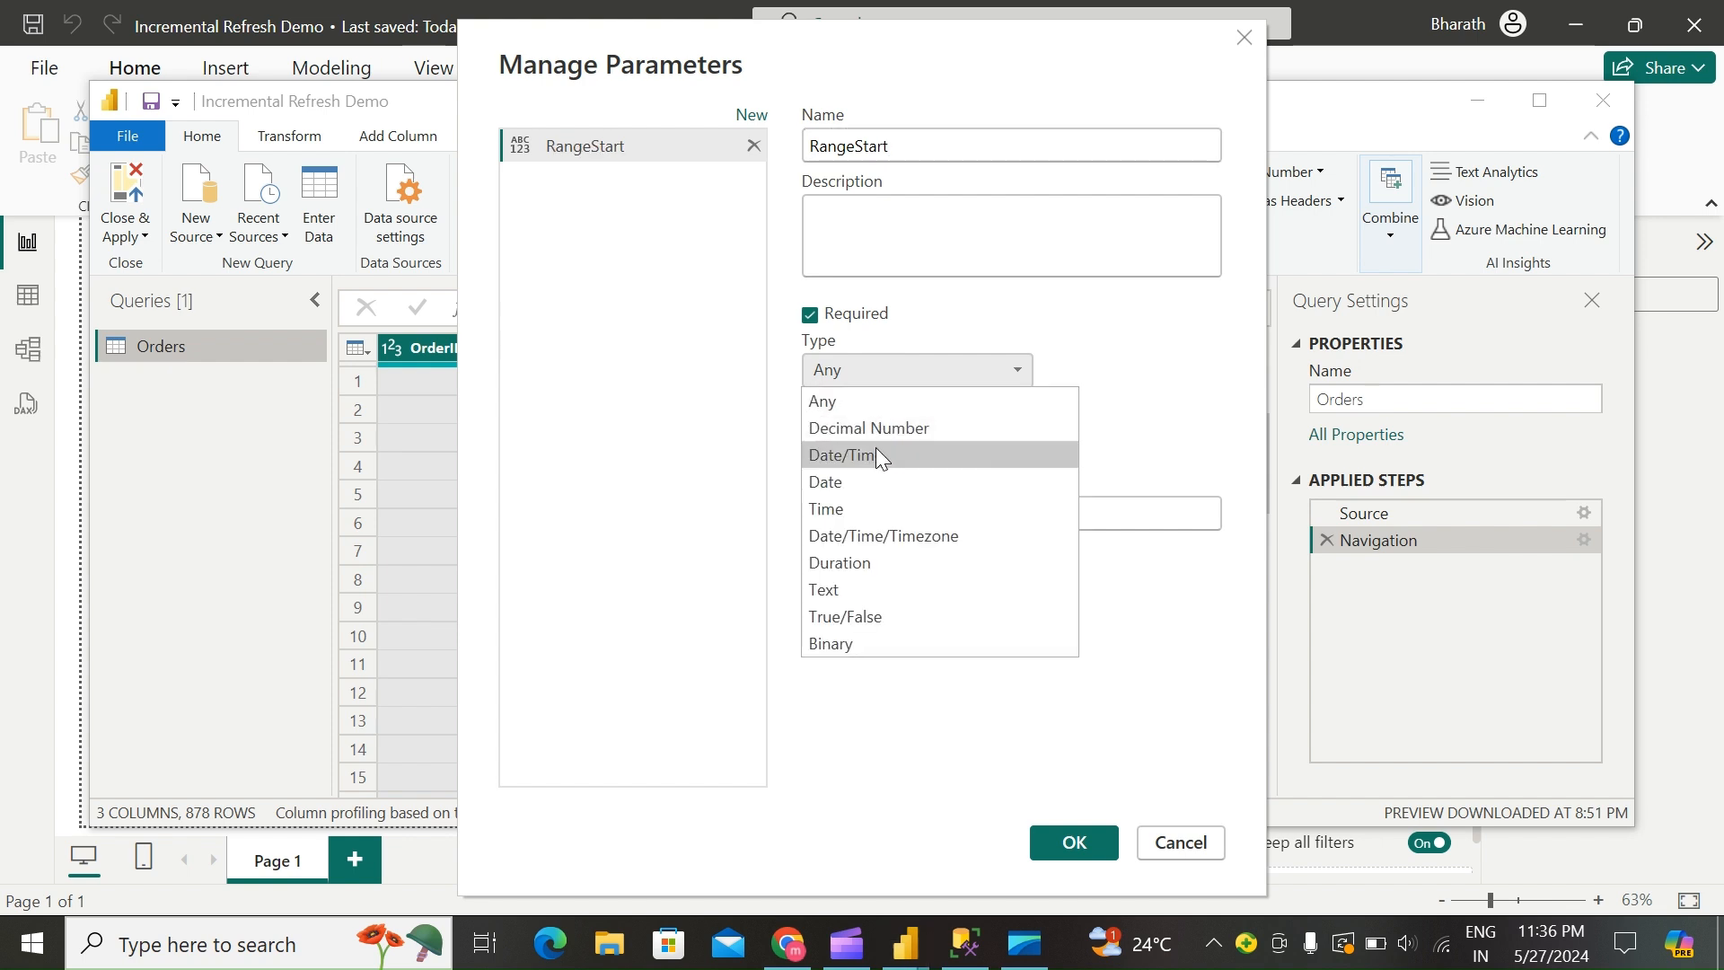
left_click(842, 455)
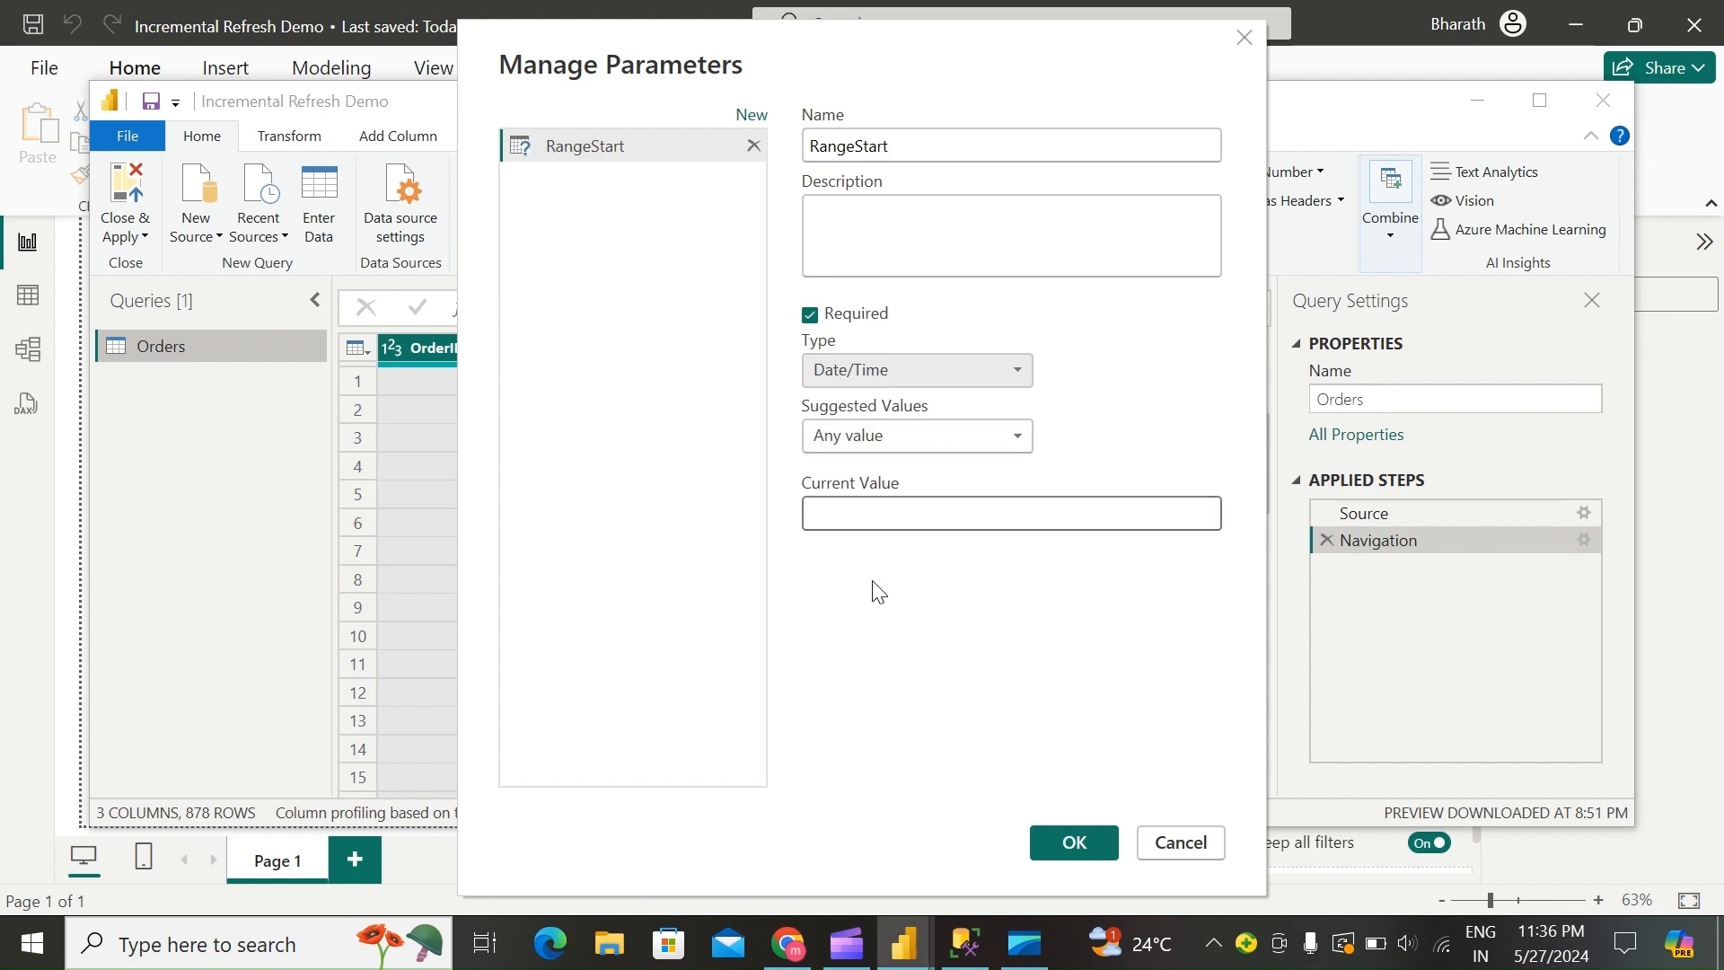
left_click(1009, 512)
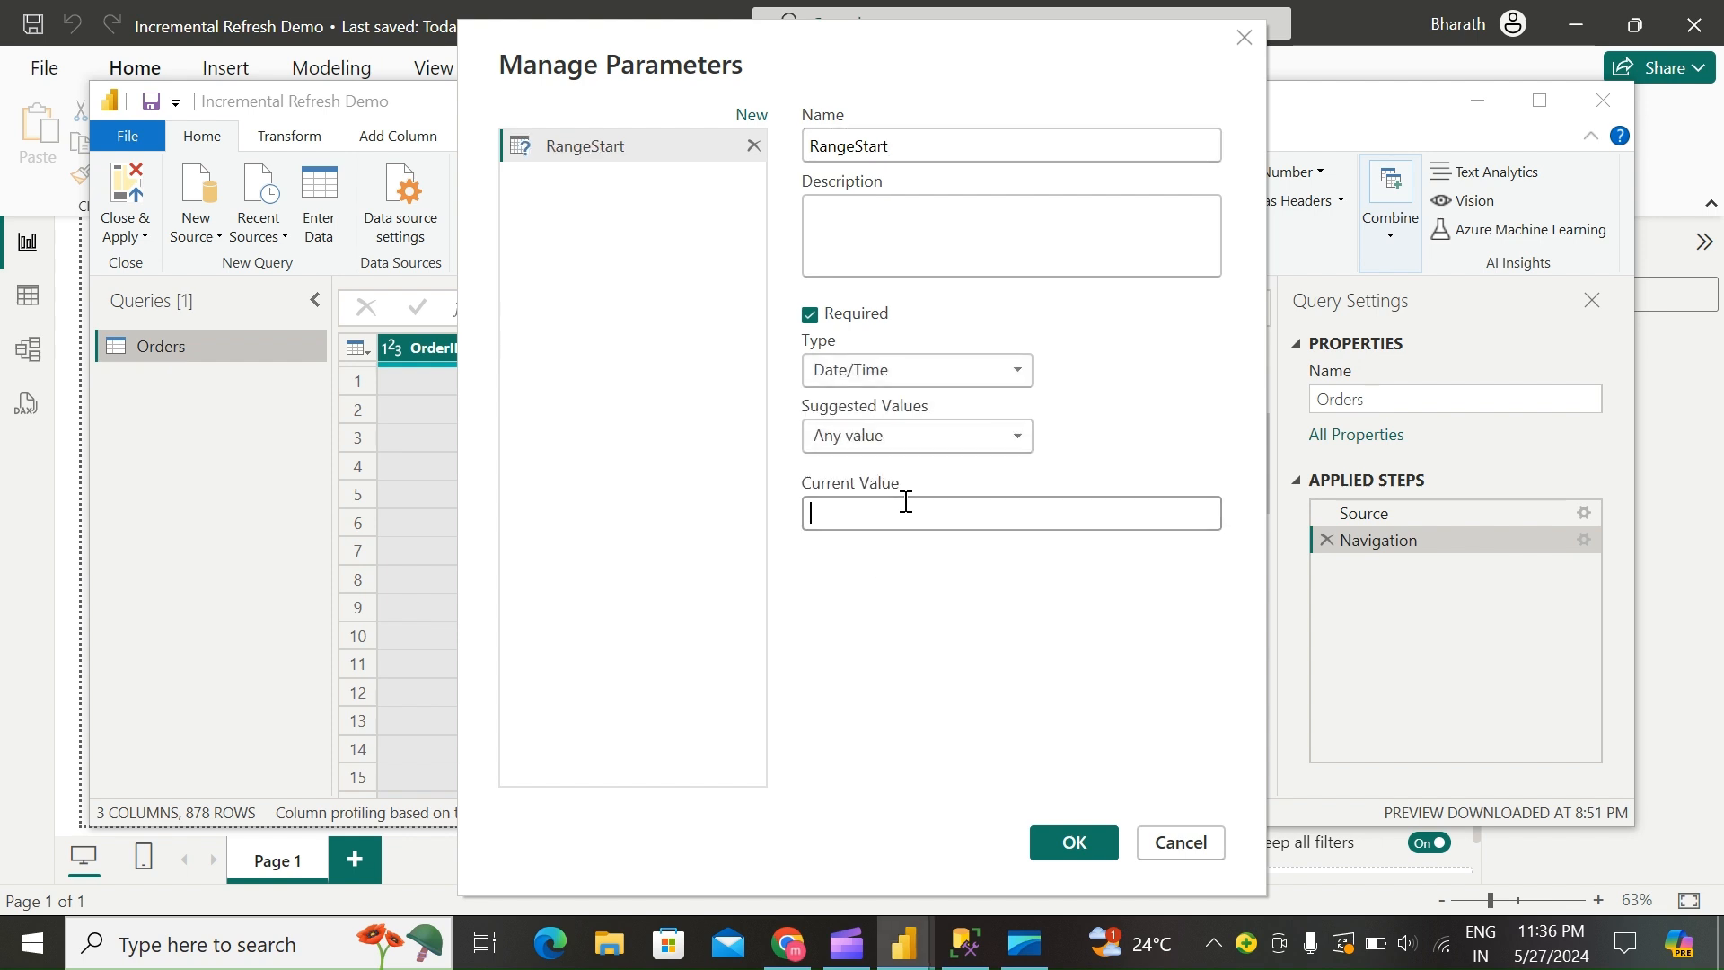
type("1")
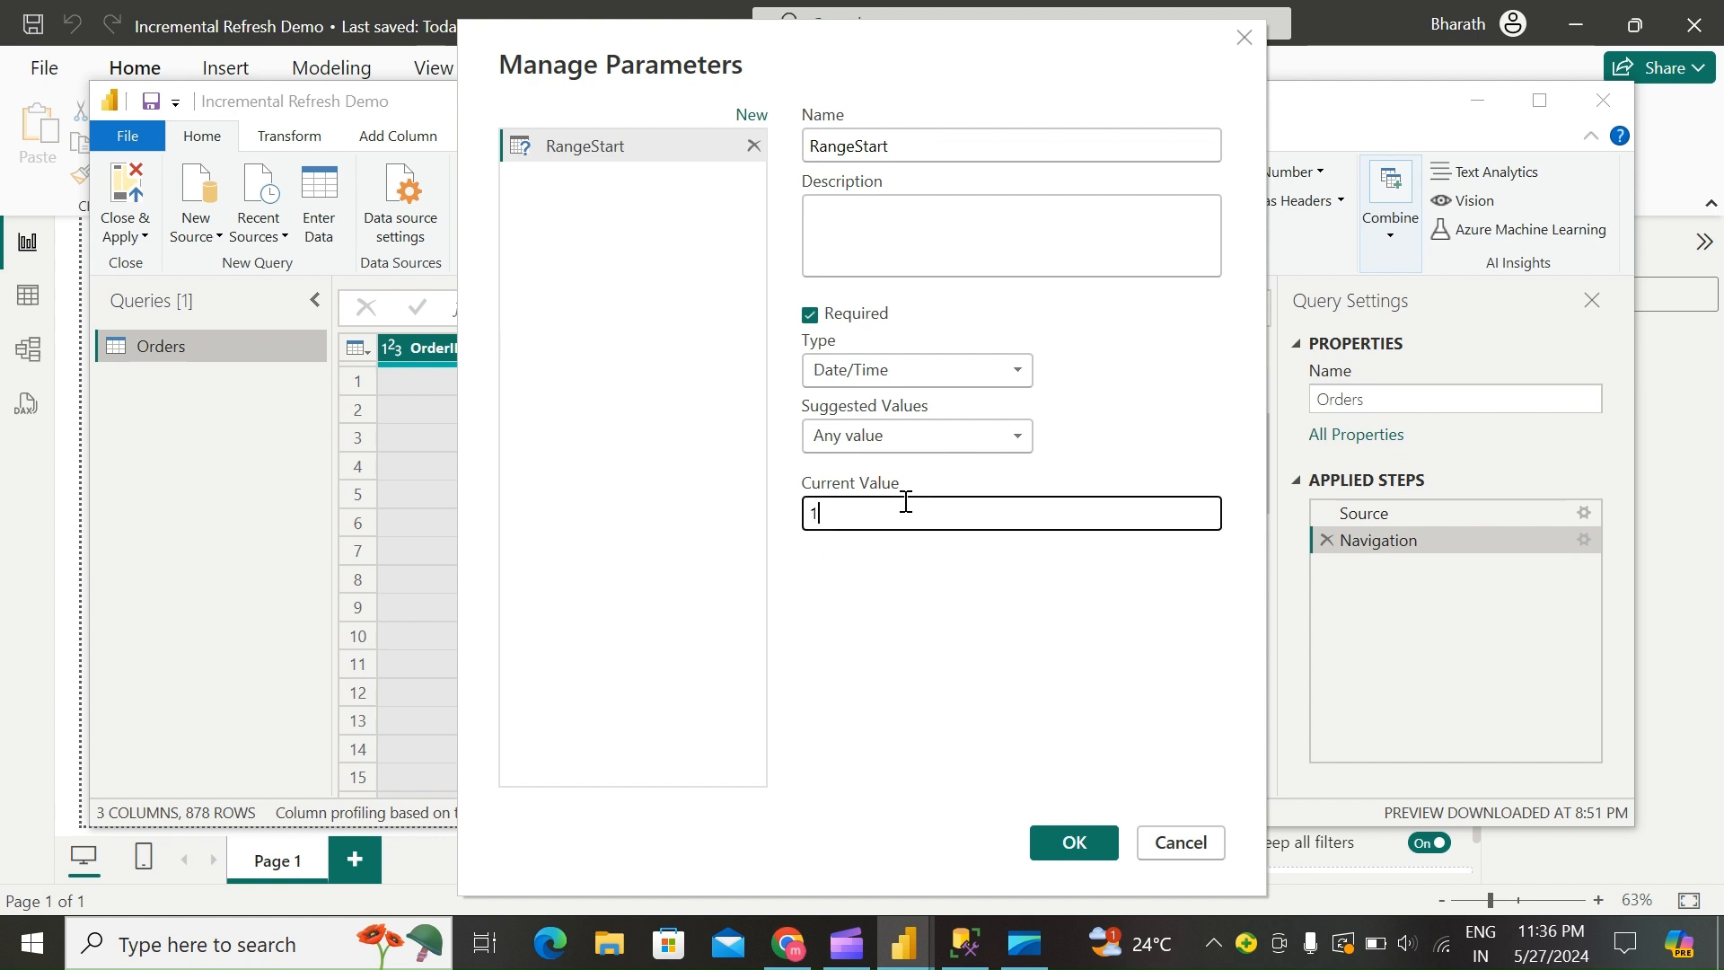
type("1/1/202")
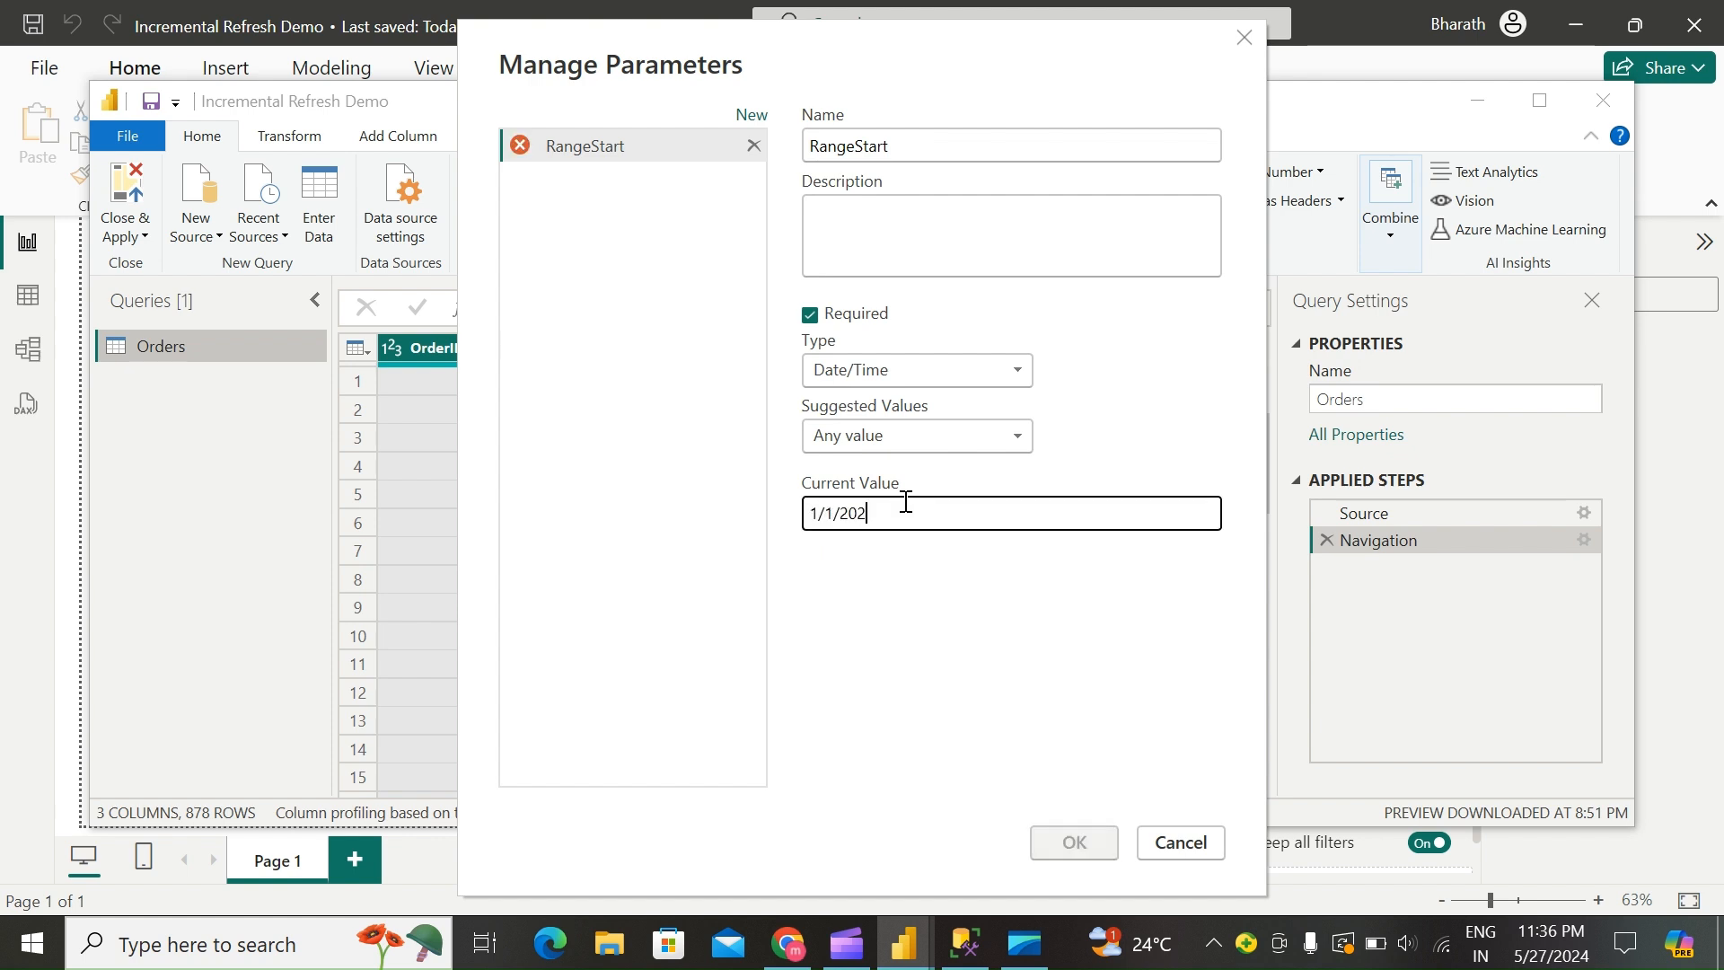
type("2")
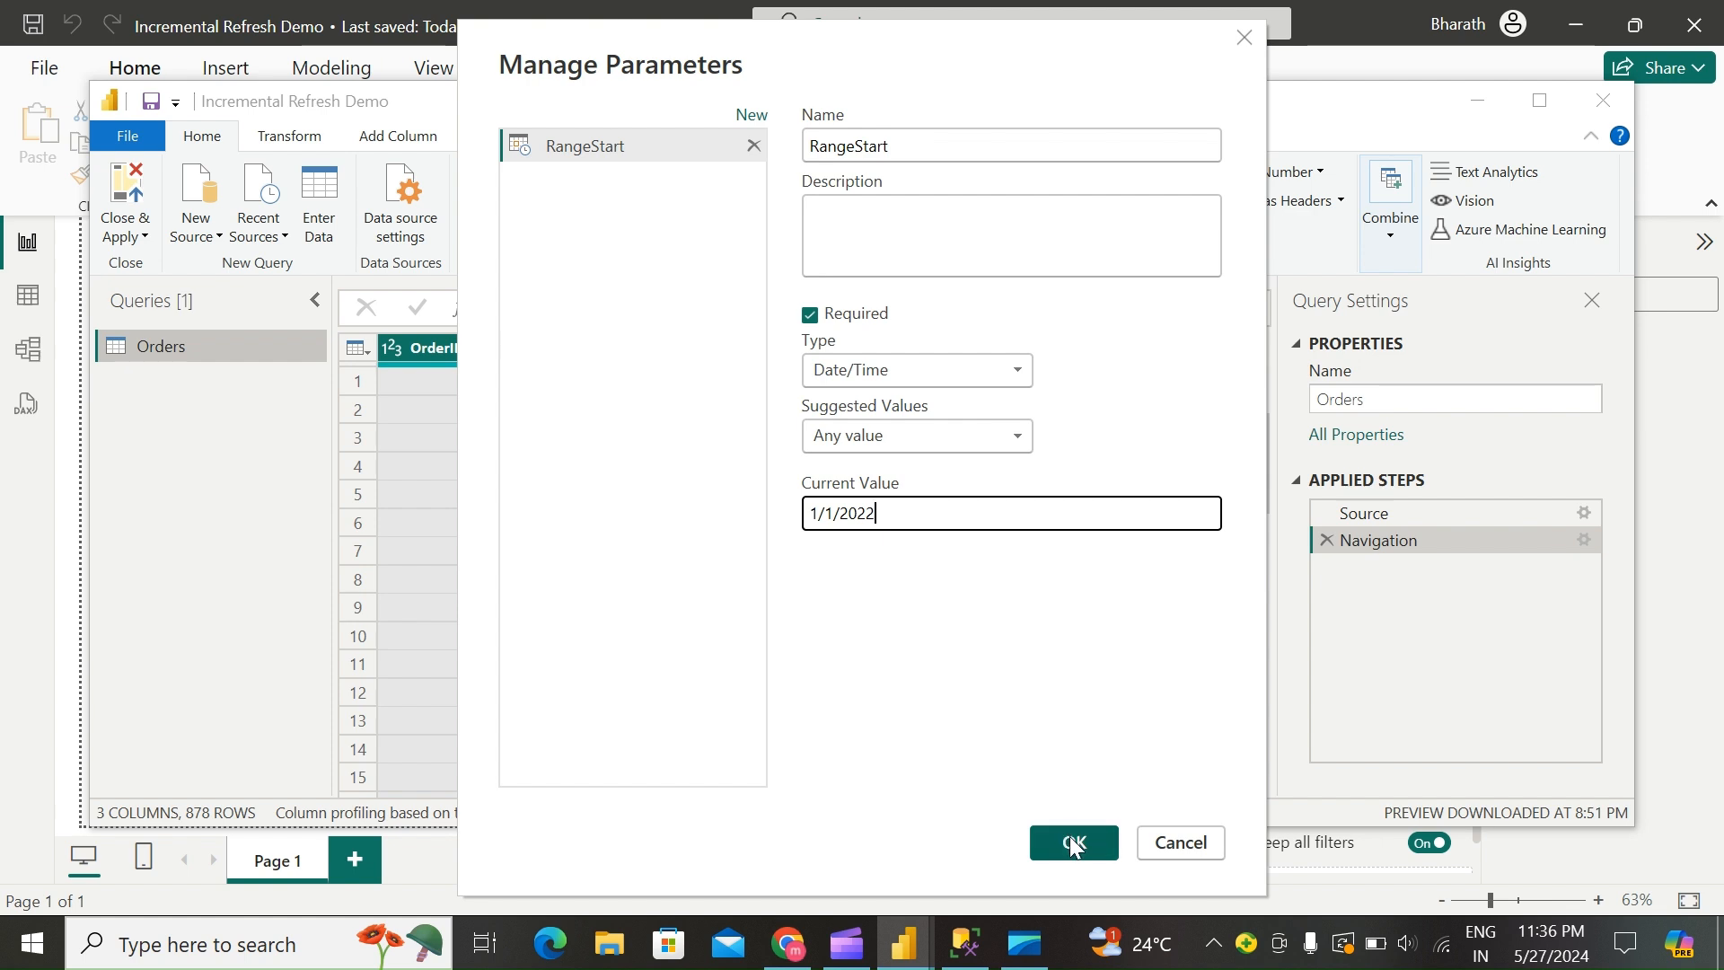
left_click(1072, 842)
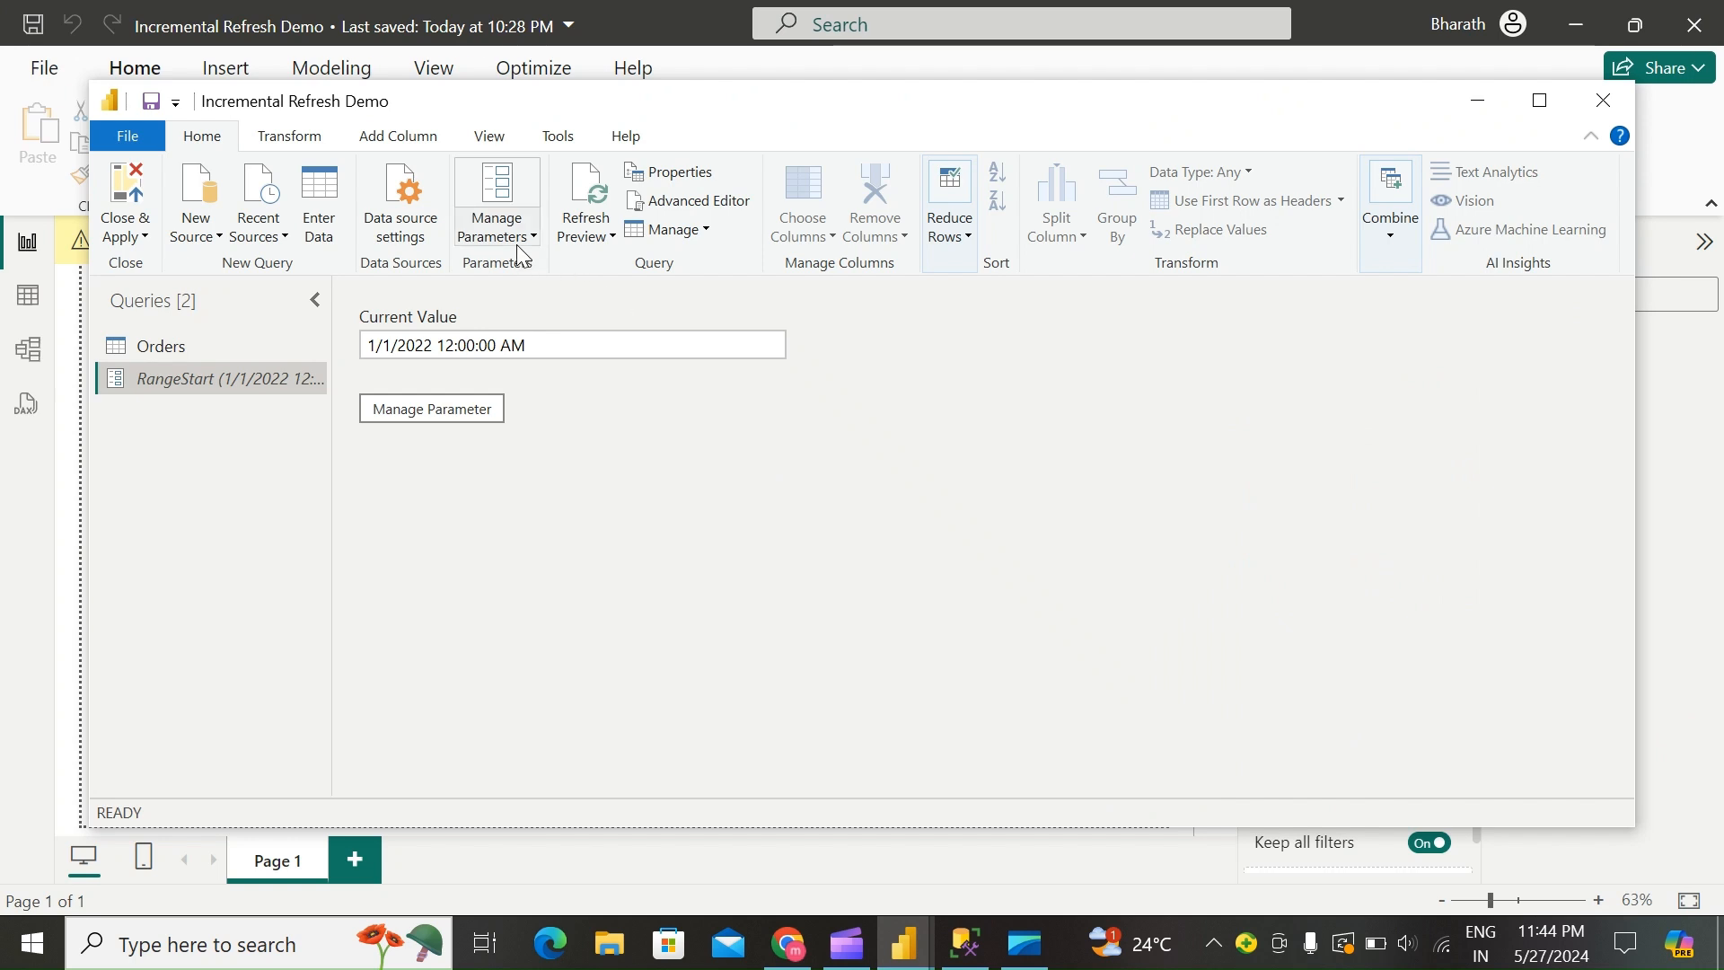
mouse_move(549, 334)
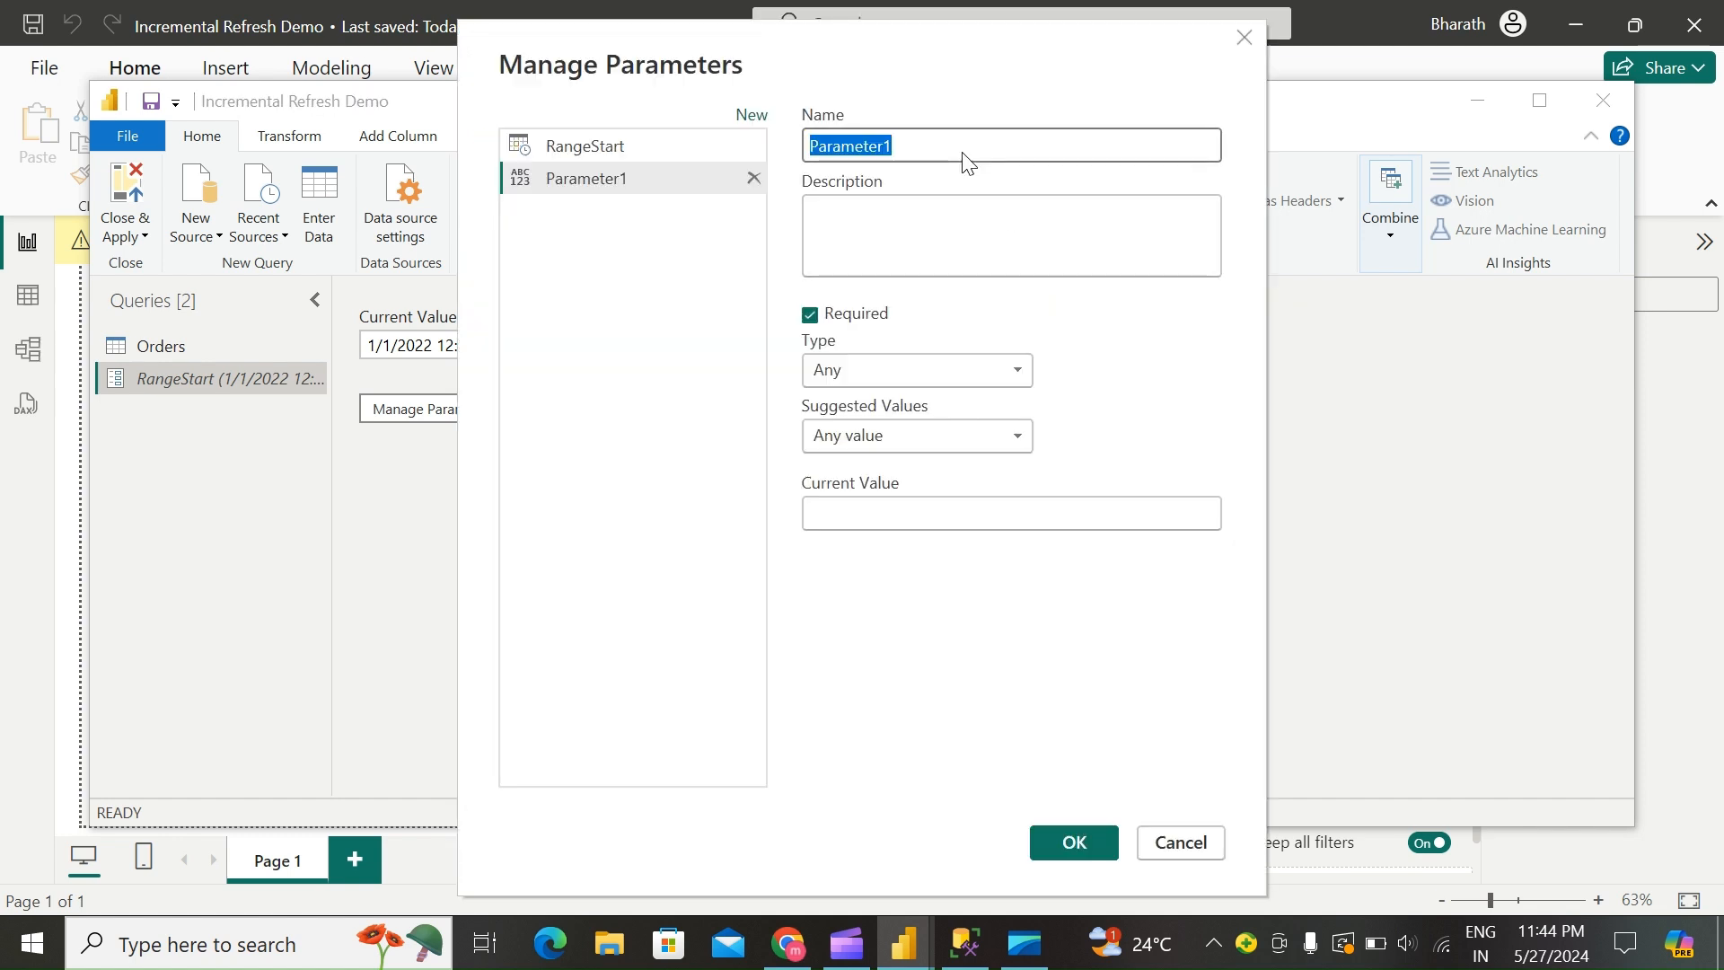
Step: Create a Date/Time parameter named RangeEnd with current value 5/27/2024
type("Range")
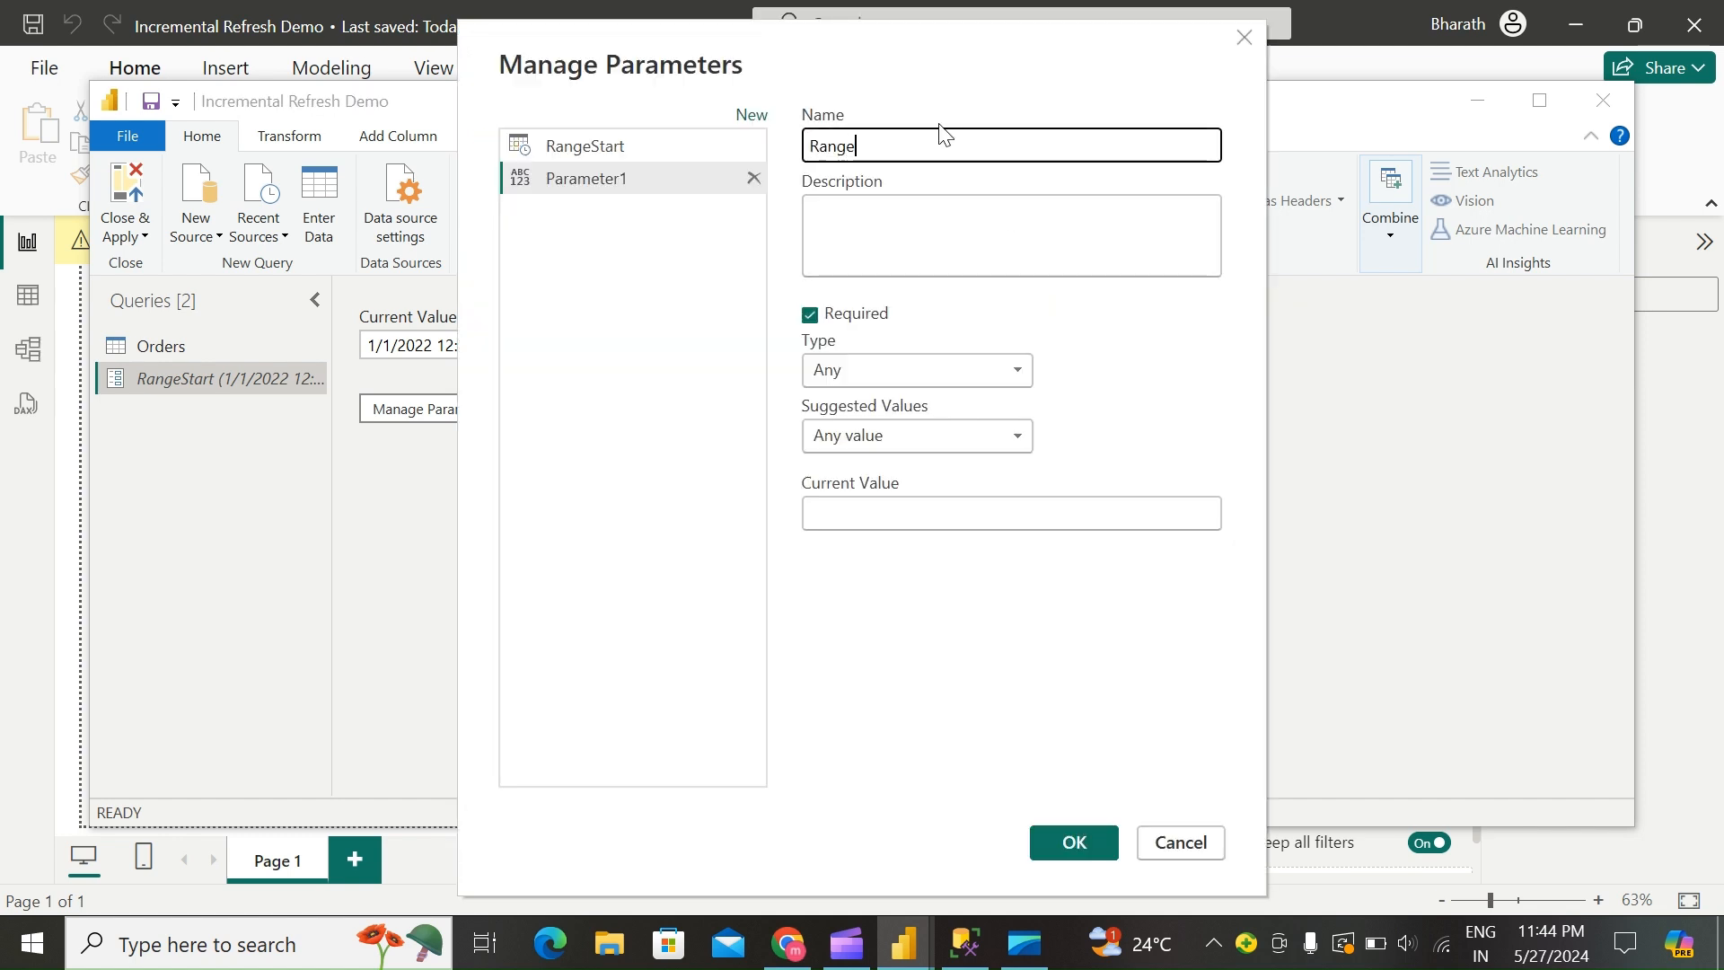
type("End")
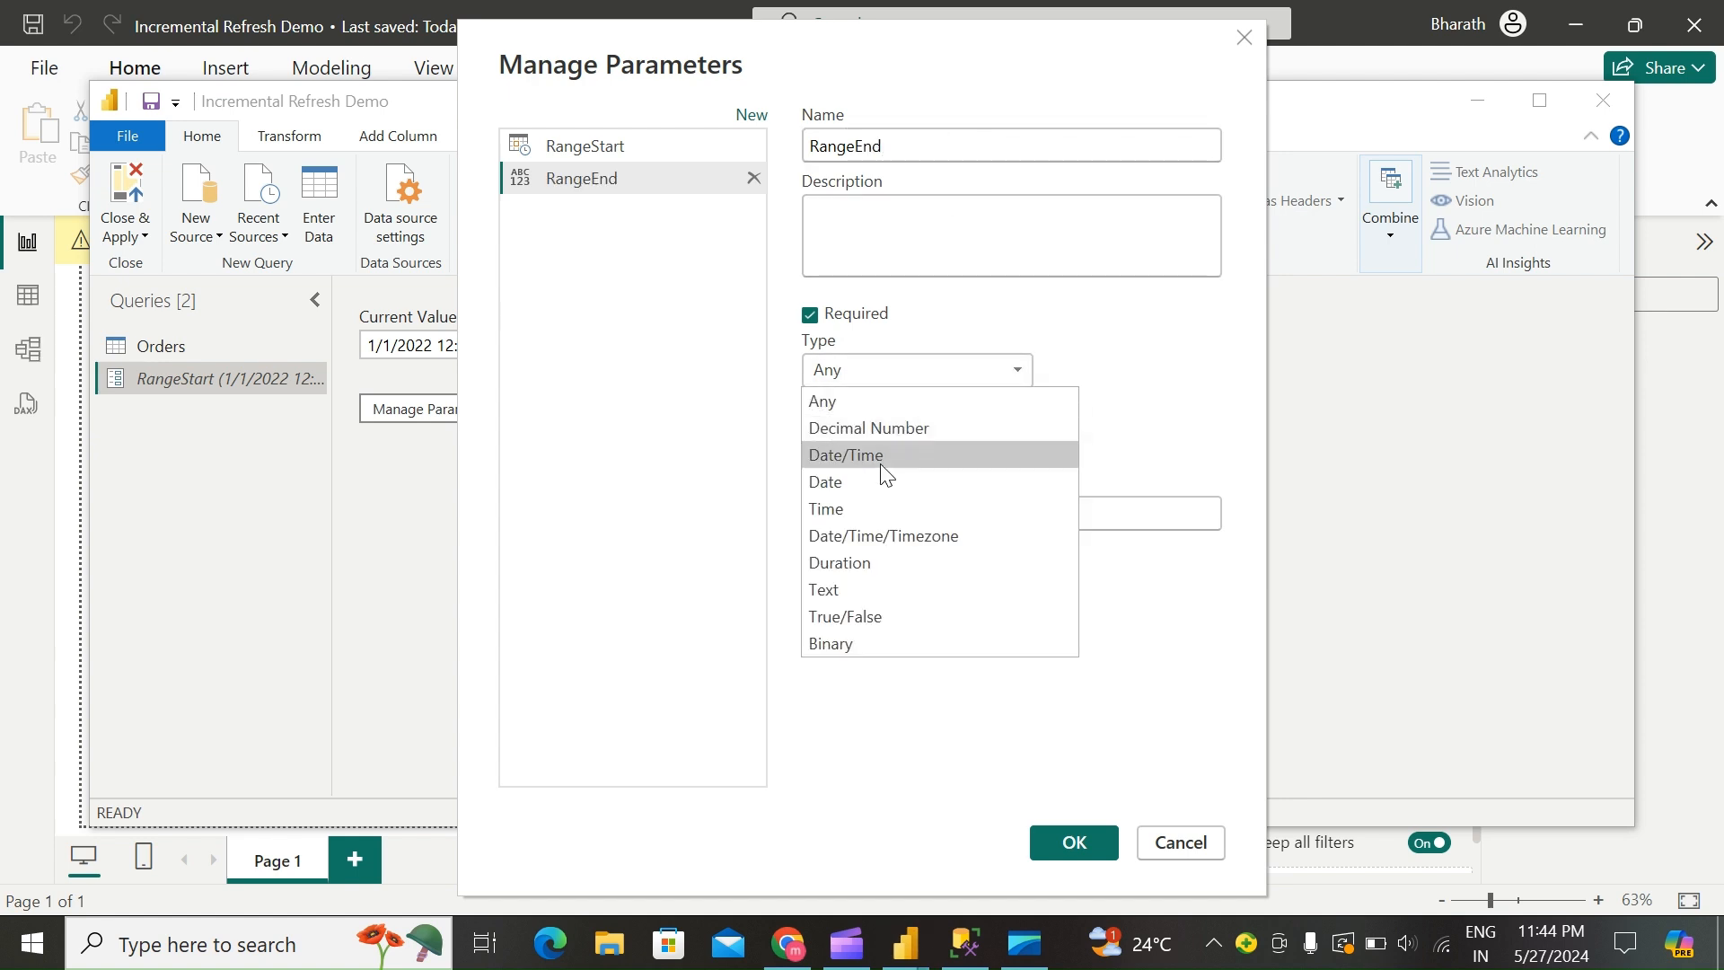
left_click(845, 454)
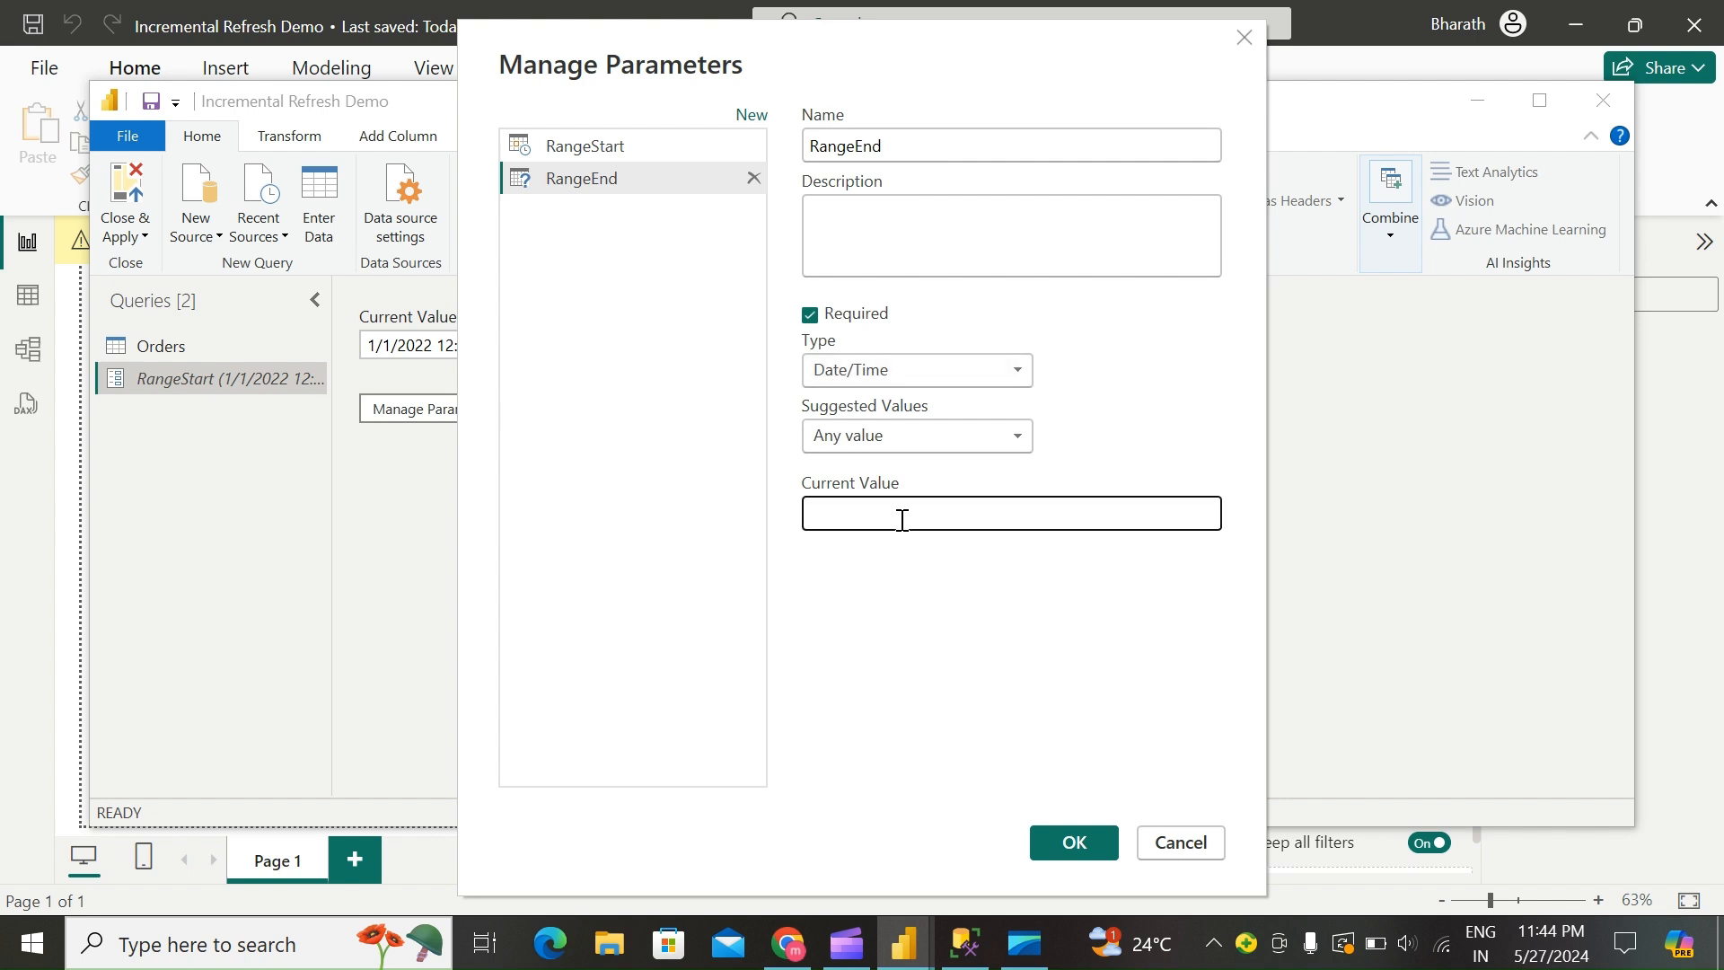
type("5/")
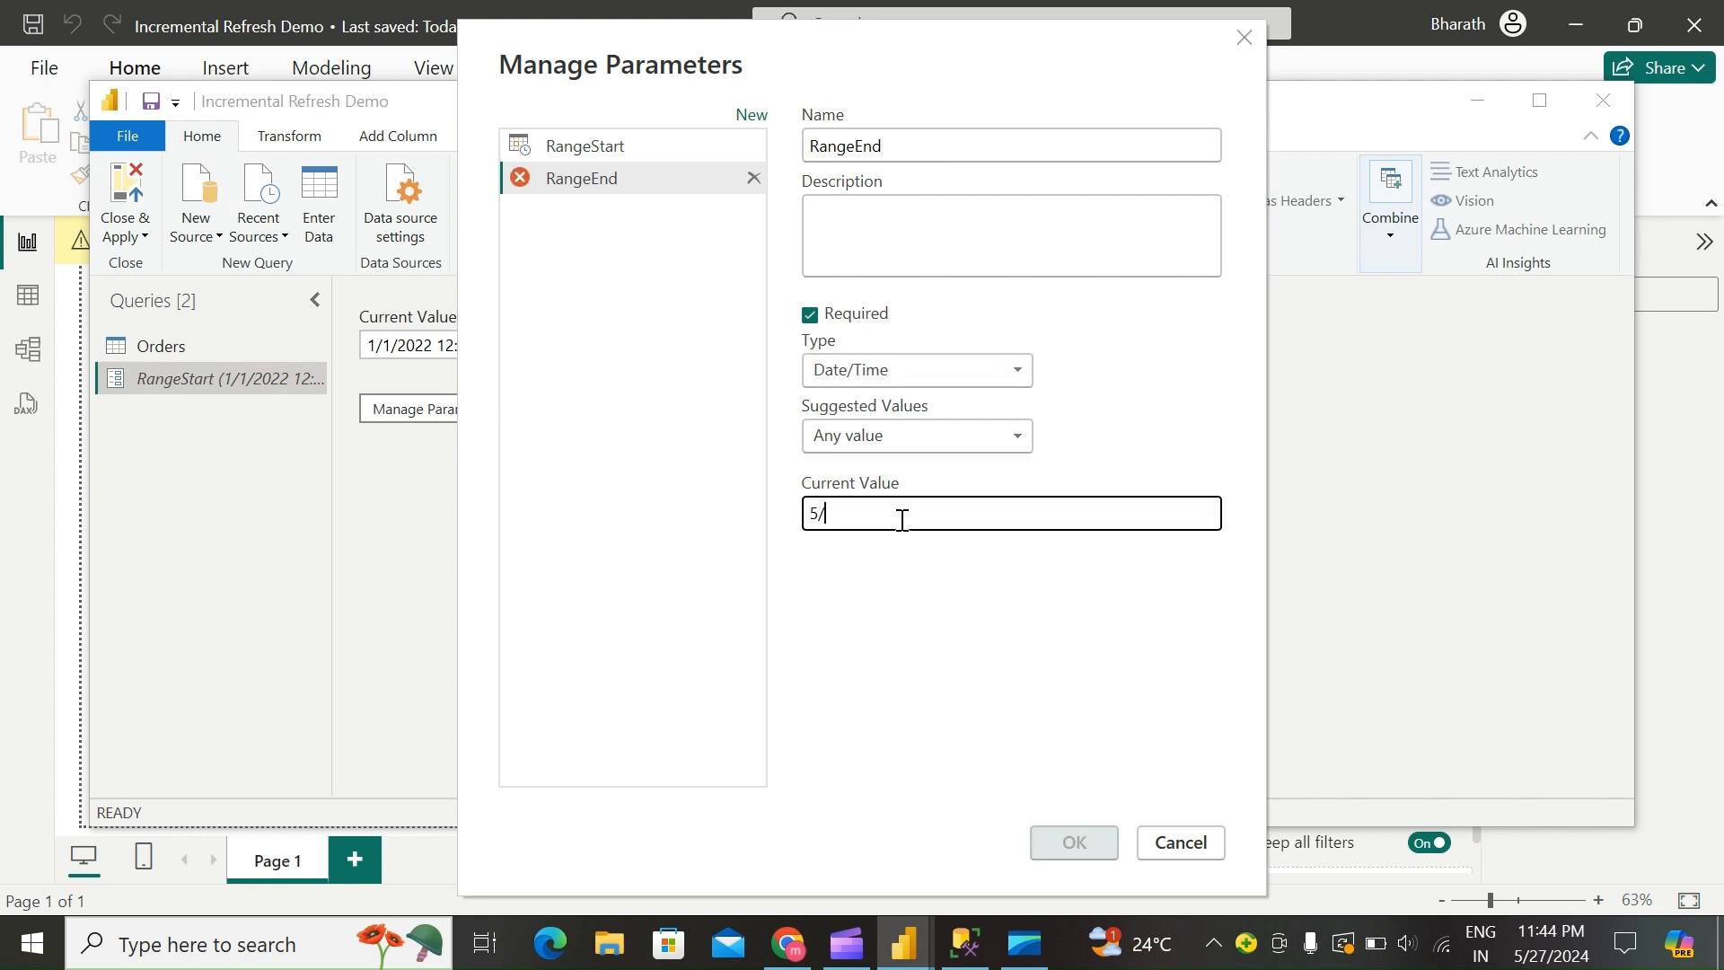
type("27/2")
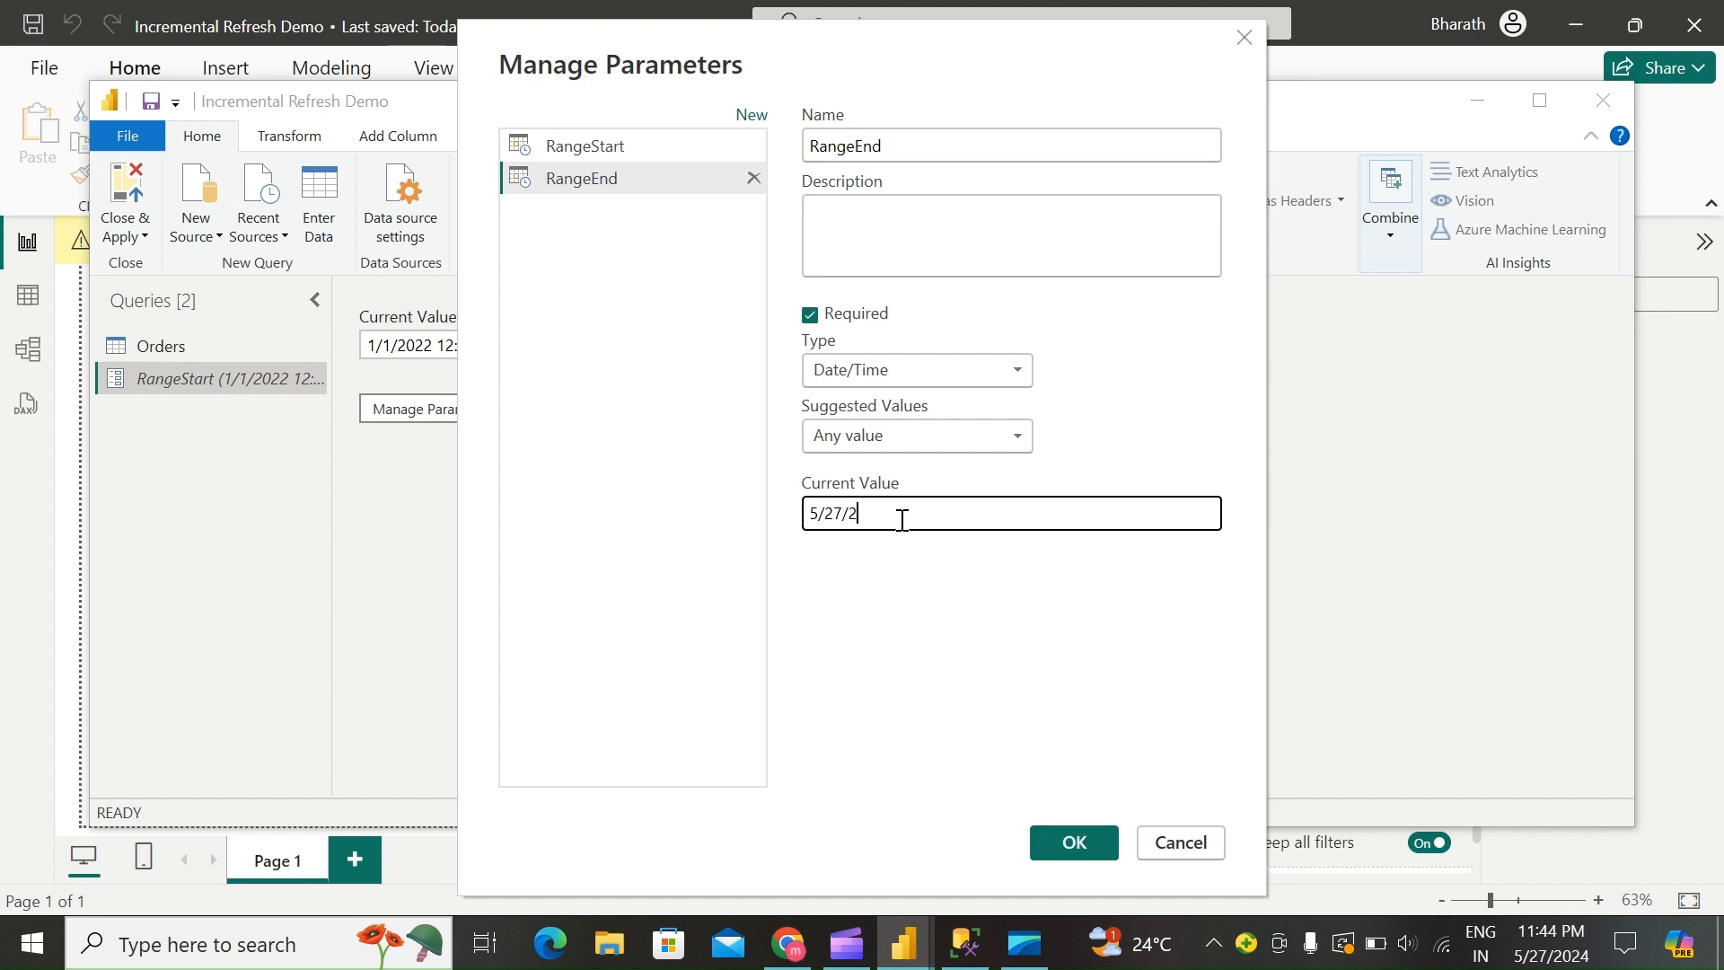
type("024")
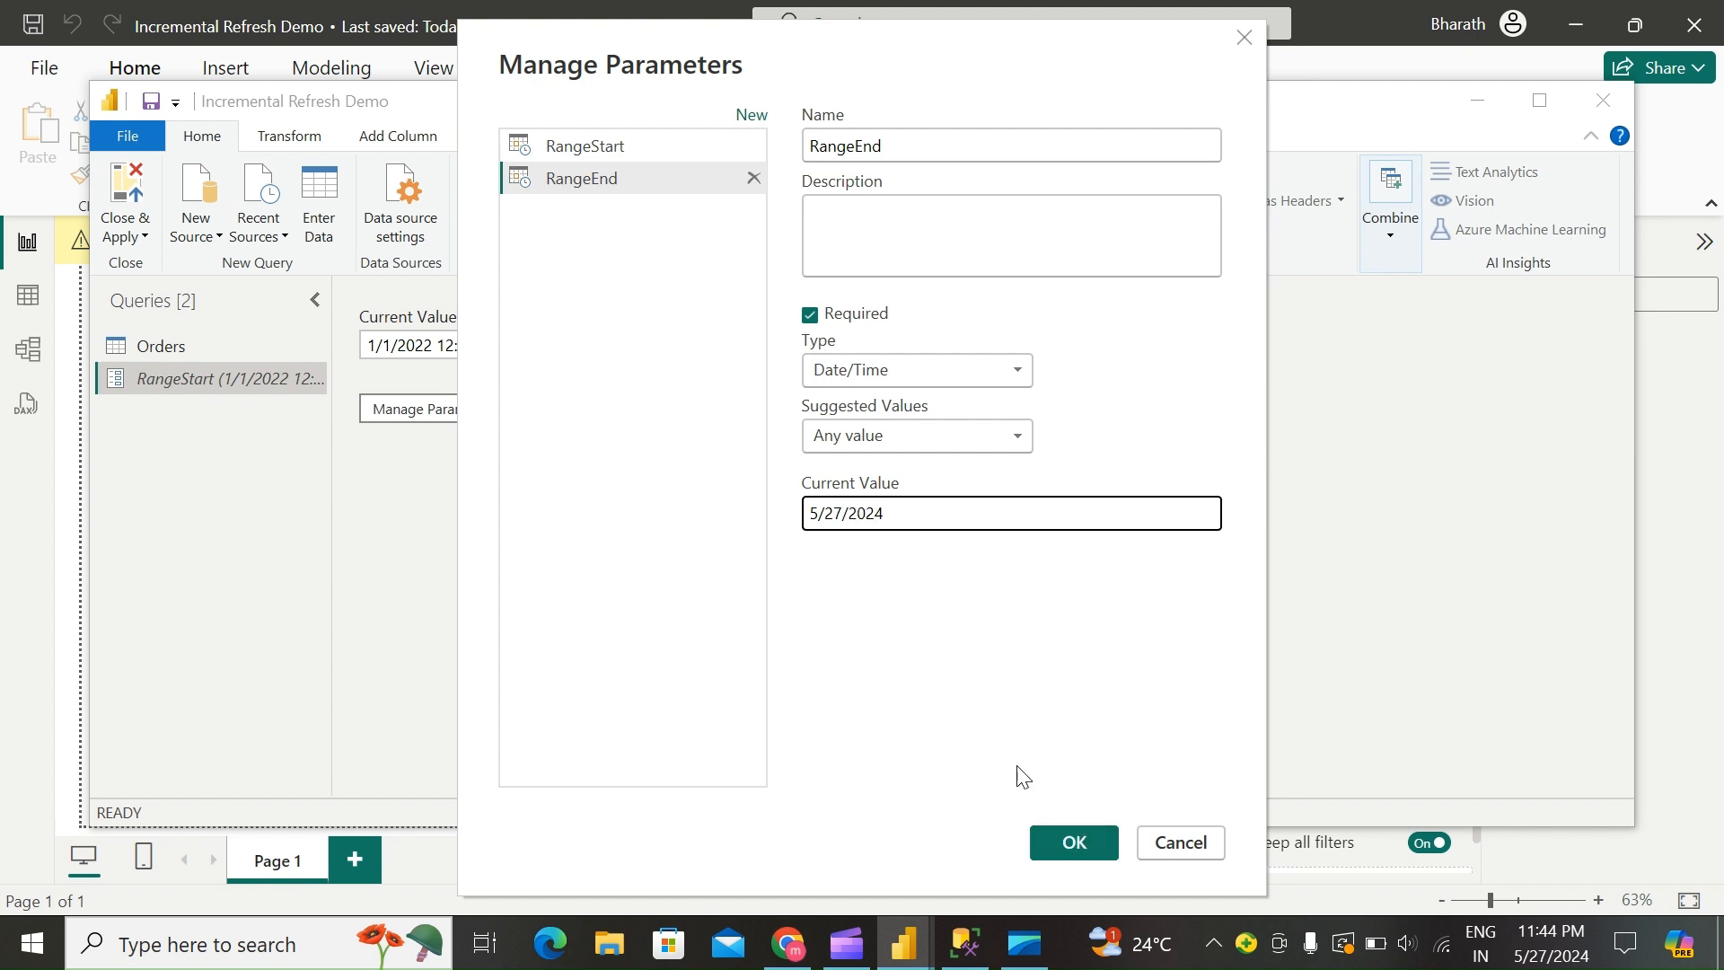
left_click(1072, 843)
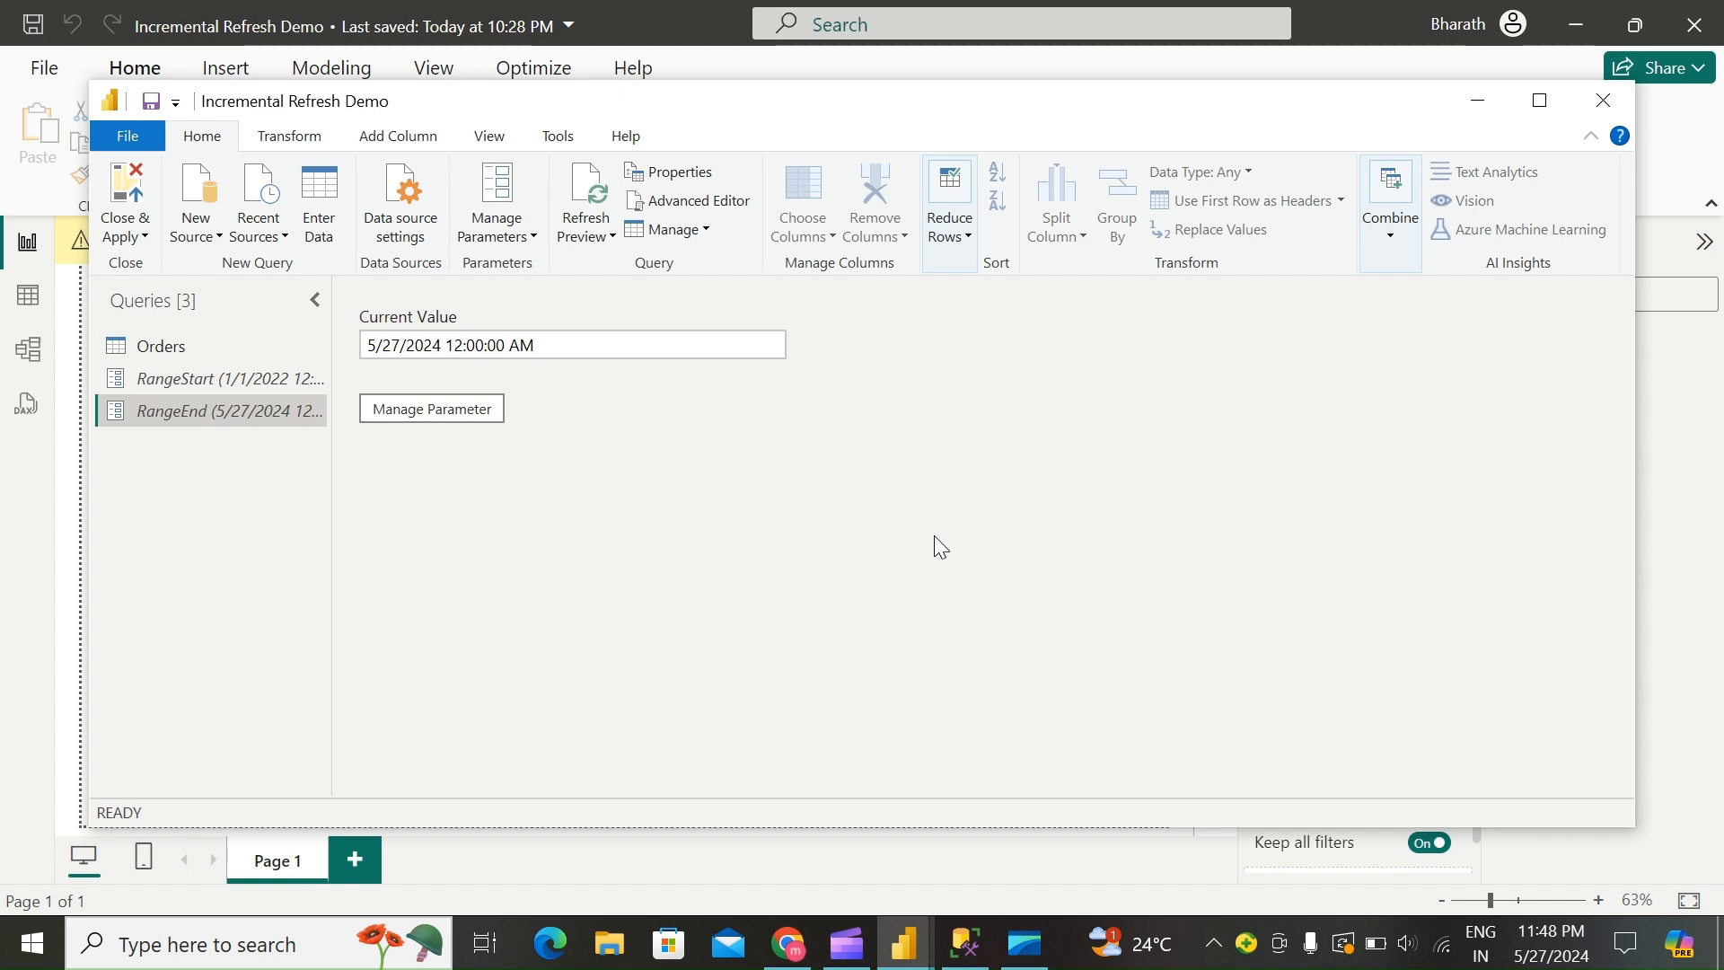
mouse_move(855, 860)
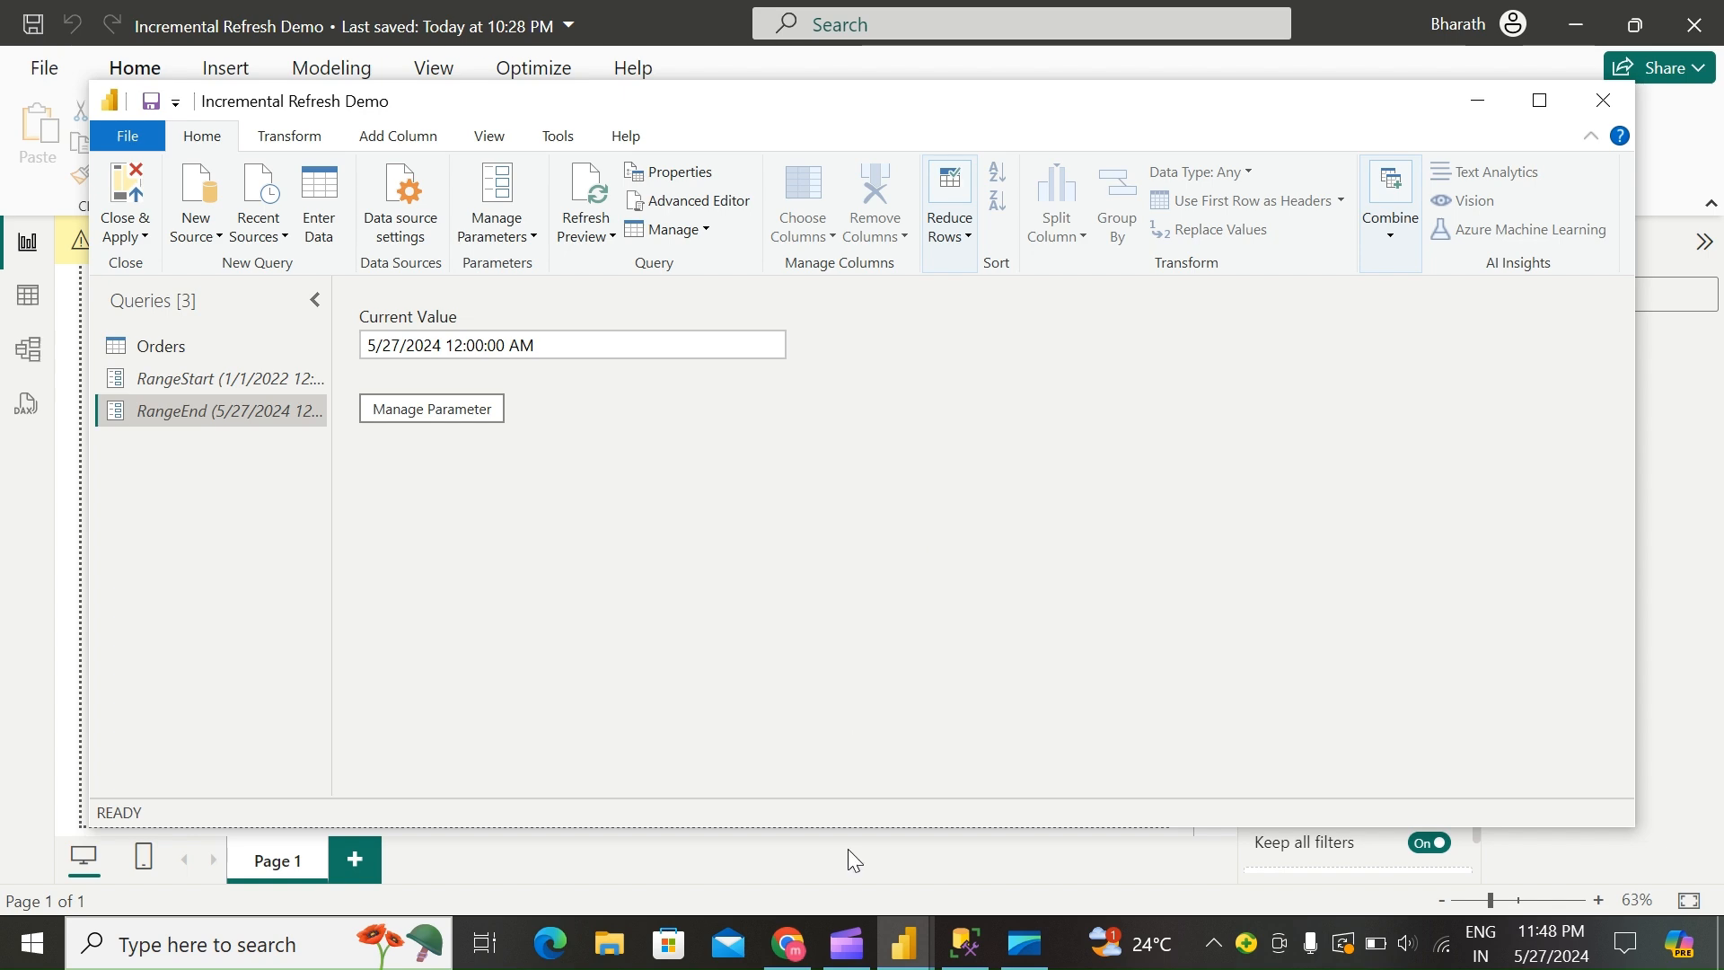
Step: Make OrderDate a Date/Time column and bring up its filter options
left_click(160, 345)
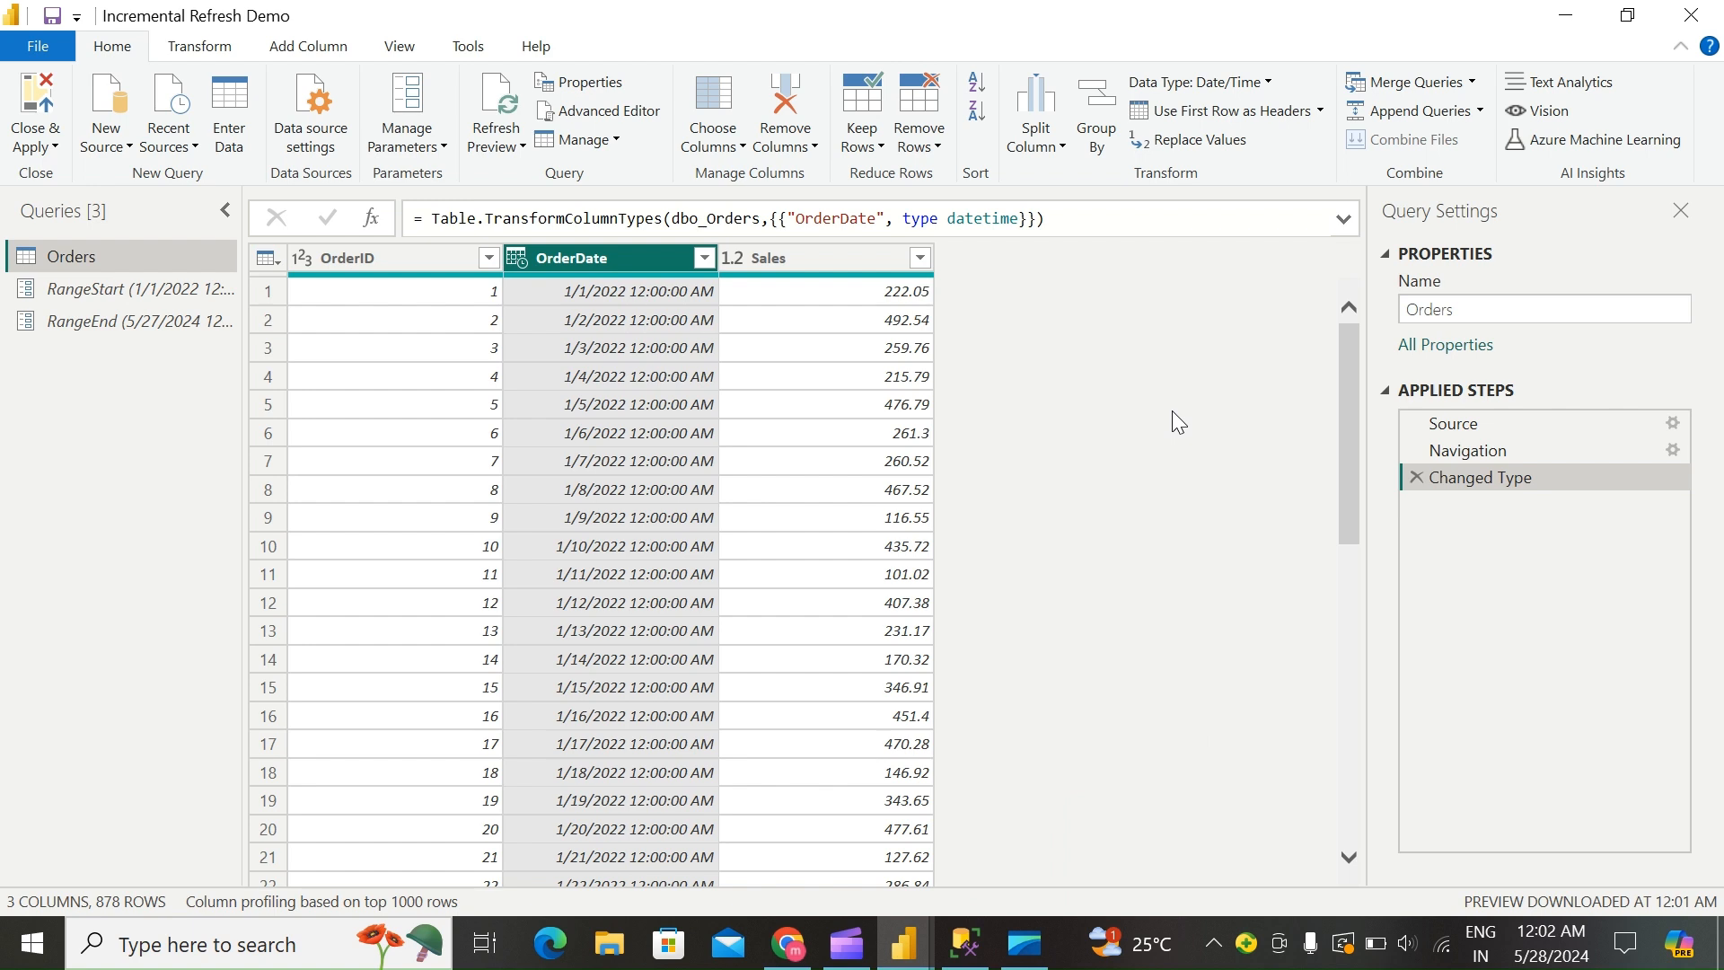
mouse_move(828, 321)
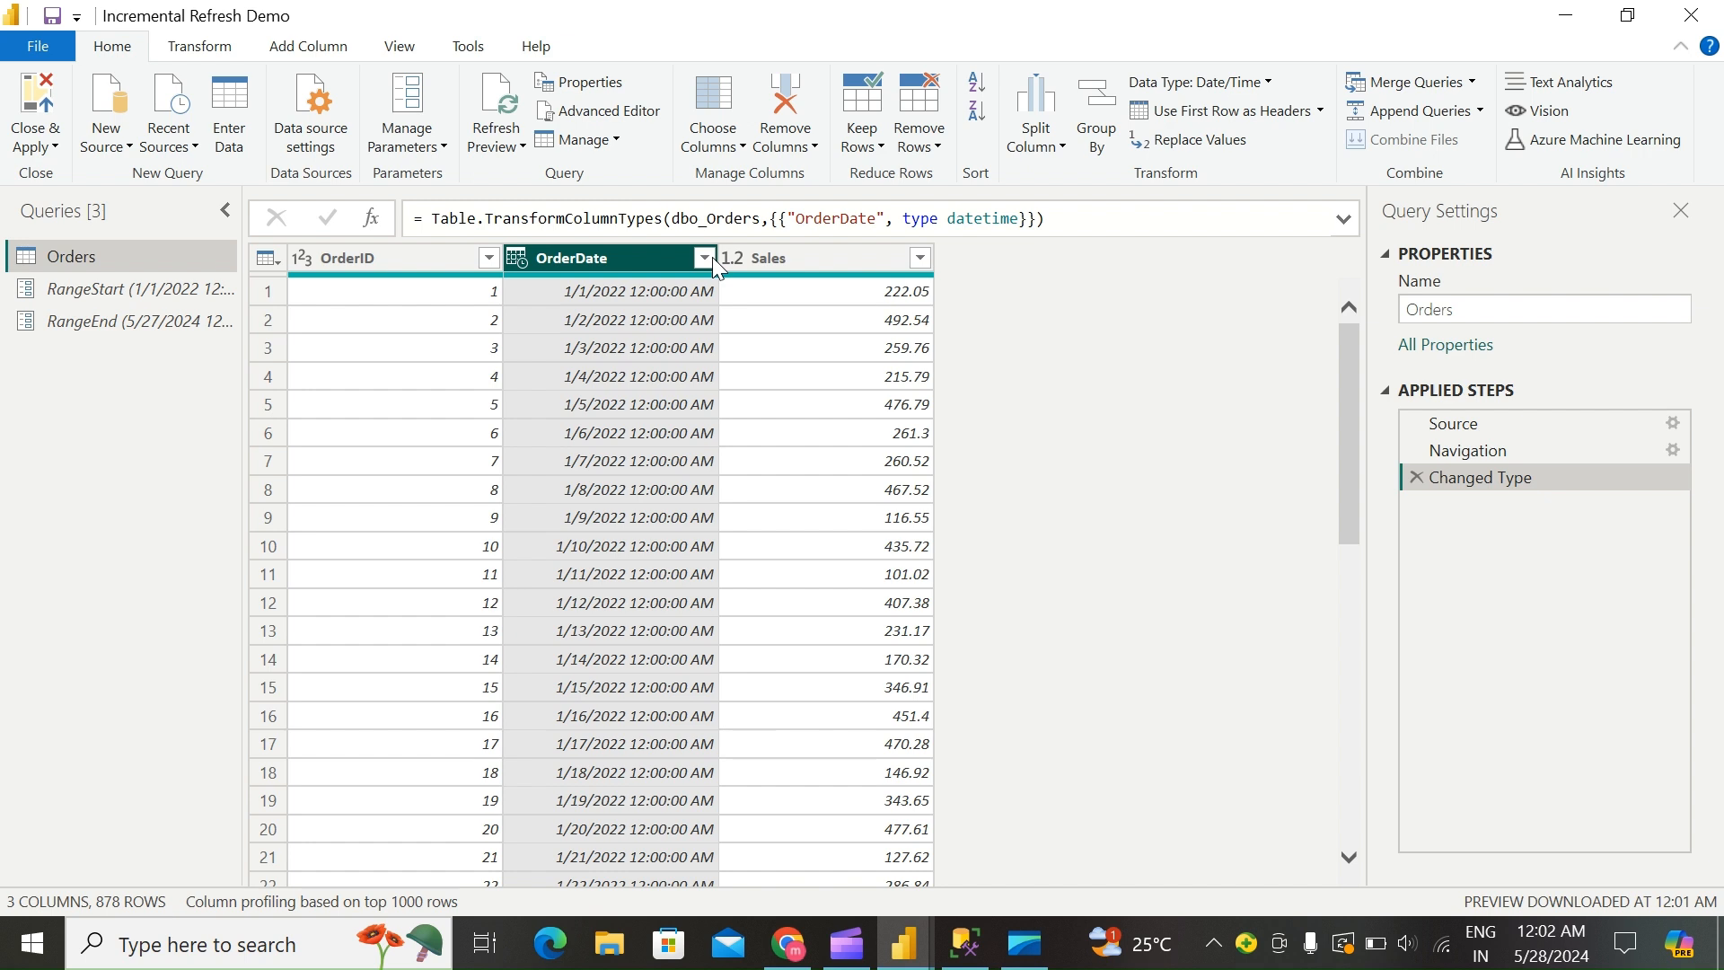
left_click(704, 256)
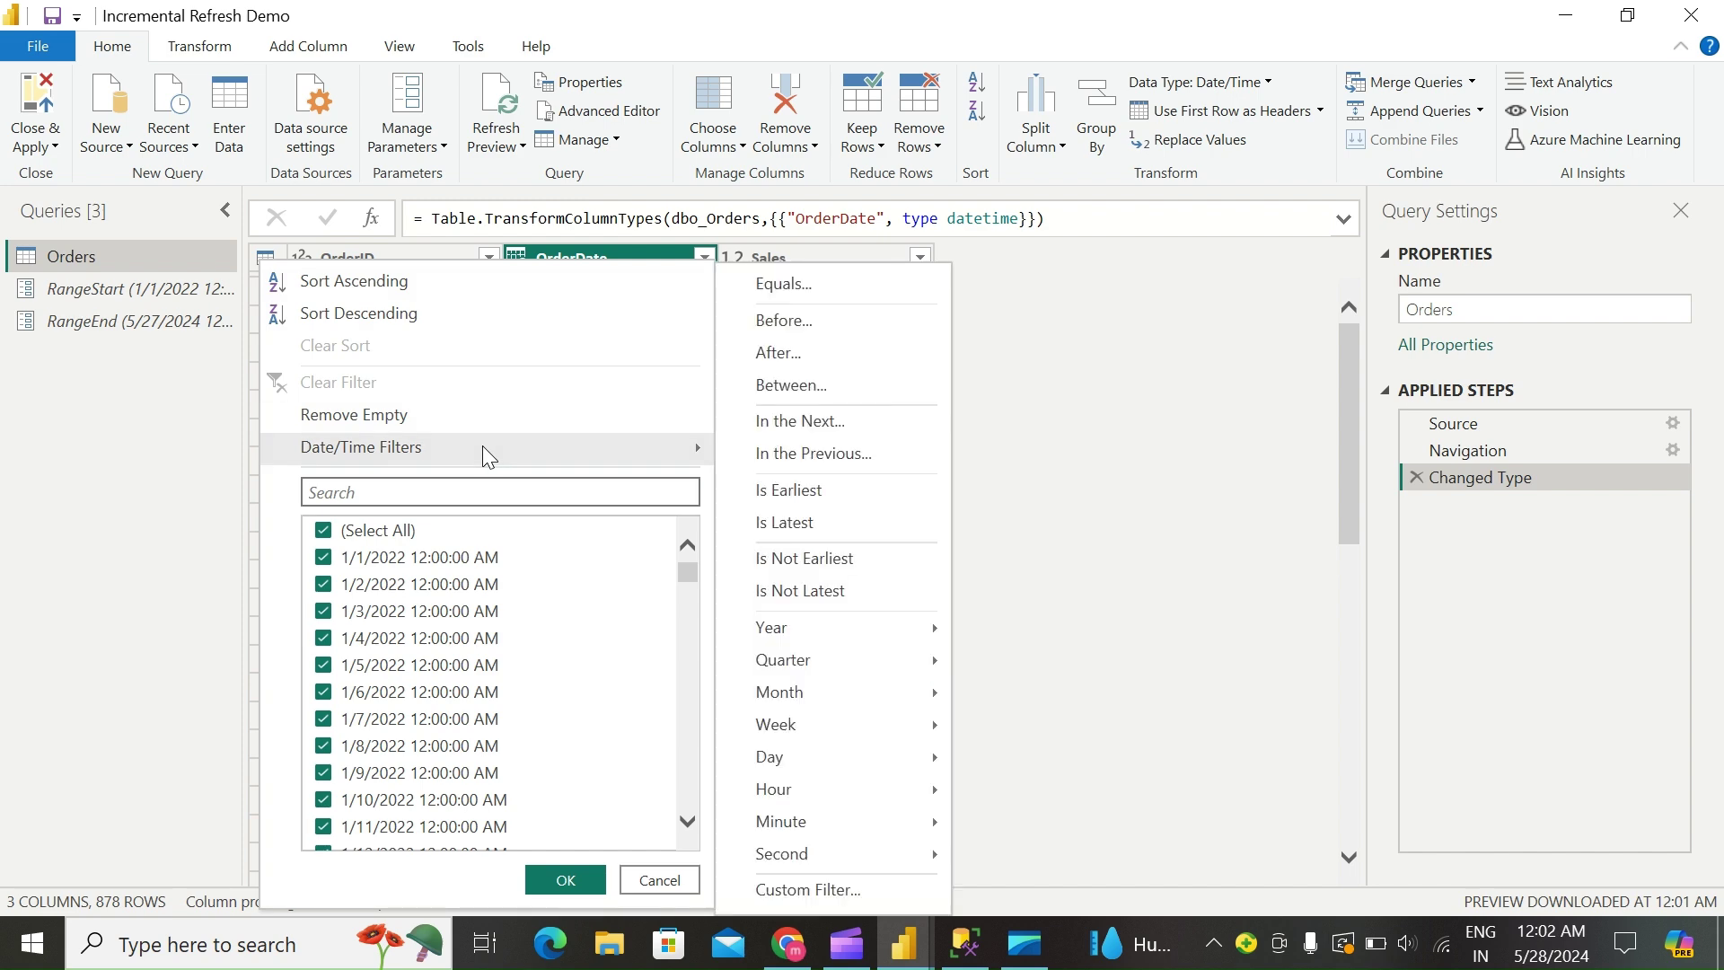
mouse_move(823, 889)
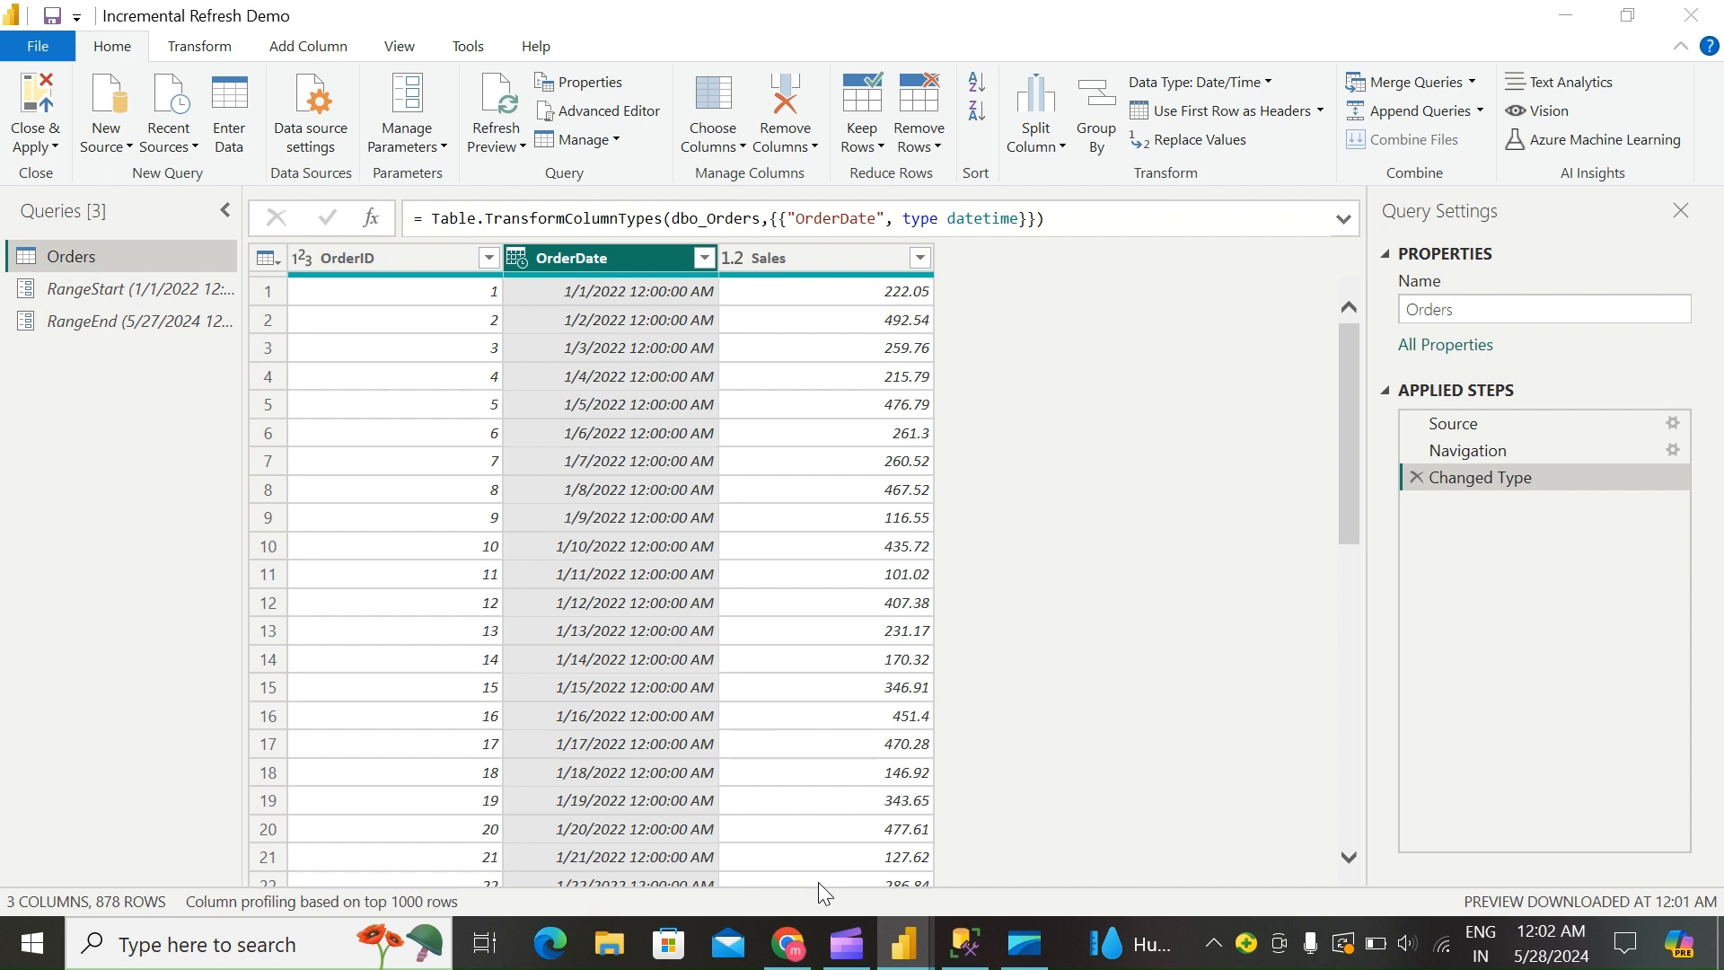
Step: Start a custom OrderDate filter where the date is after or equal to parameter RangeStart
left_click(703, 257)
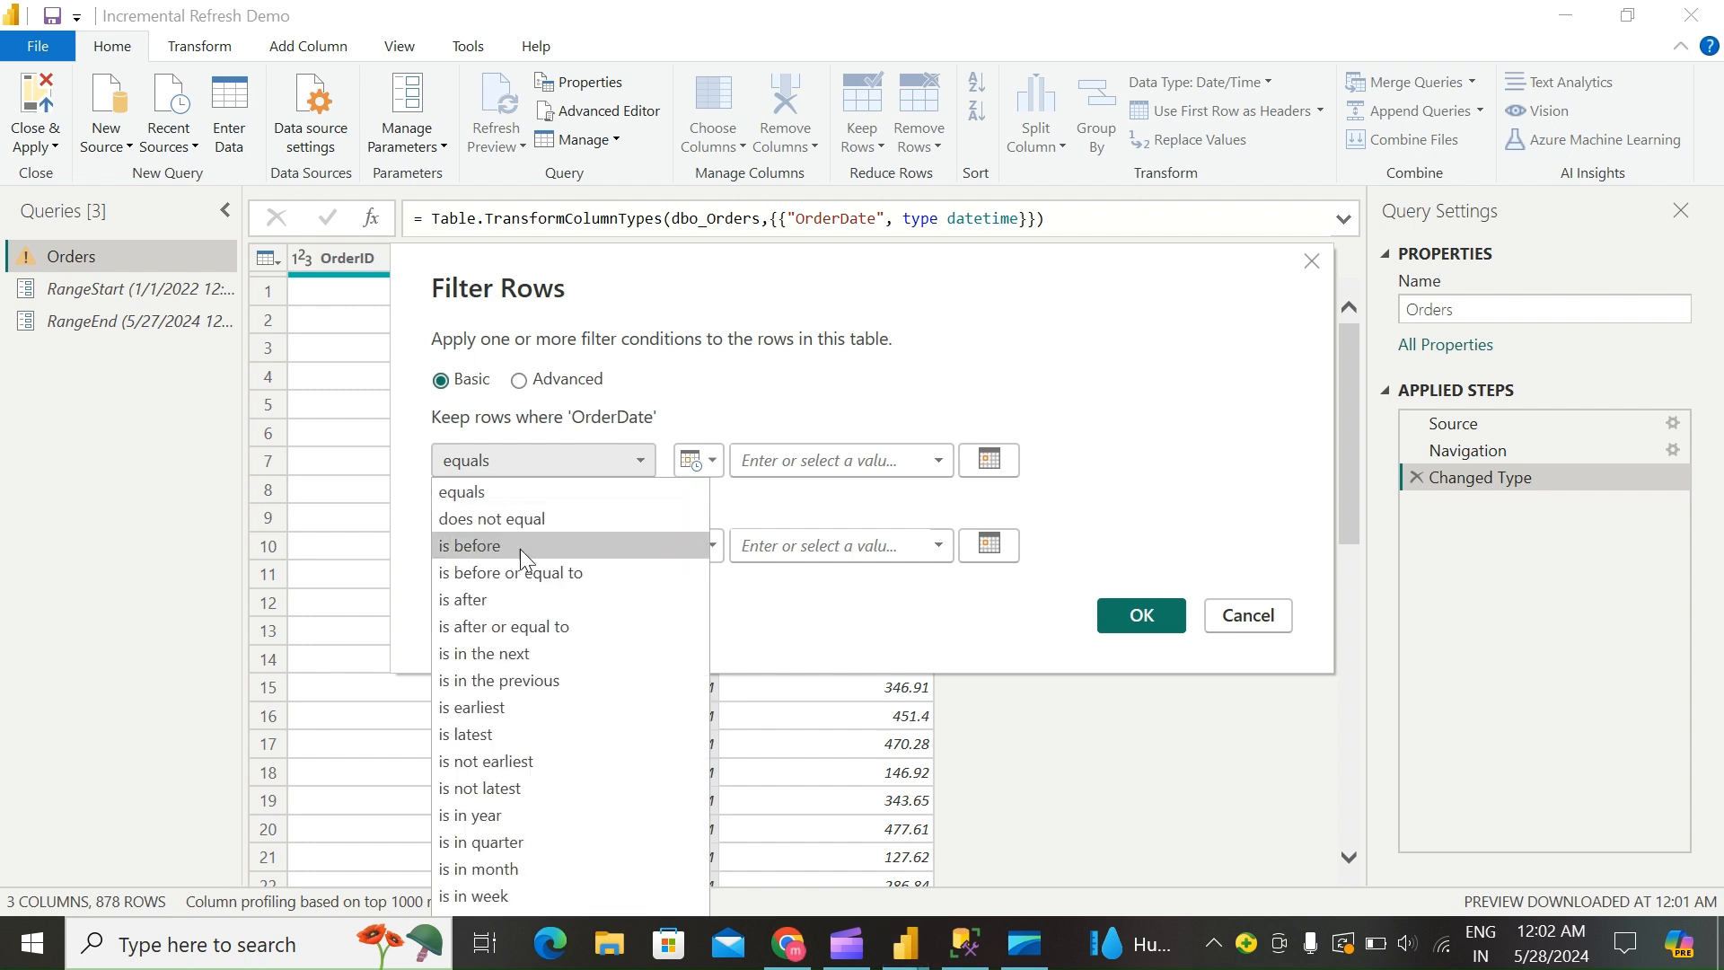
left_click(503, 625)
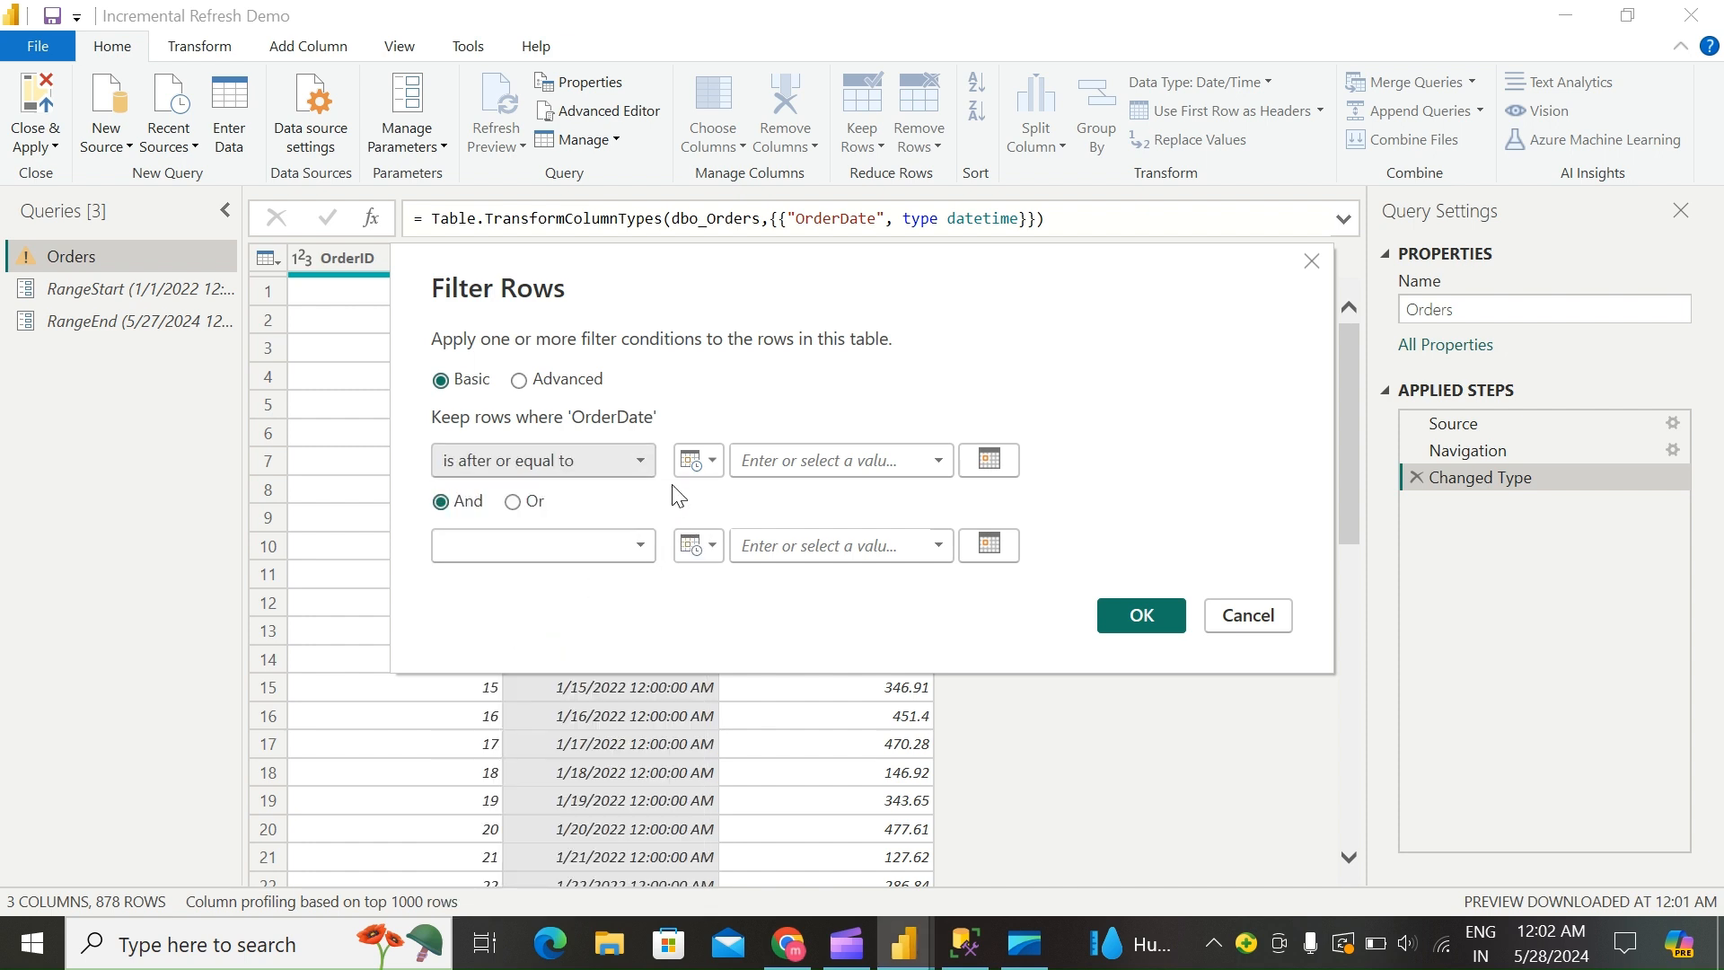
left_click(697, 460)
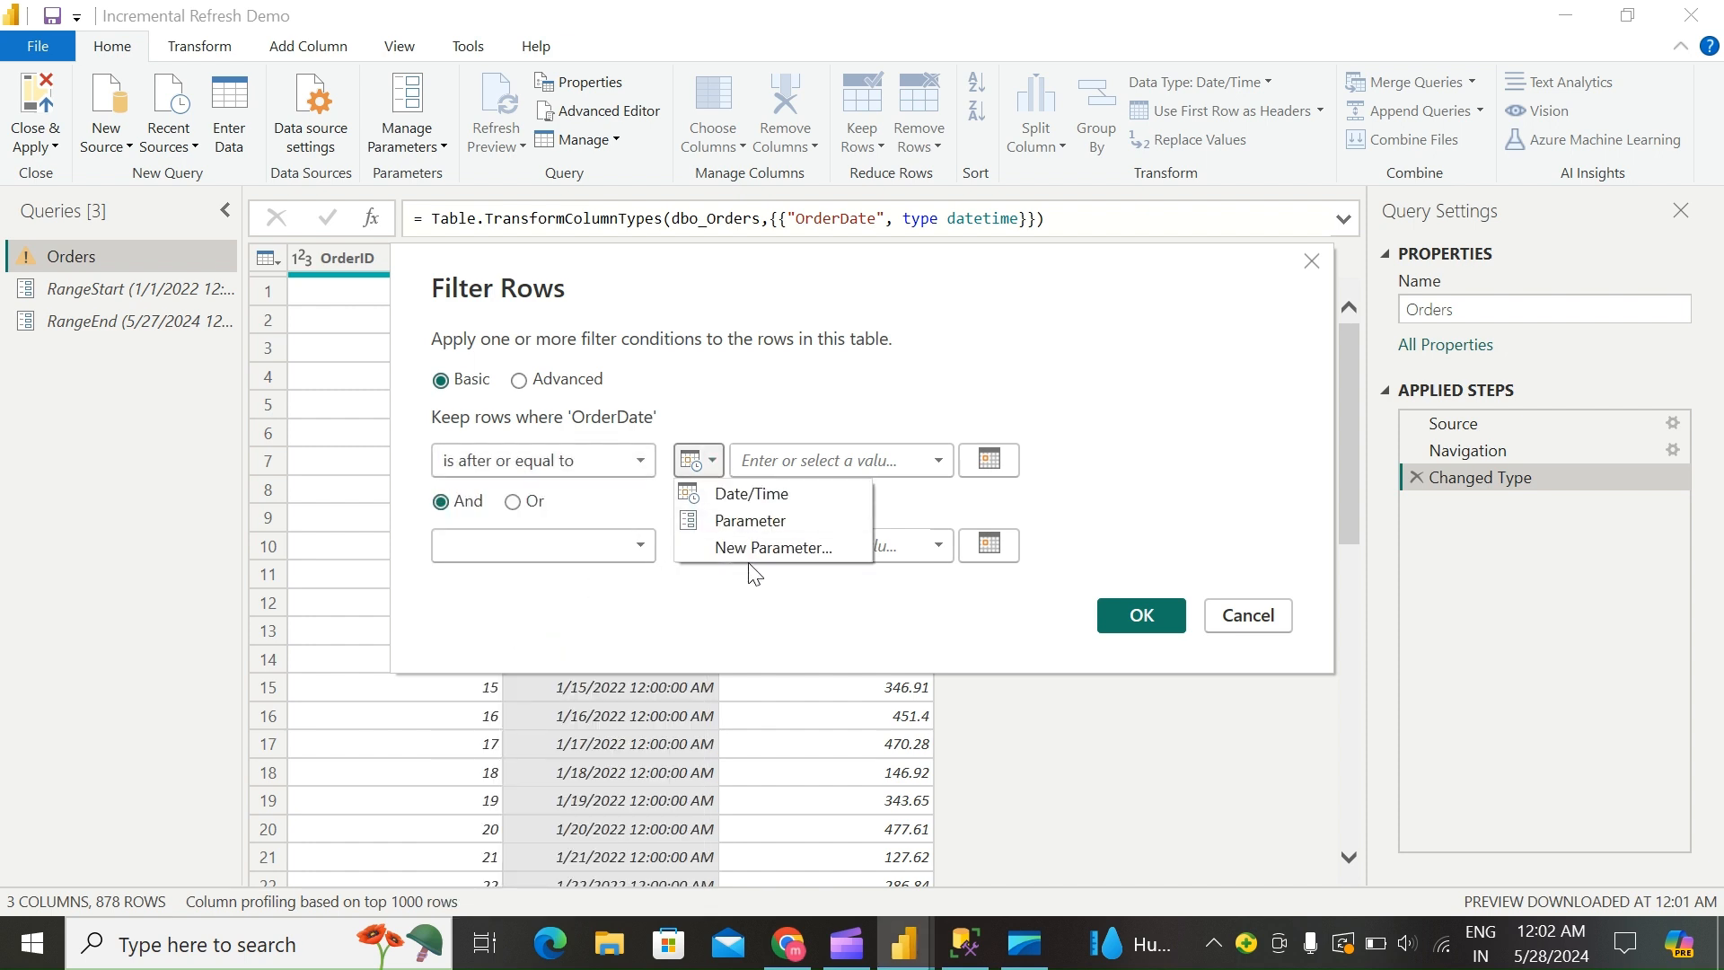
left_click(751, 521)
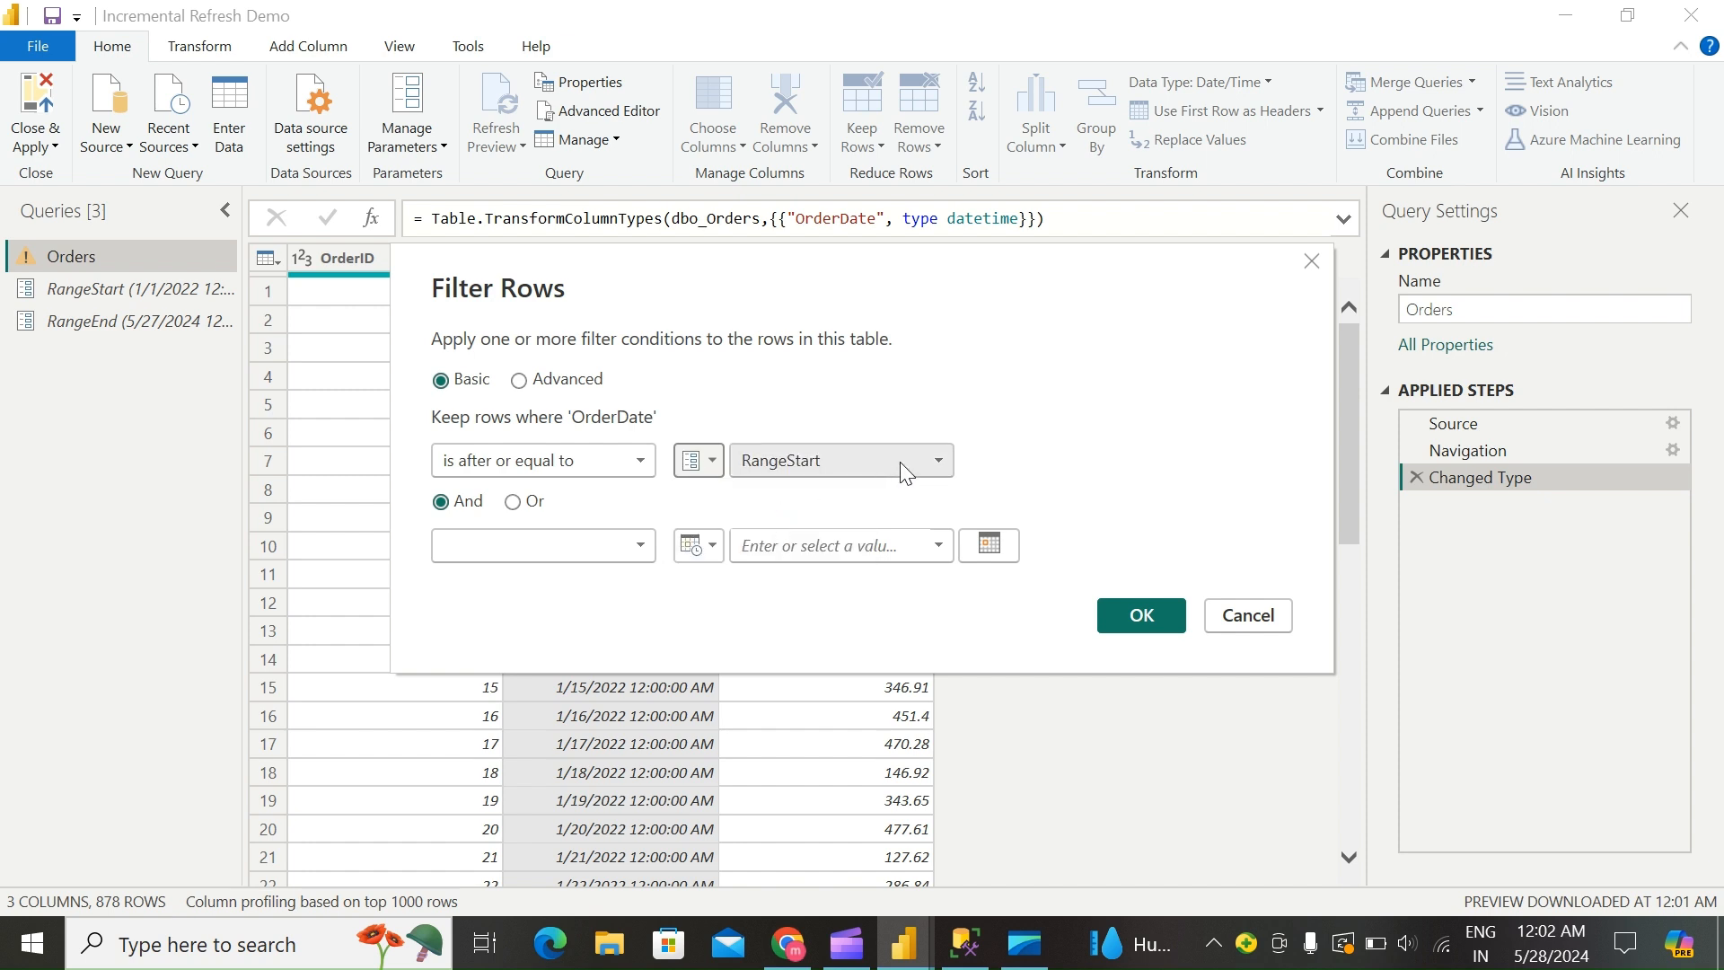
mouse_move(943, 467)
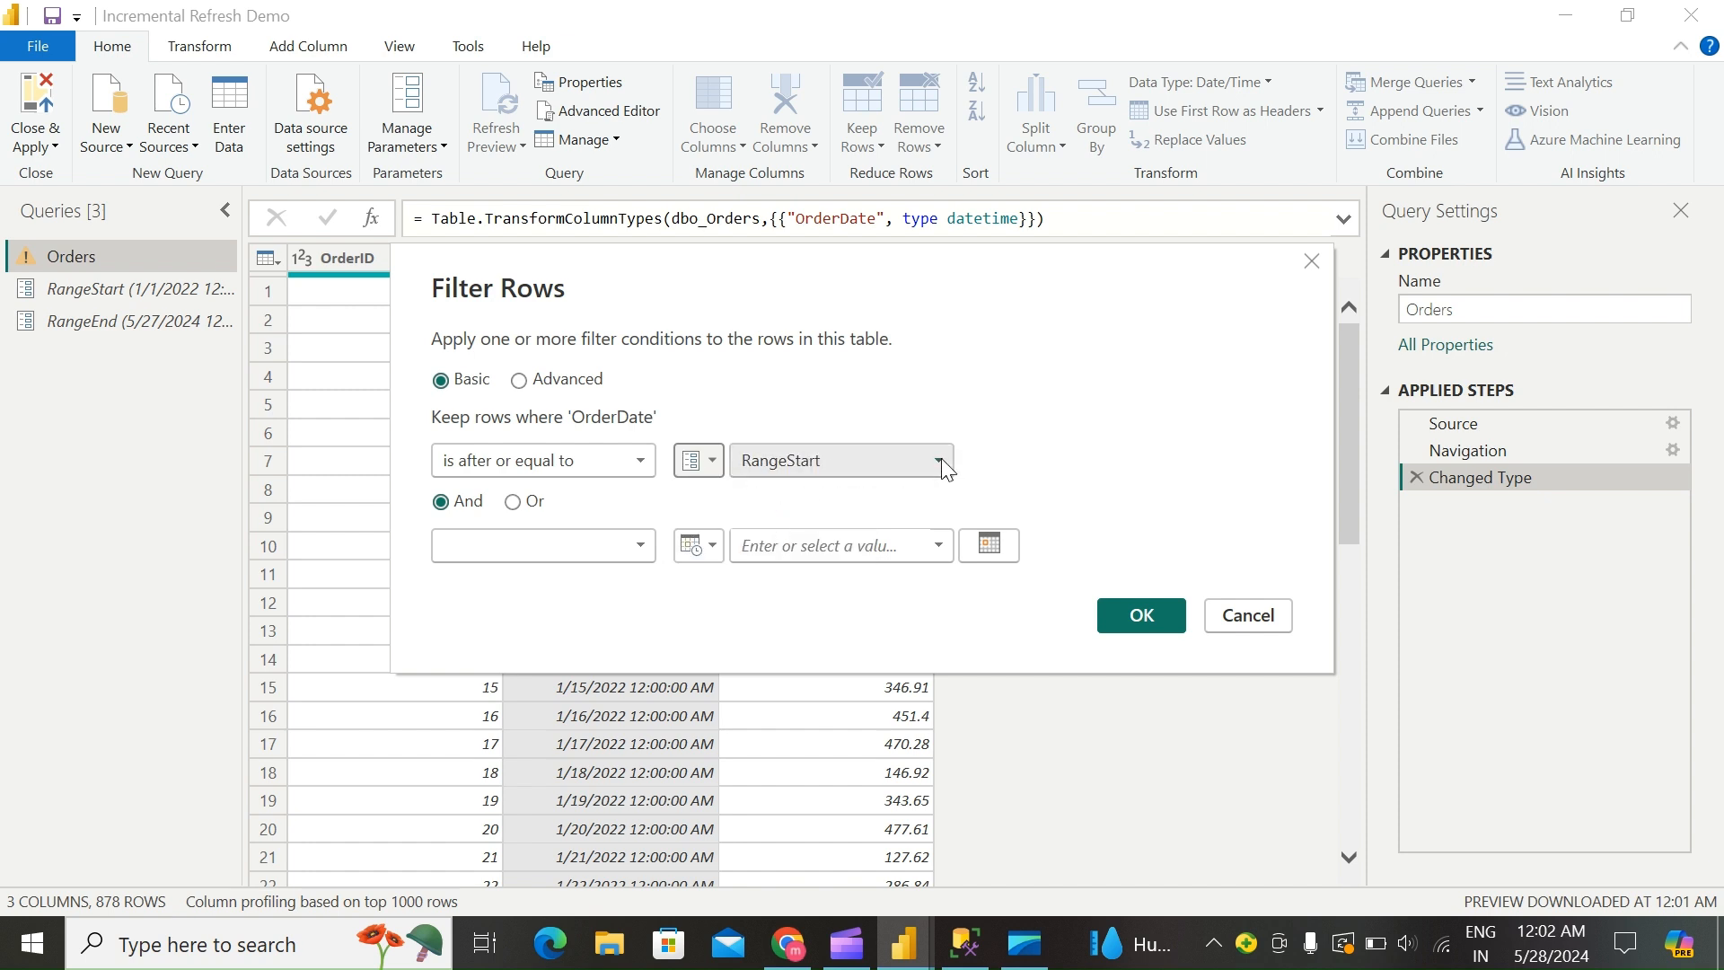
mouse_move(512, 533)
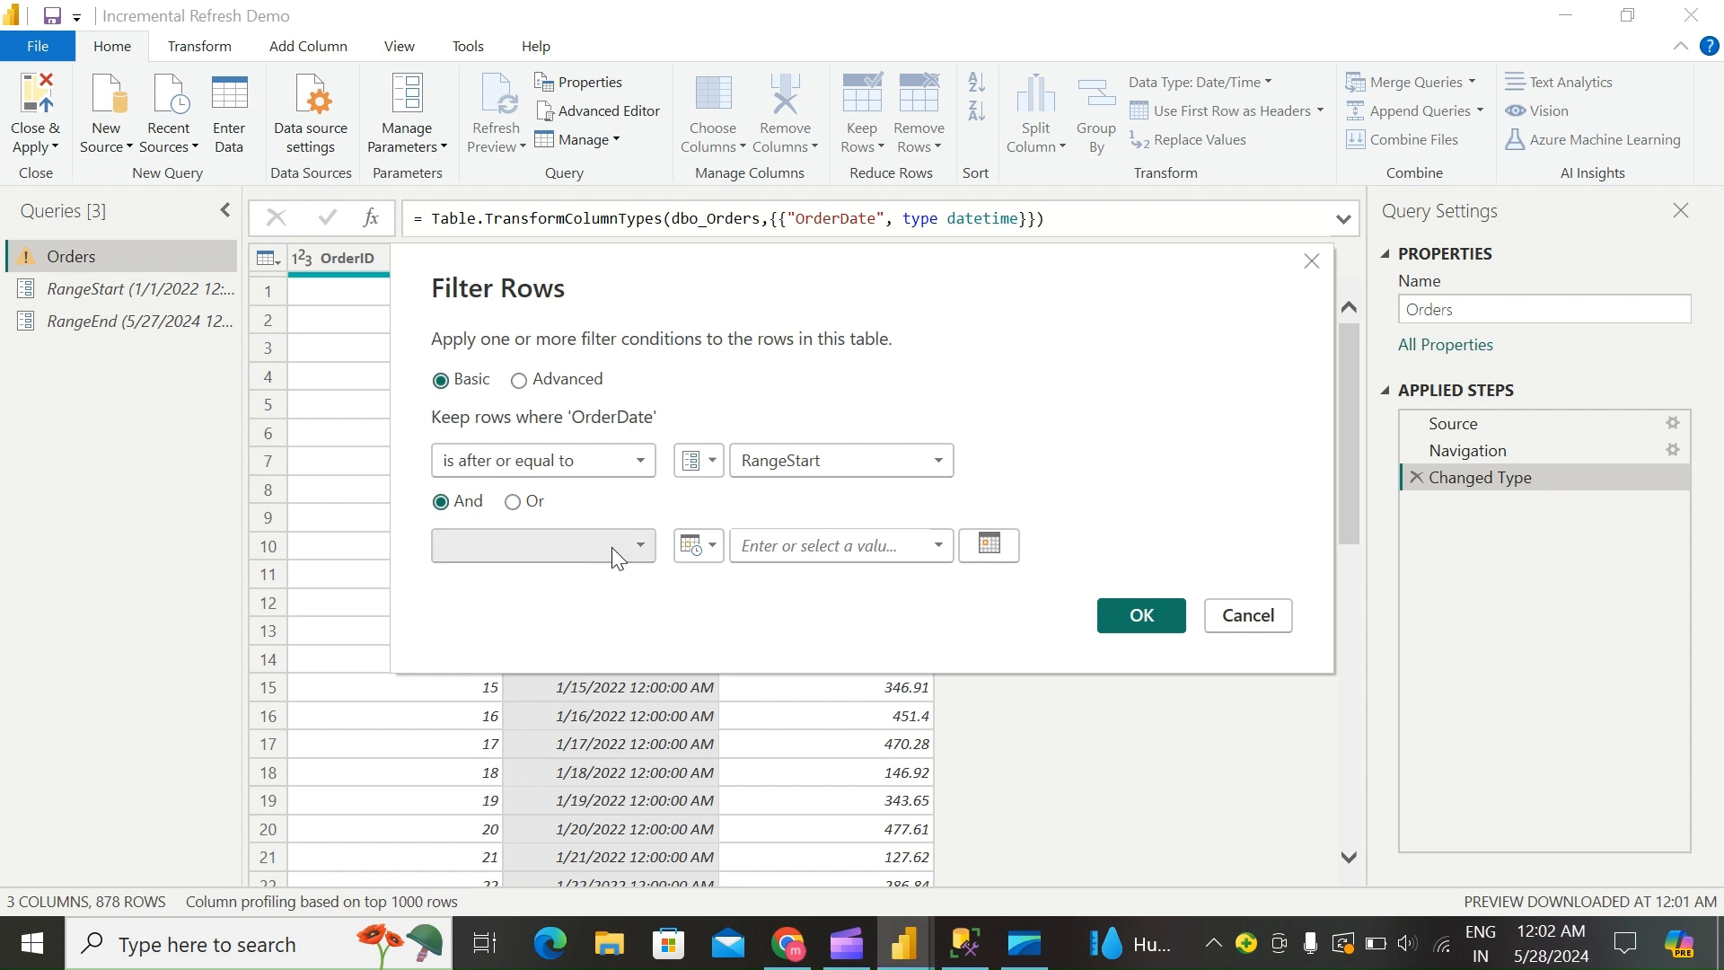
Step: Add an And condition 'is before' parameter RangeEnd and apply the two-condition filter
left_click(539, 546)
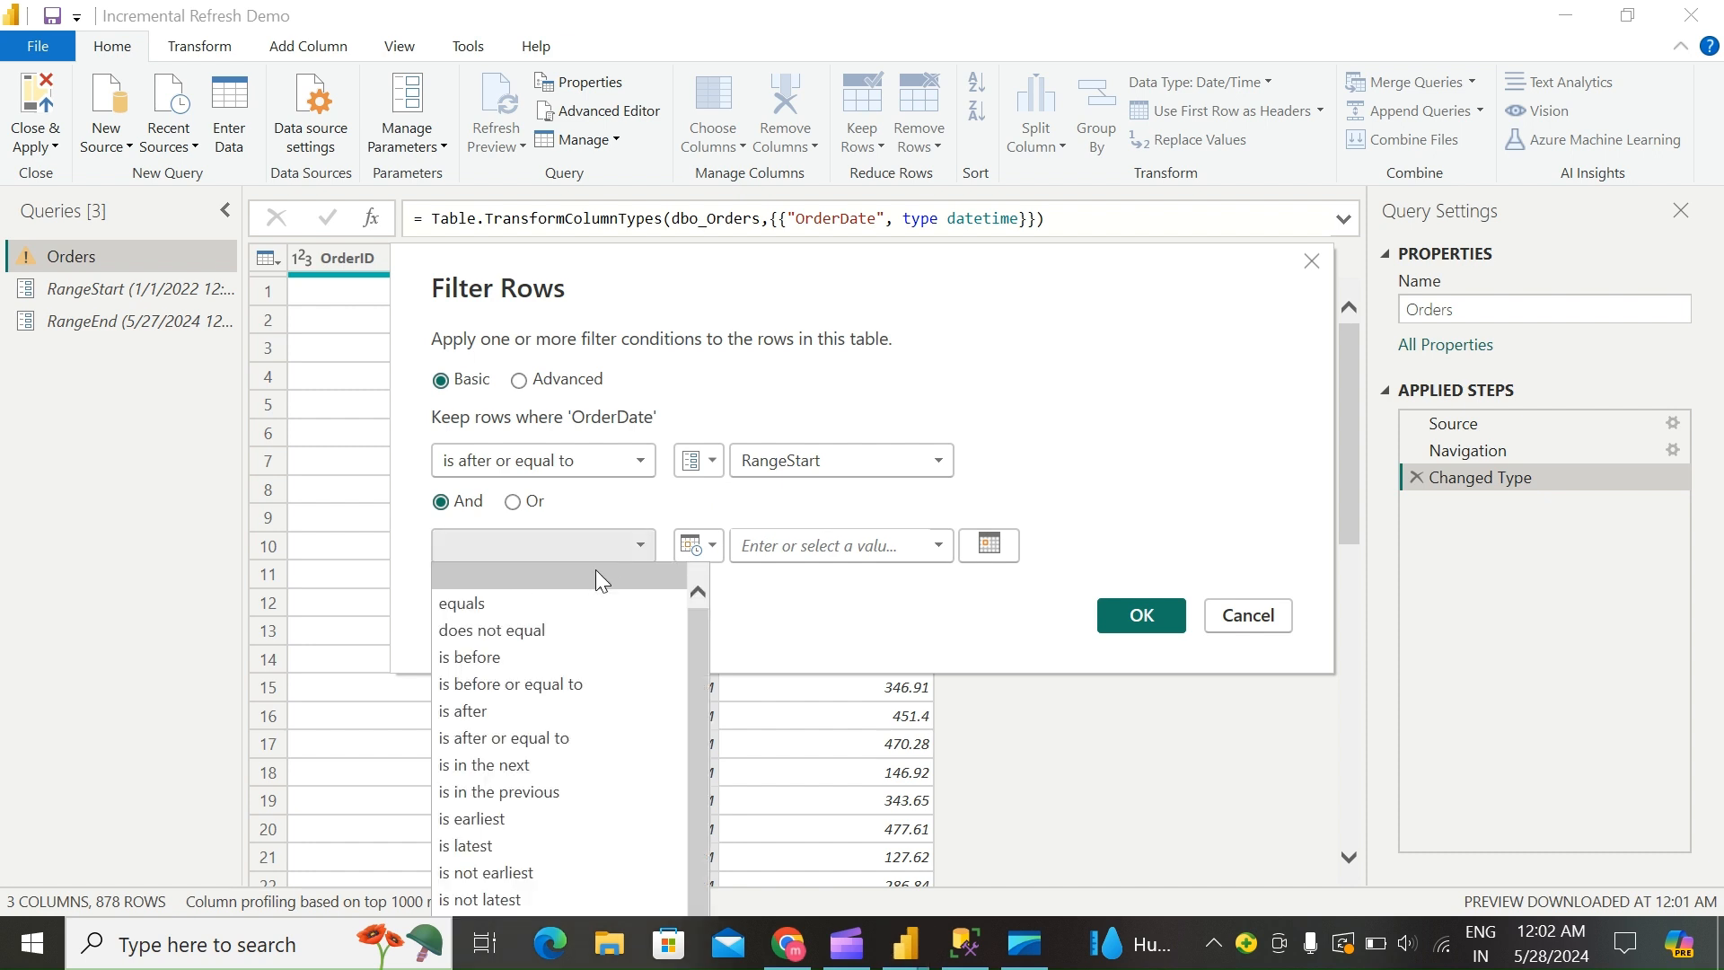
mouse_move(546, 664)
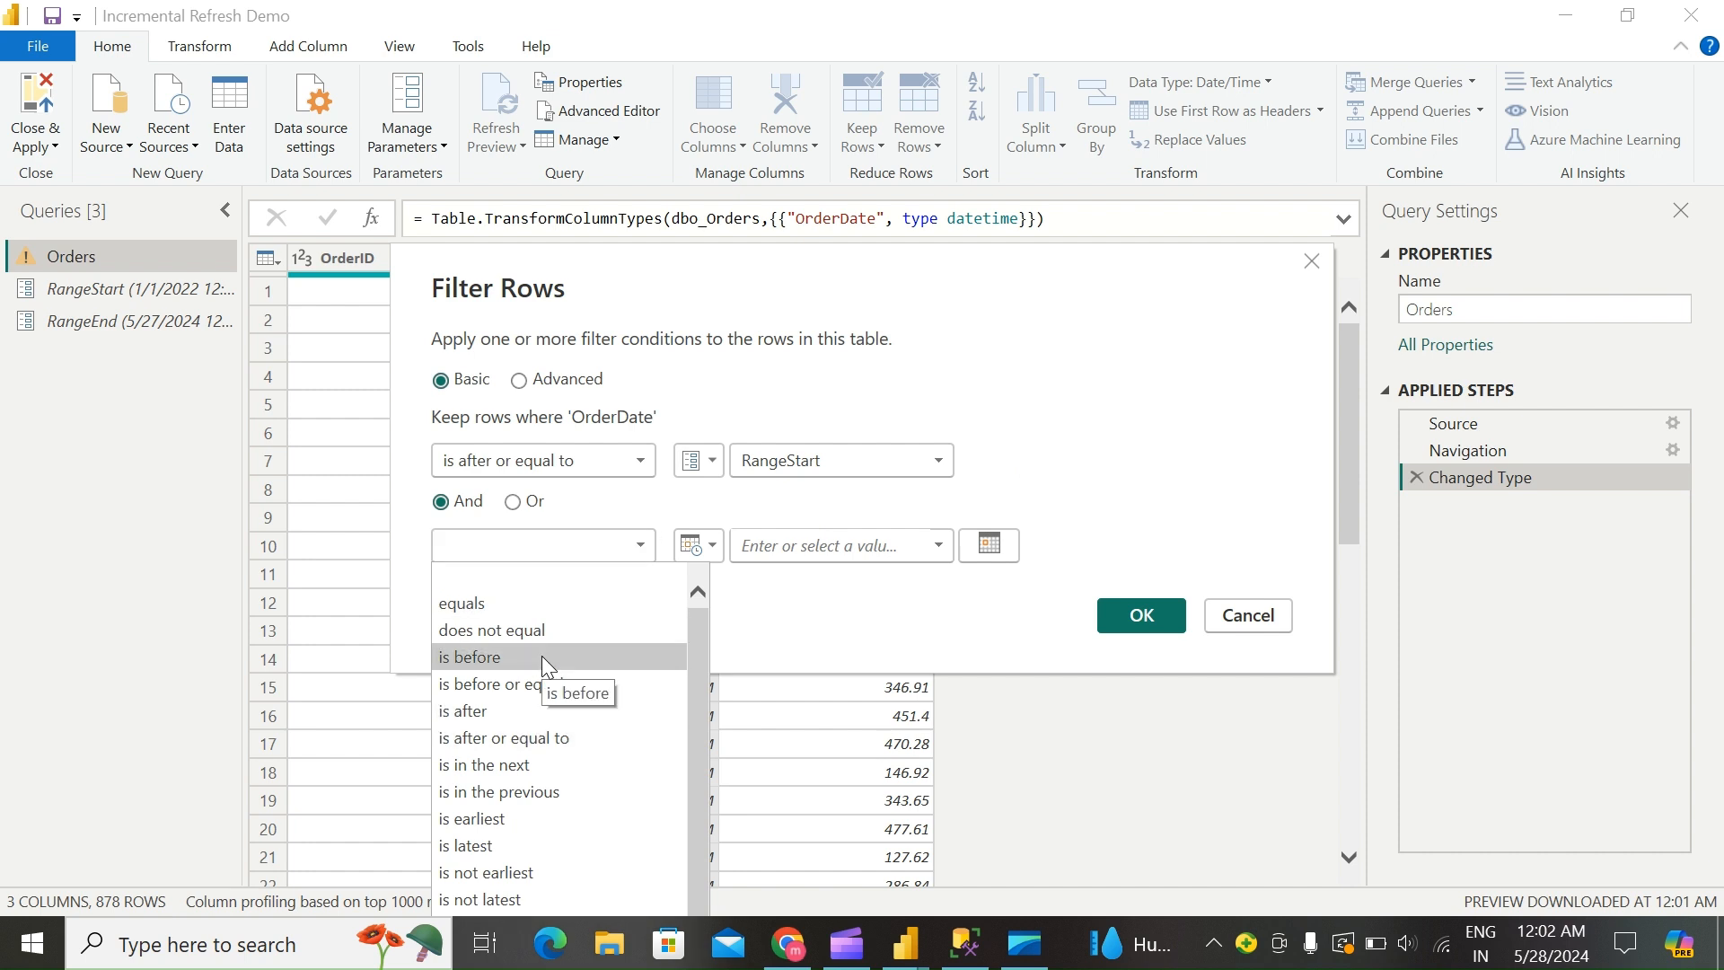
left_click(471, 657)
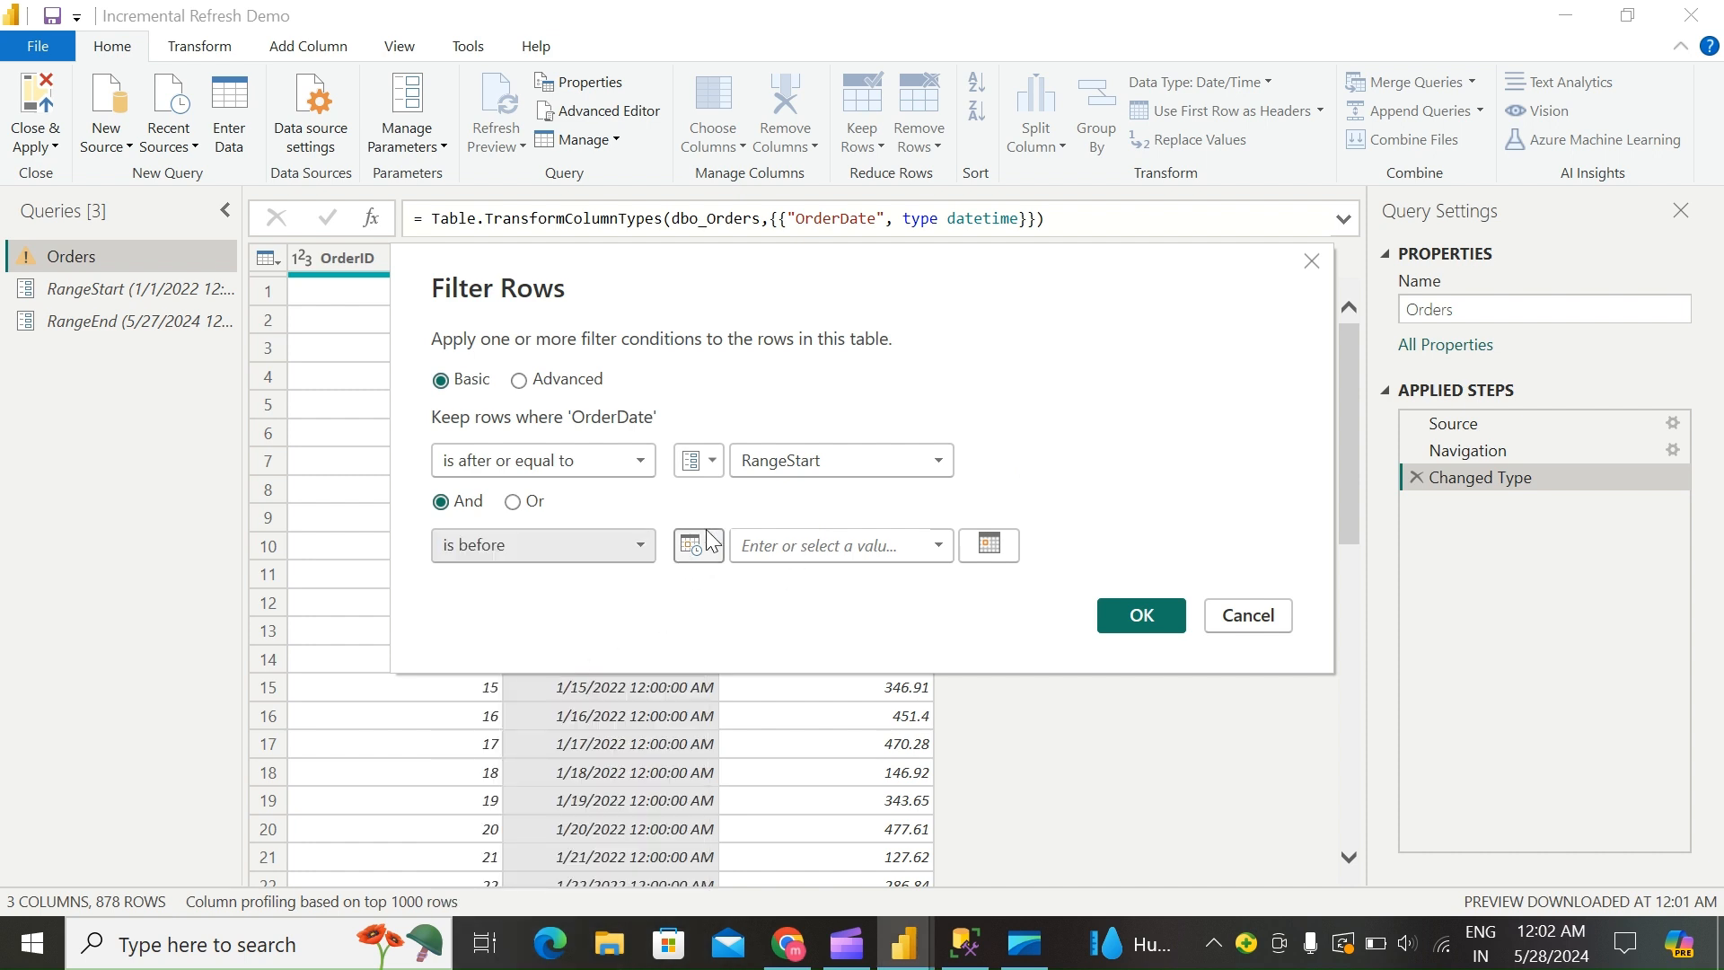
left_click(697, 544)
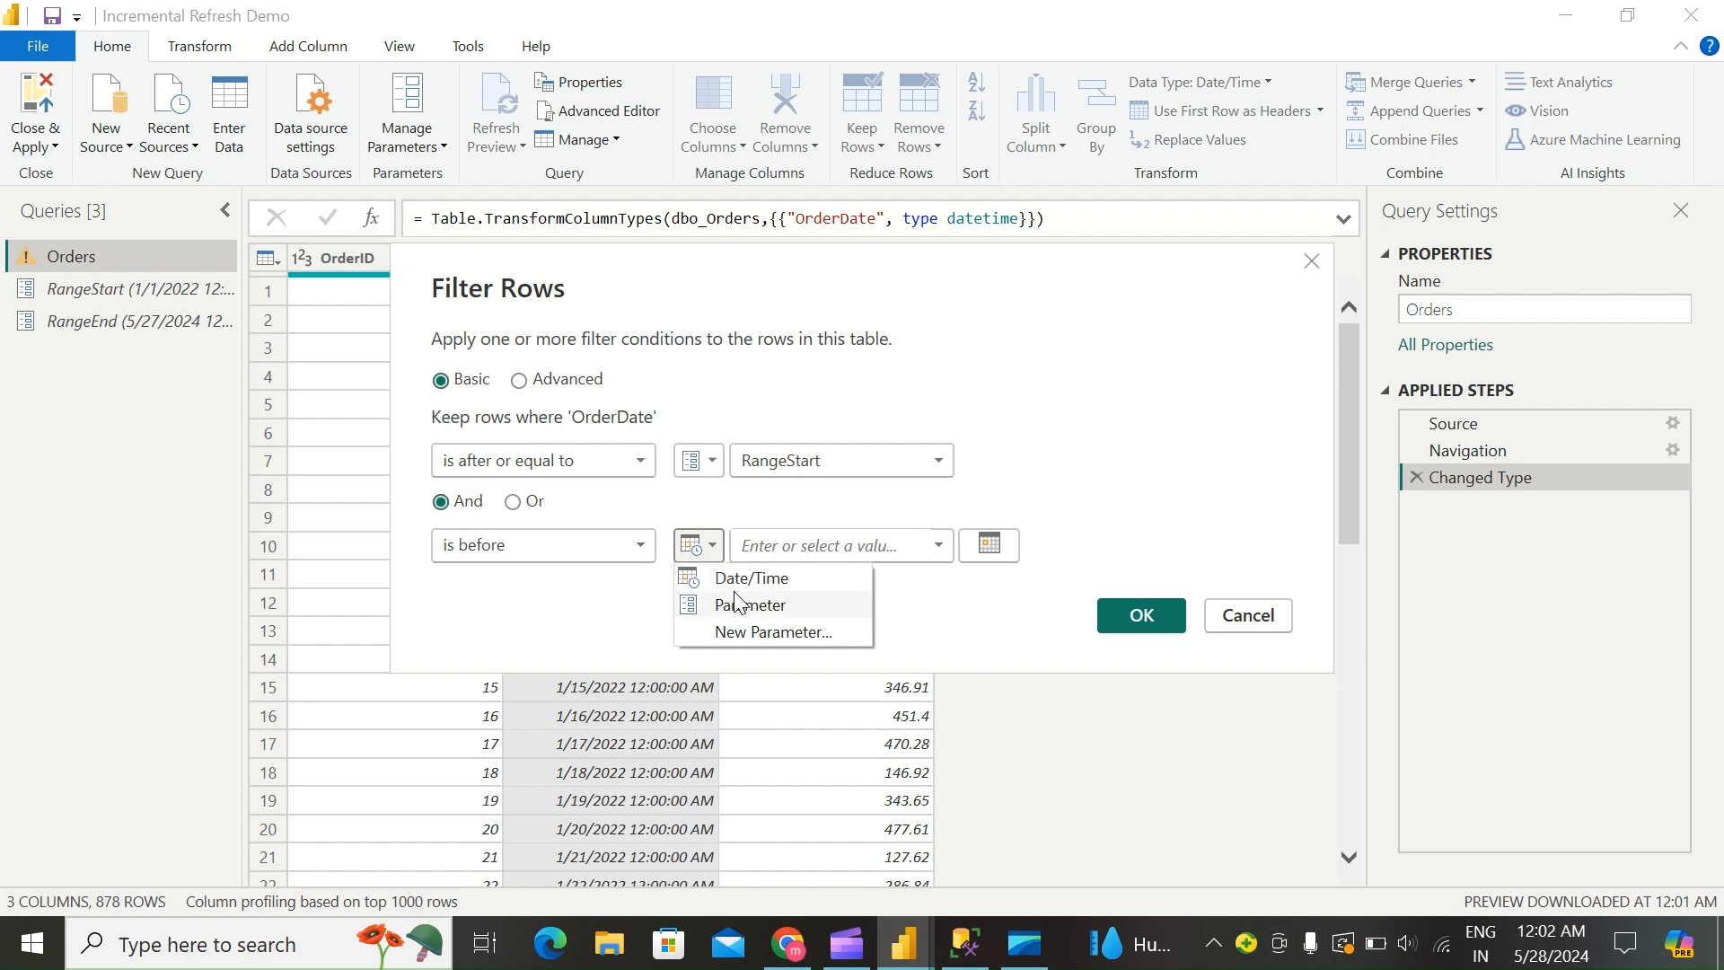
left_click(751, 603)
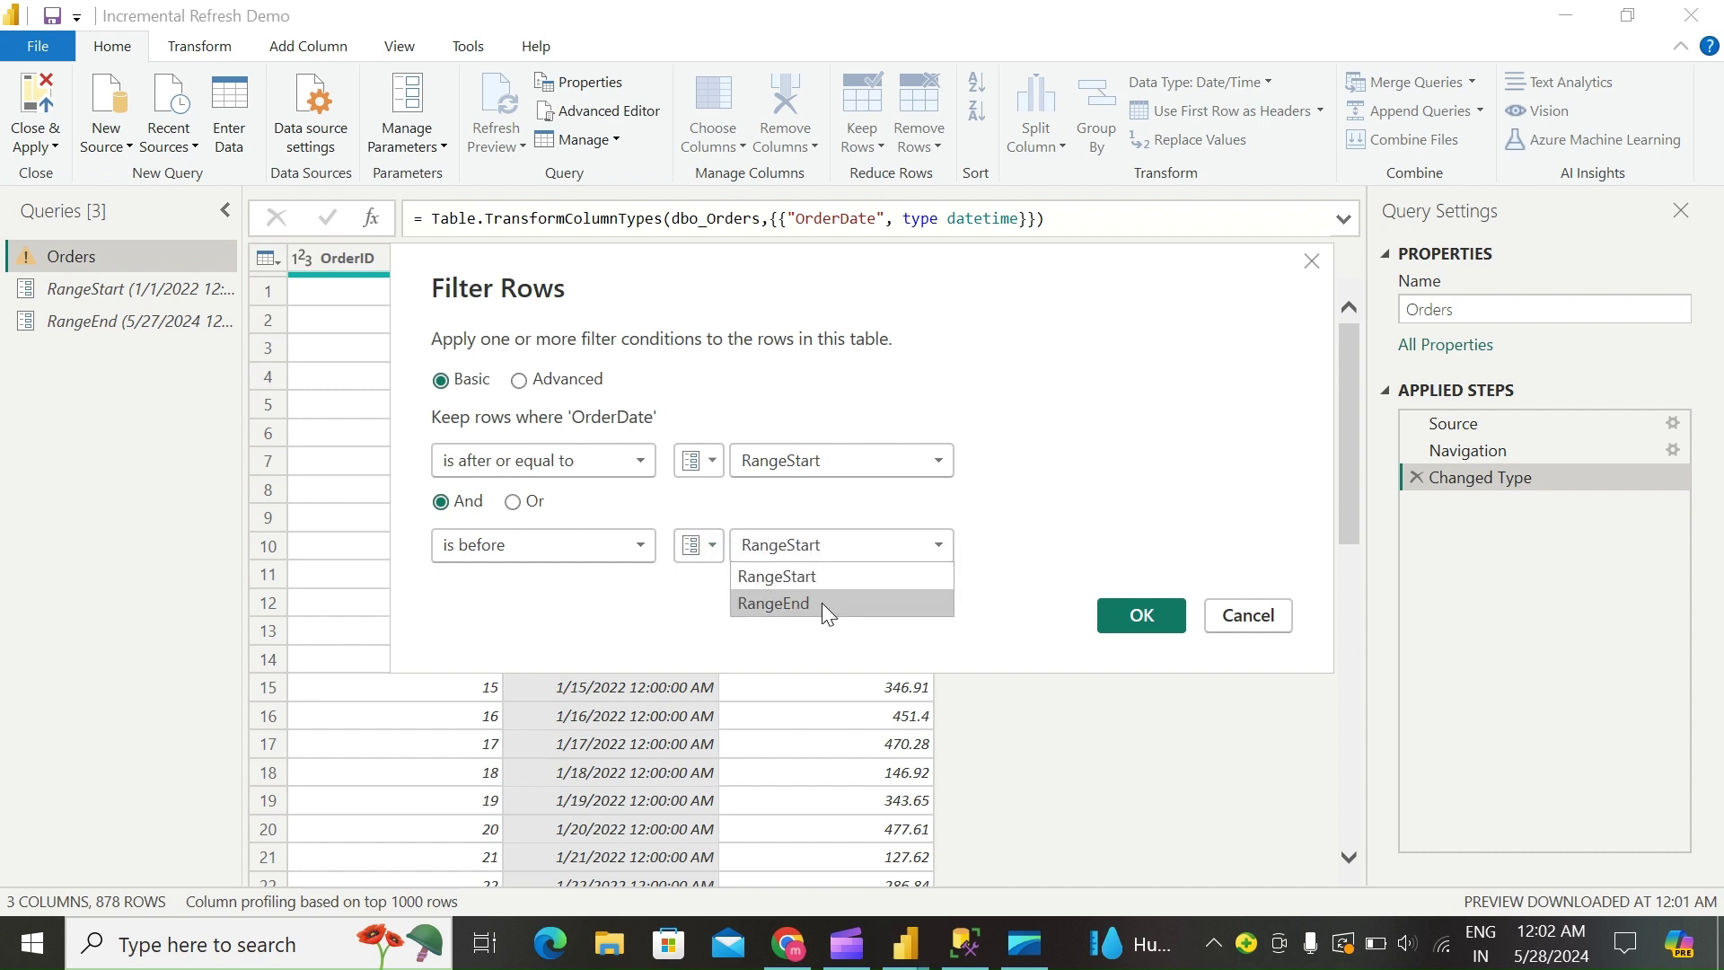
left_click(772, 603)
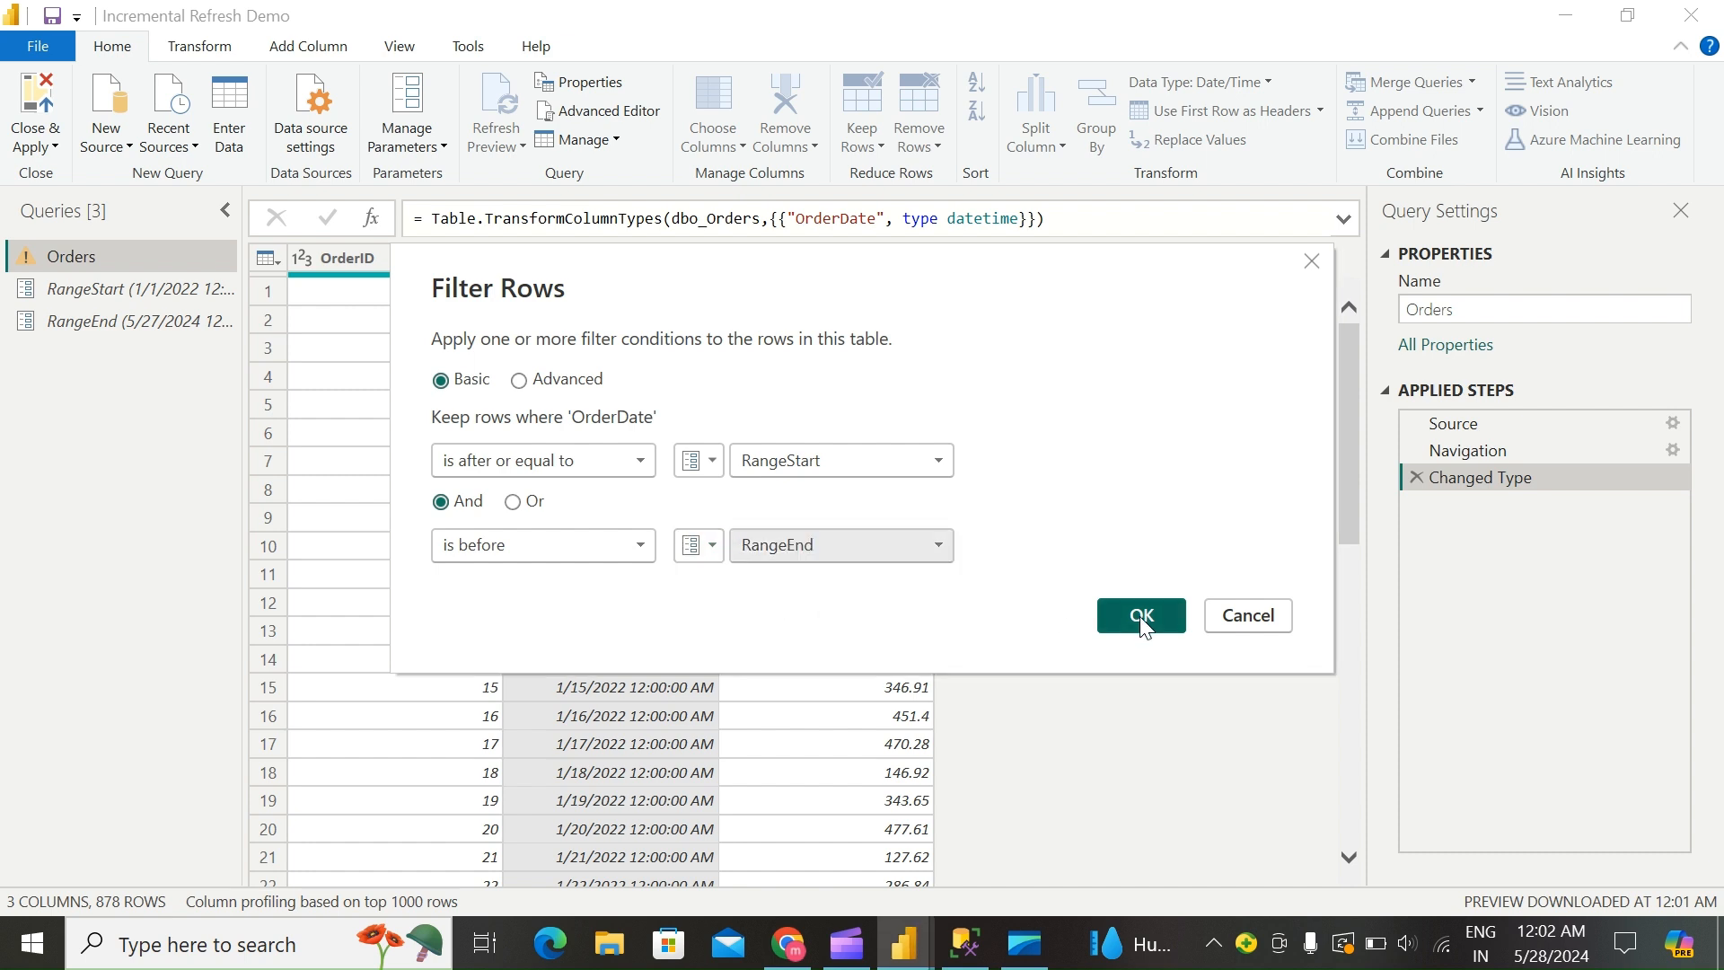
left_click(1140, 614)
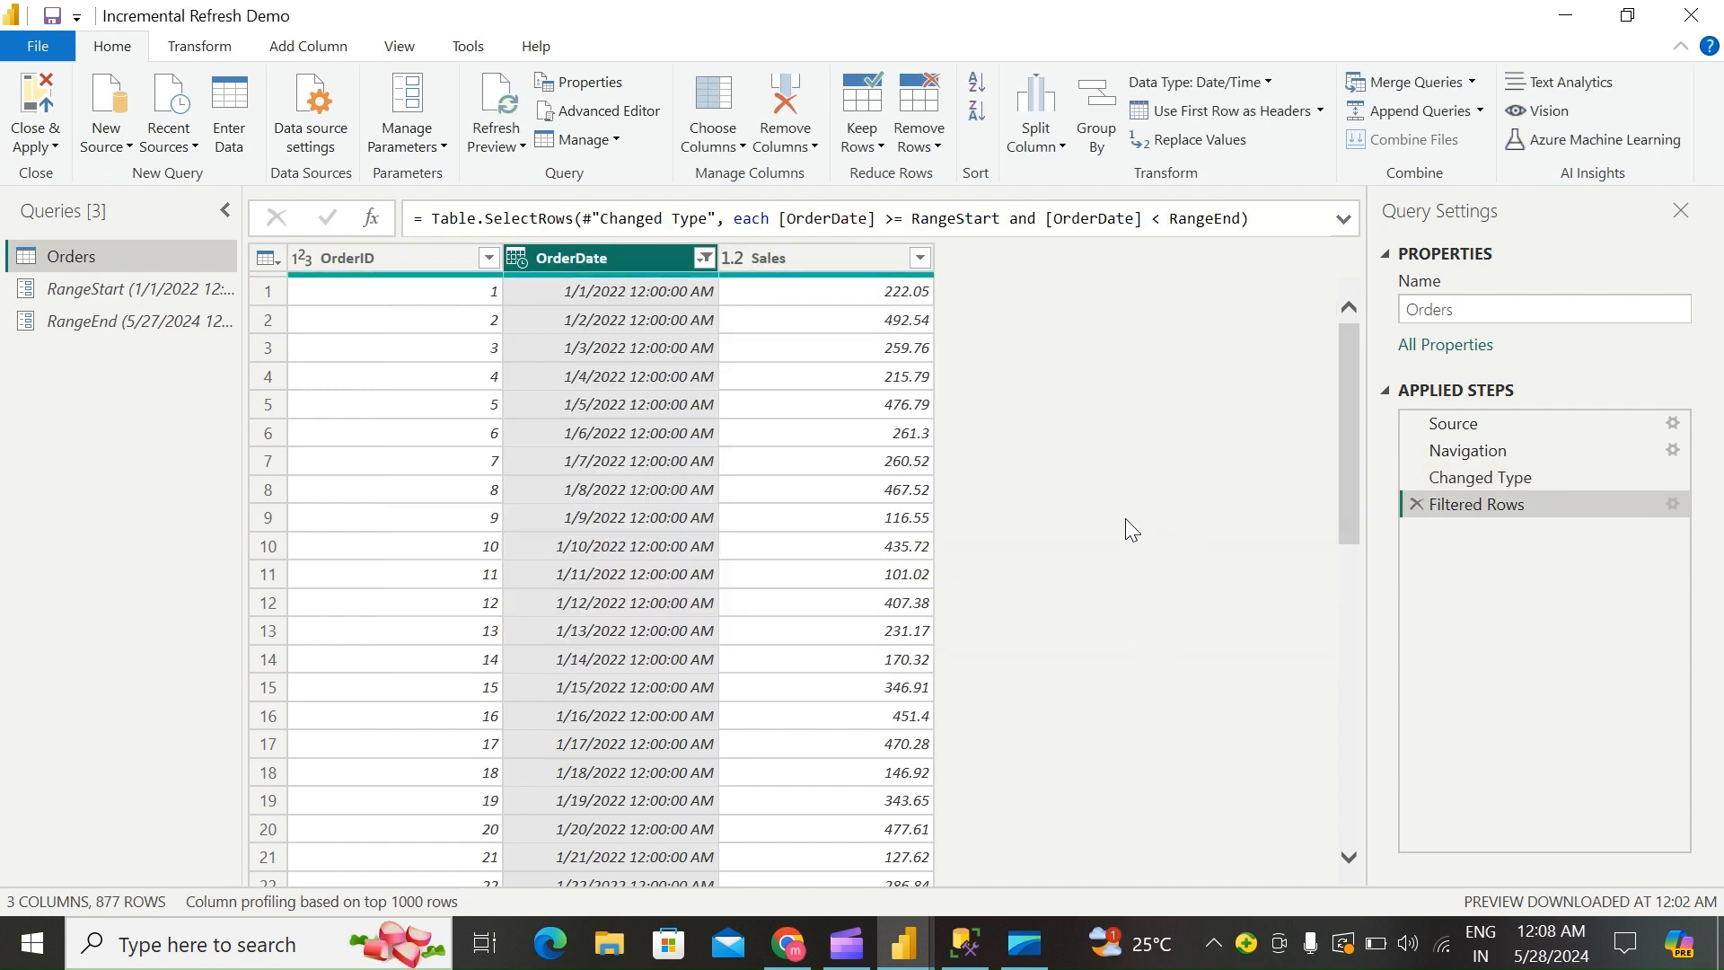
left_click(34, 113)
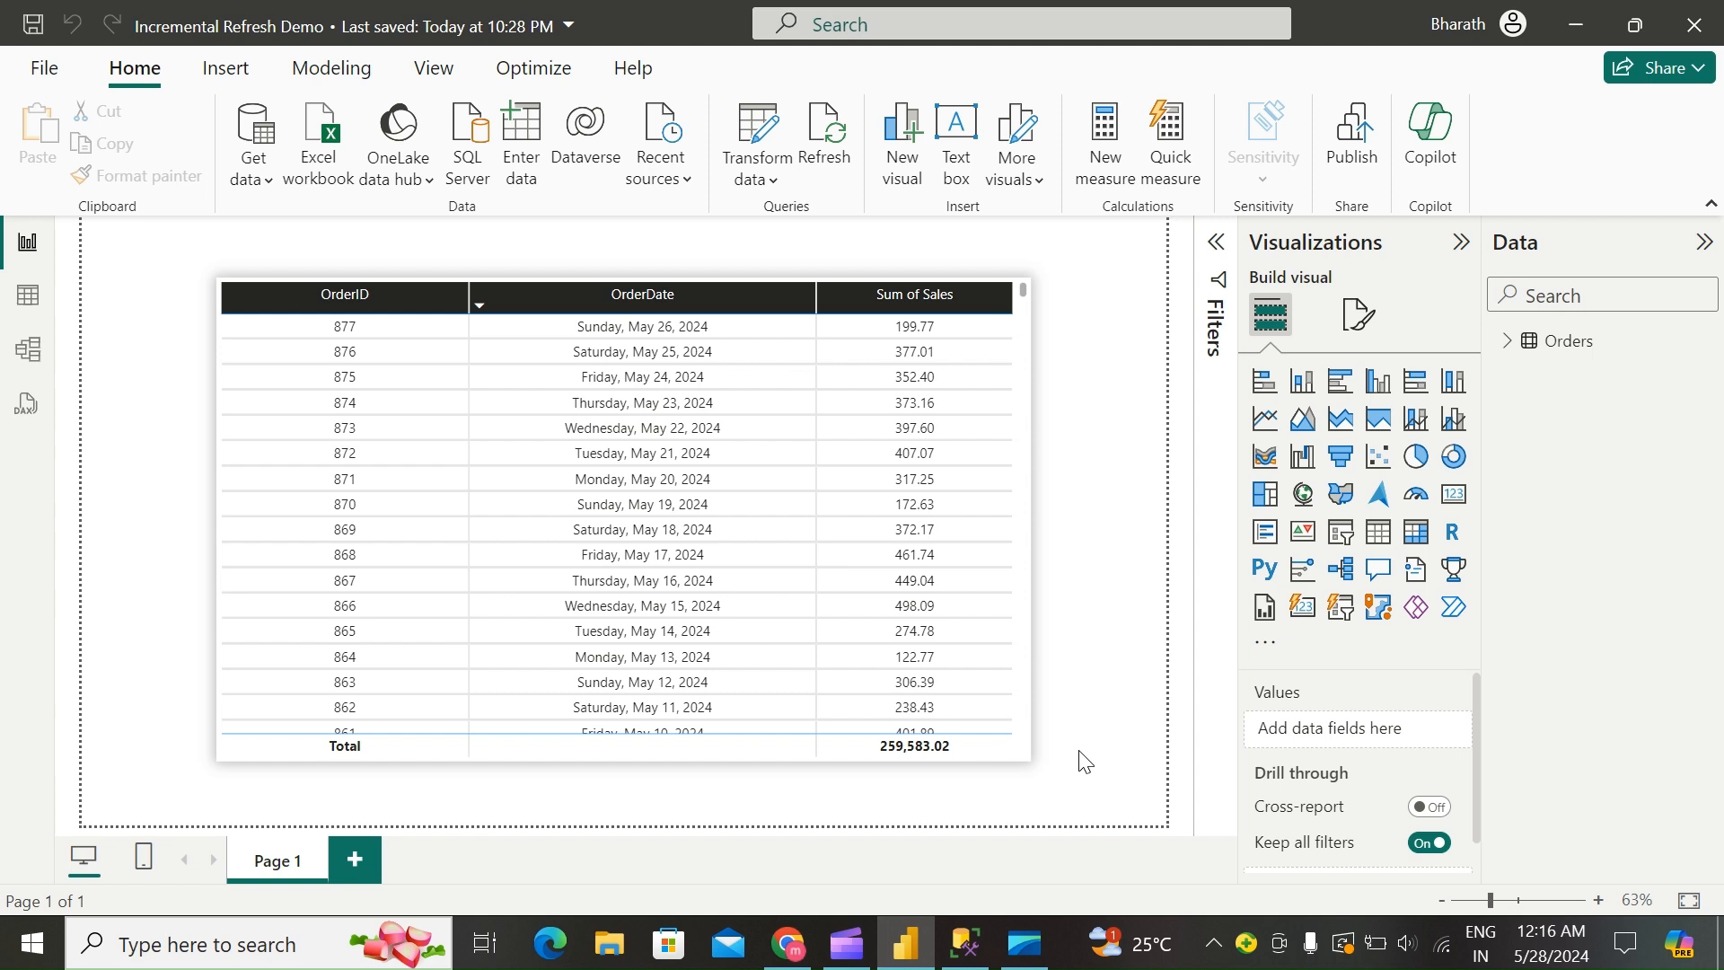
mouse_move(1095, 485)
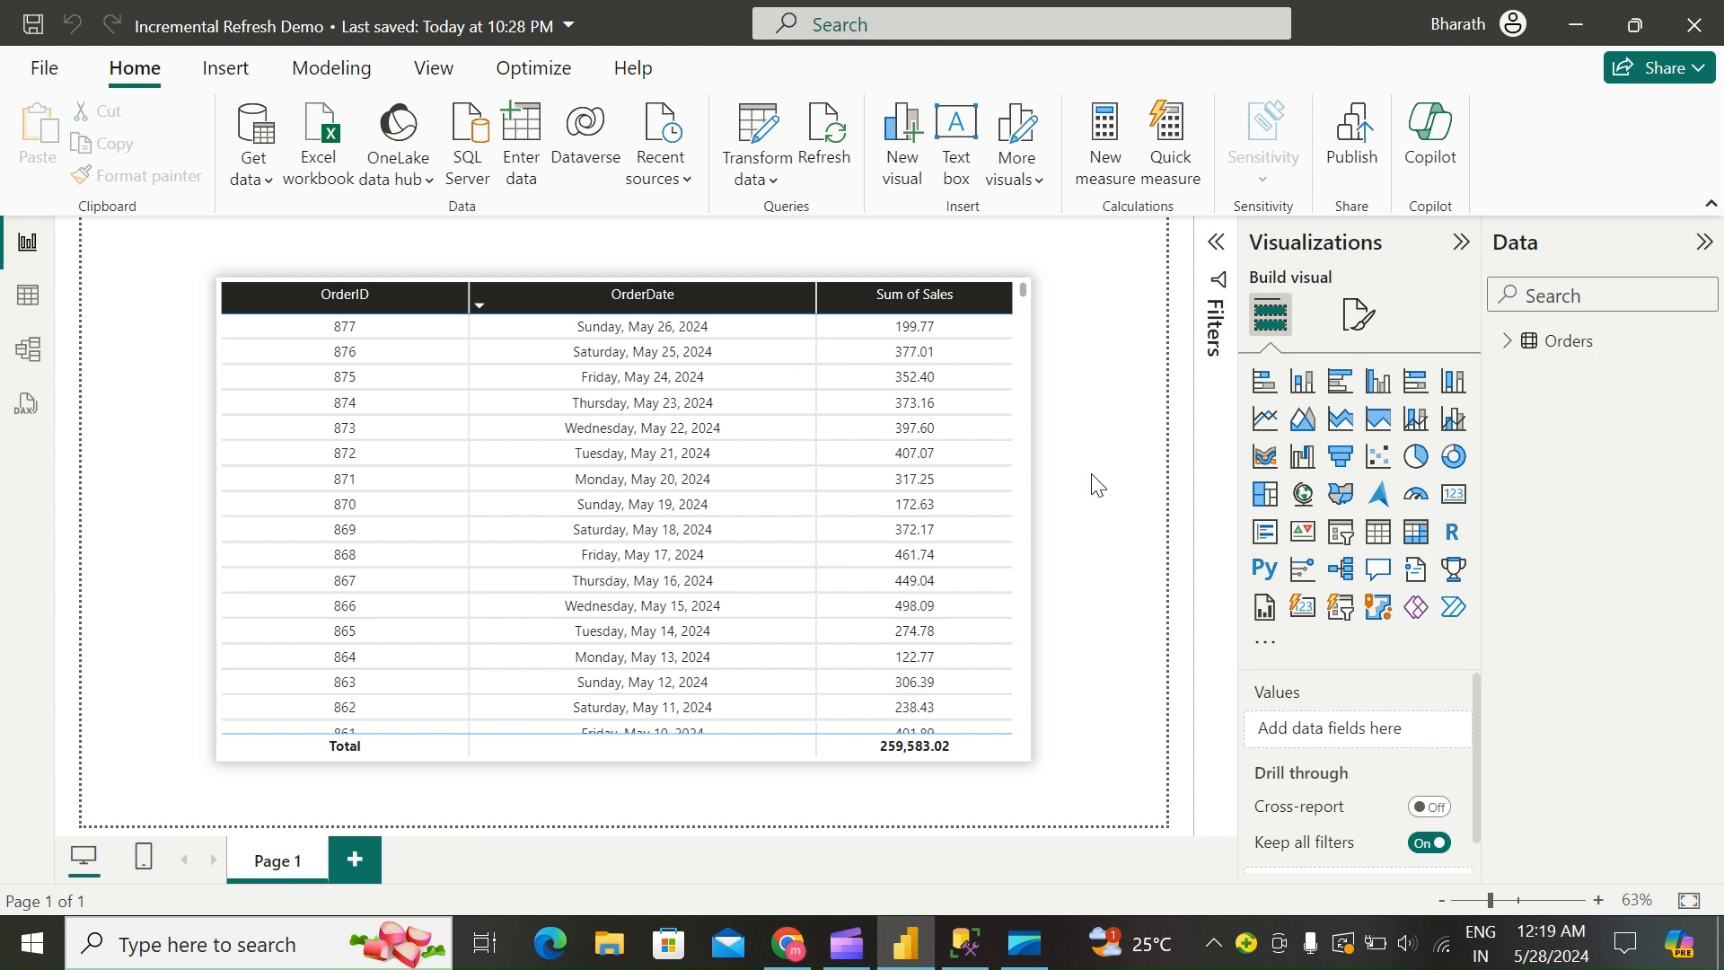
mouse_move(1570, 342)
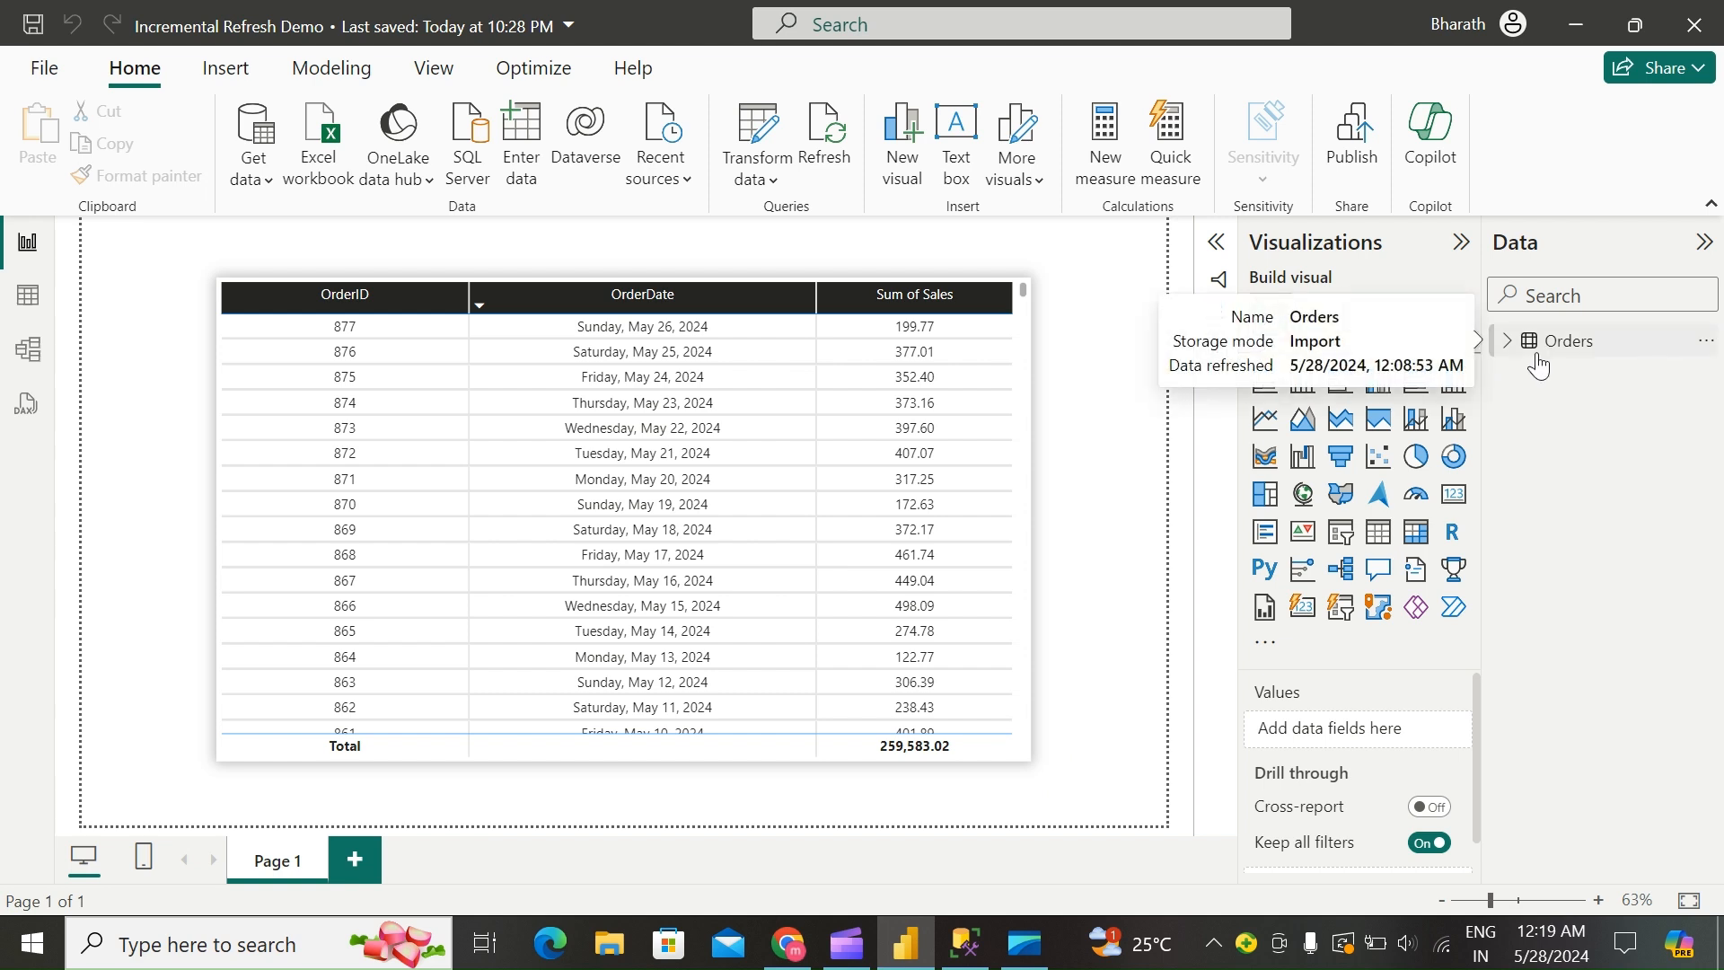
Step: Bring up the options menu for the Orders table in the Data pane
left_click(1706, 339)
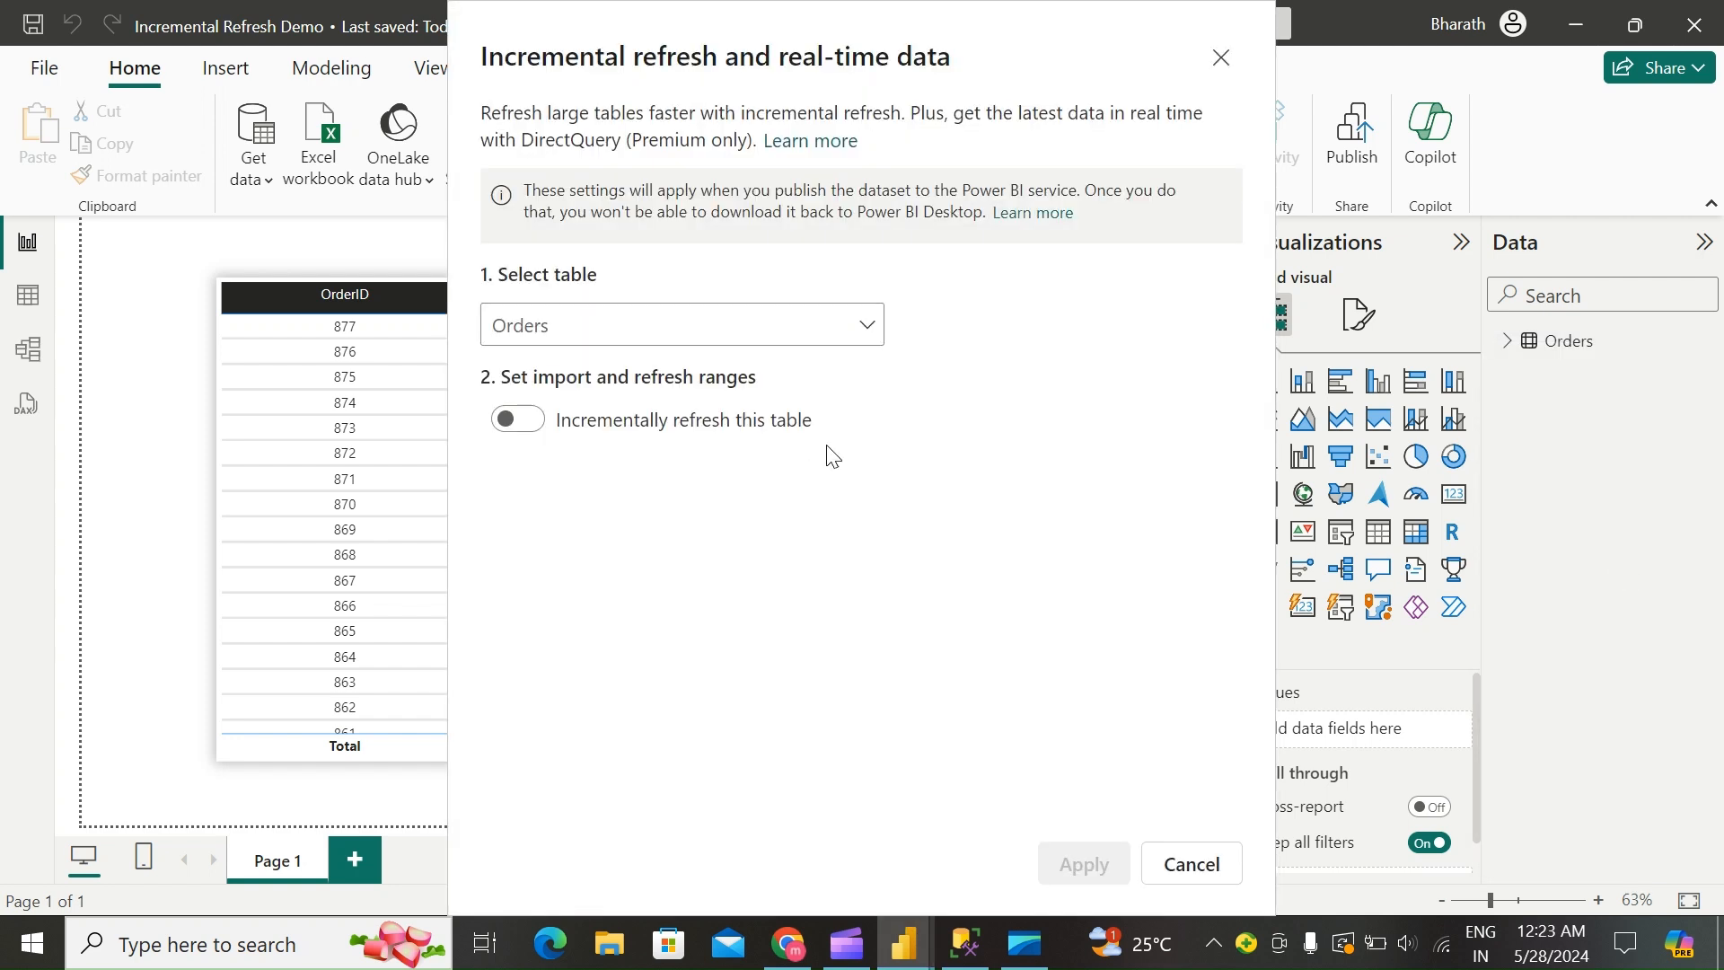
mouse_move(899, 102)
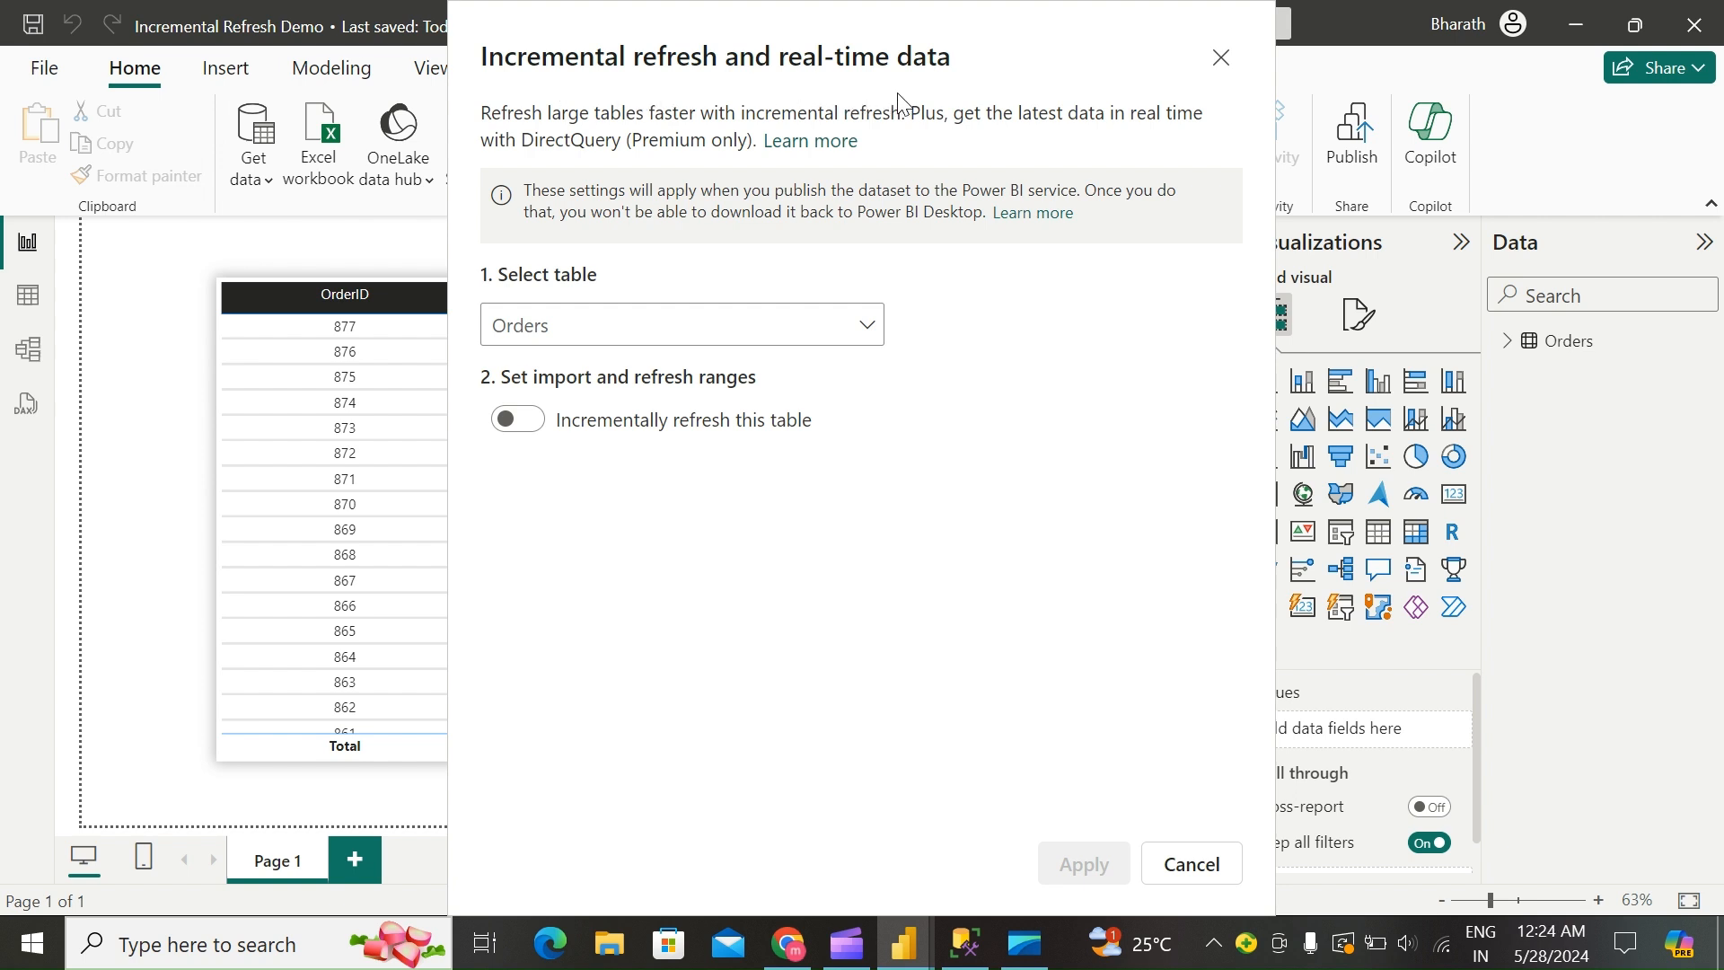
Step: Select Orders in the incremental refresh settings and switch on incremental refresh for it
left_click(681, 325)
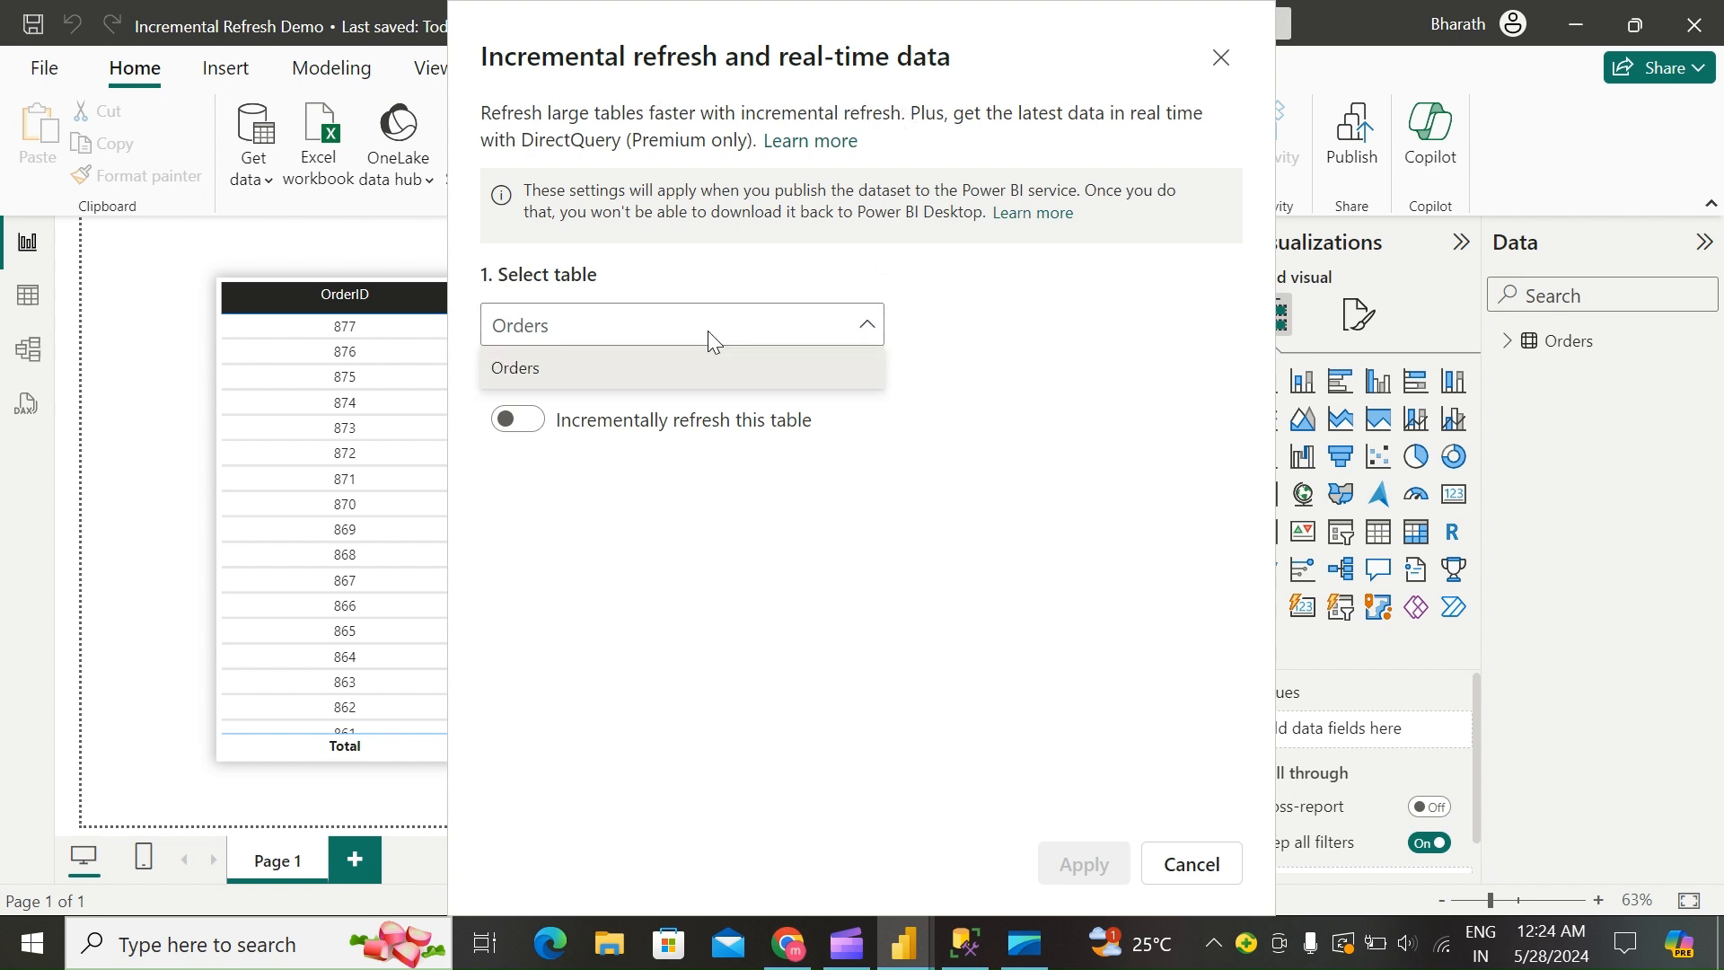
left_click(515, 366)
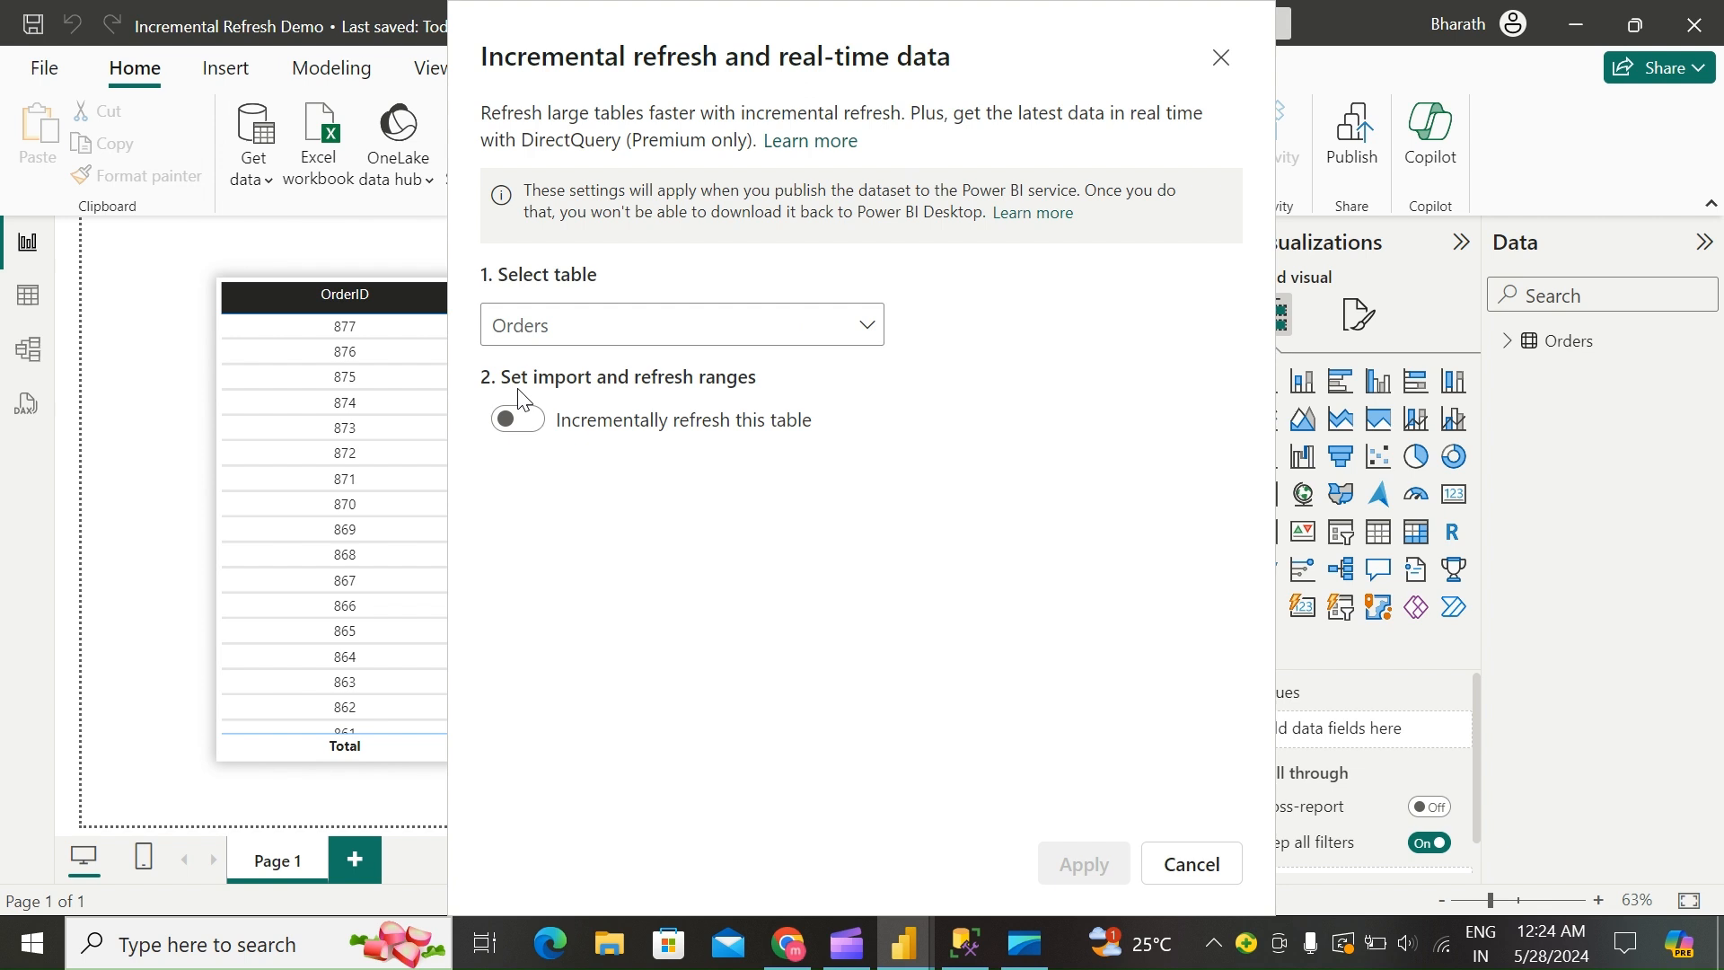
mouse_move(668, 481)
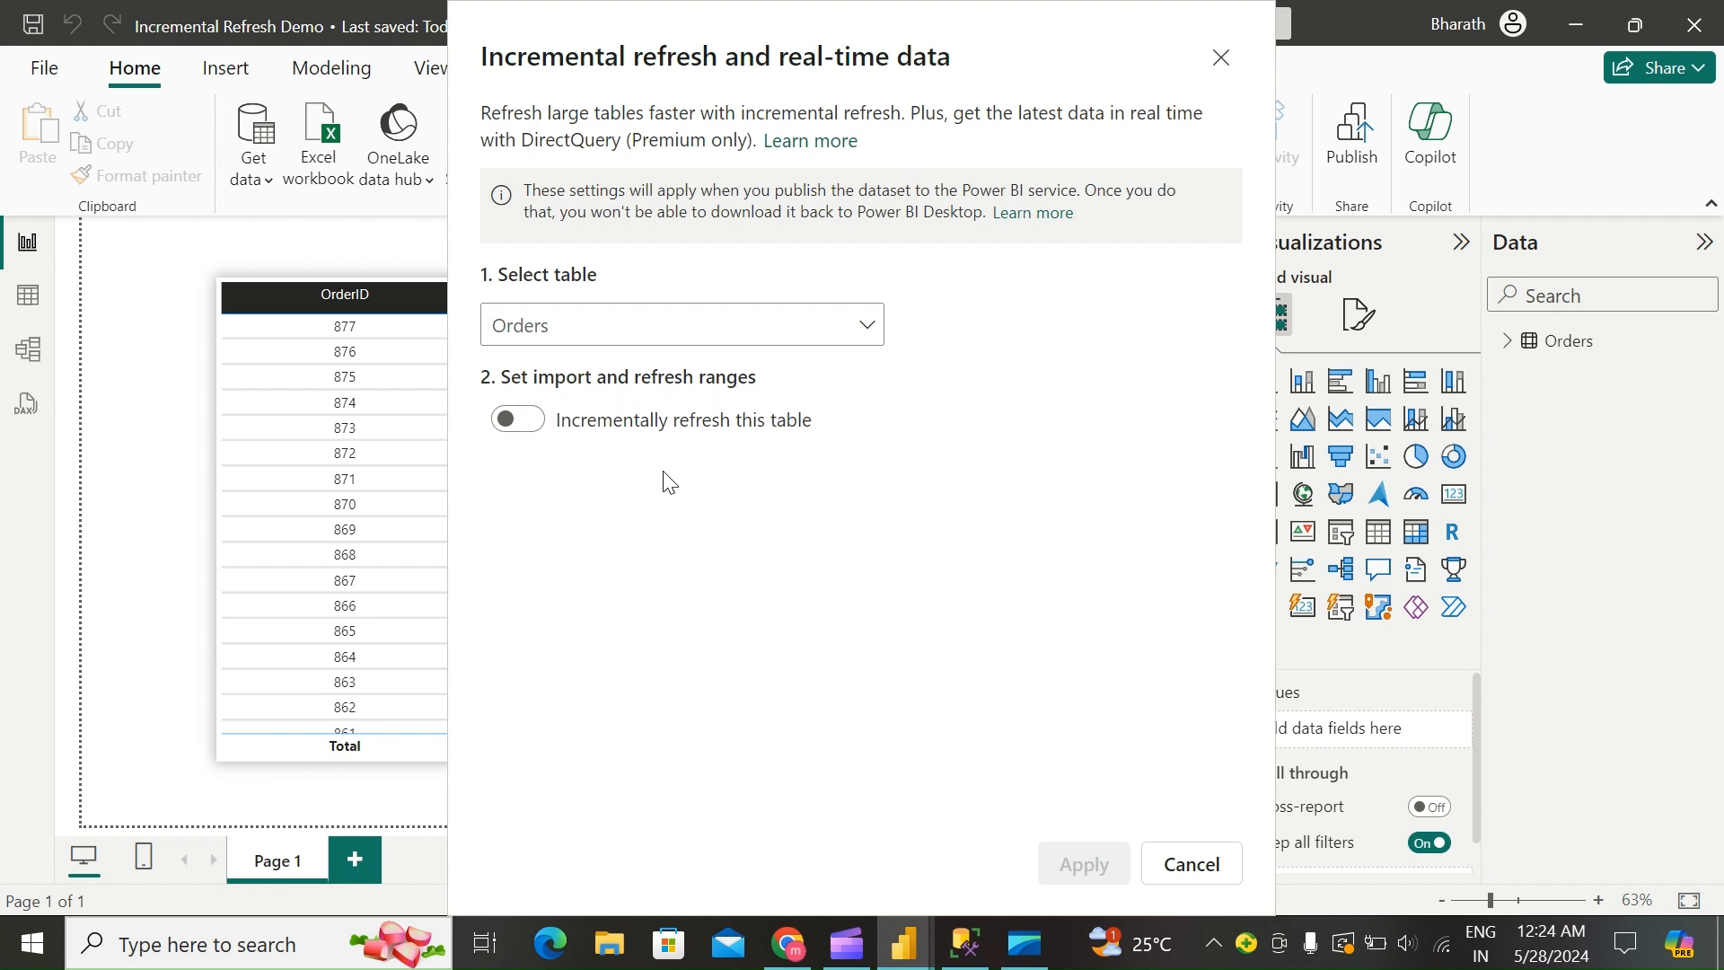
left_click(516, 418)
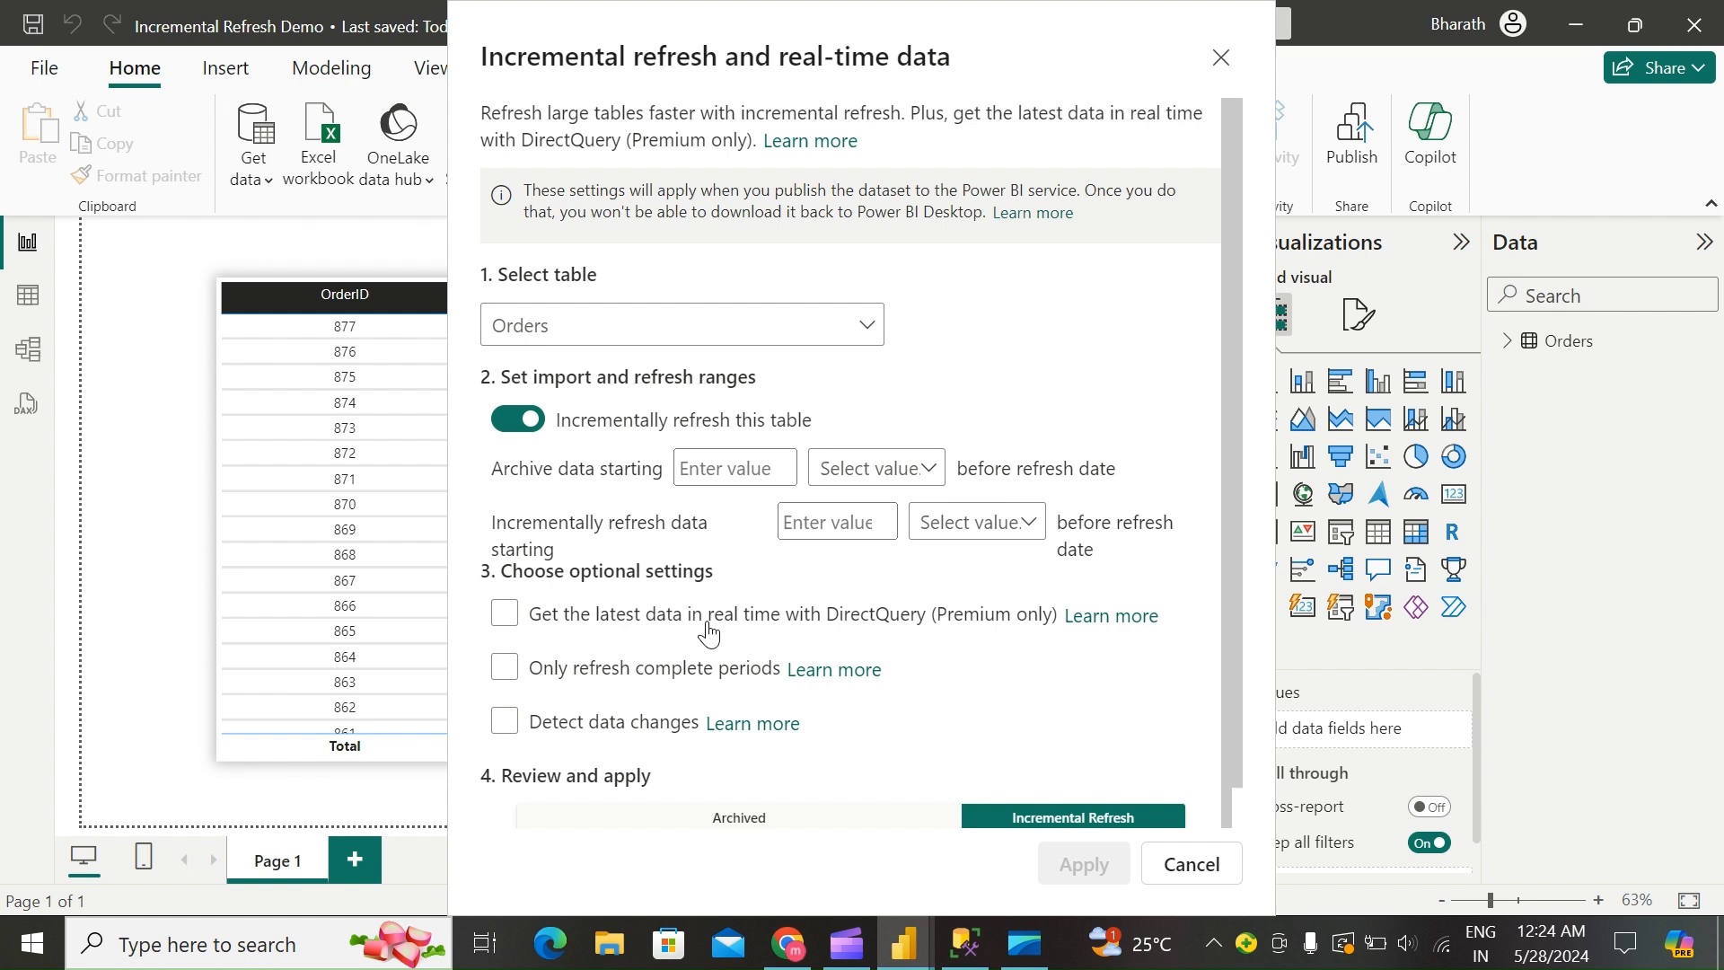
mouse_move(909, 734)
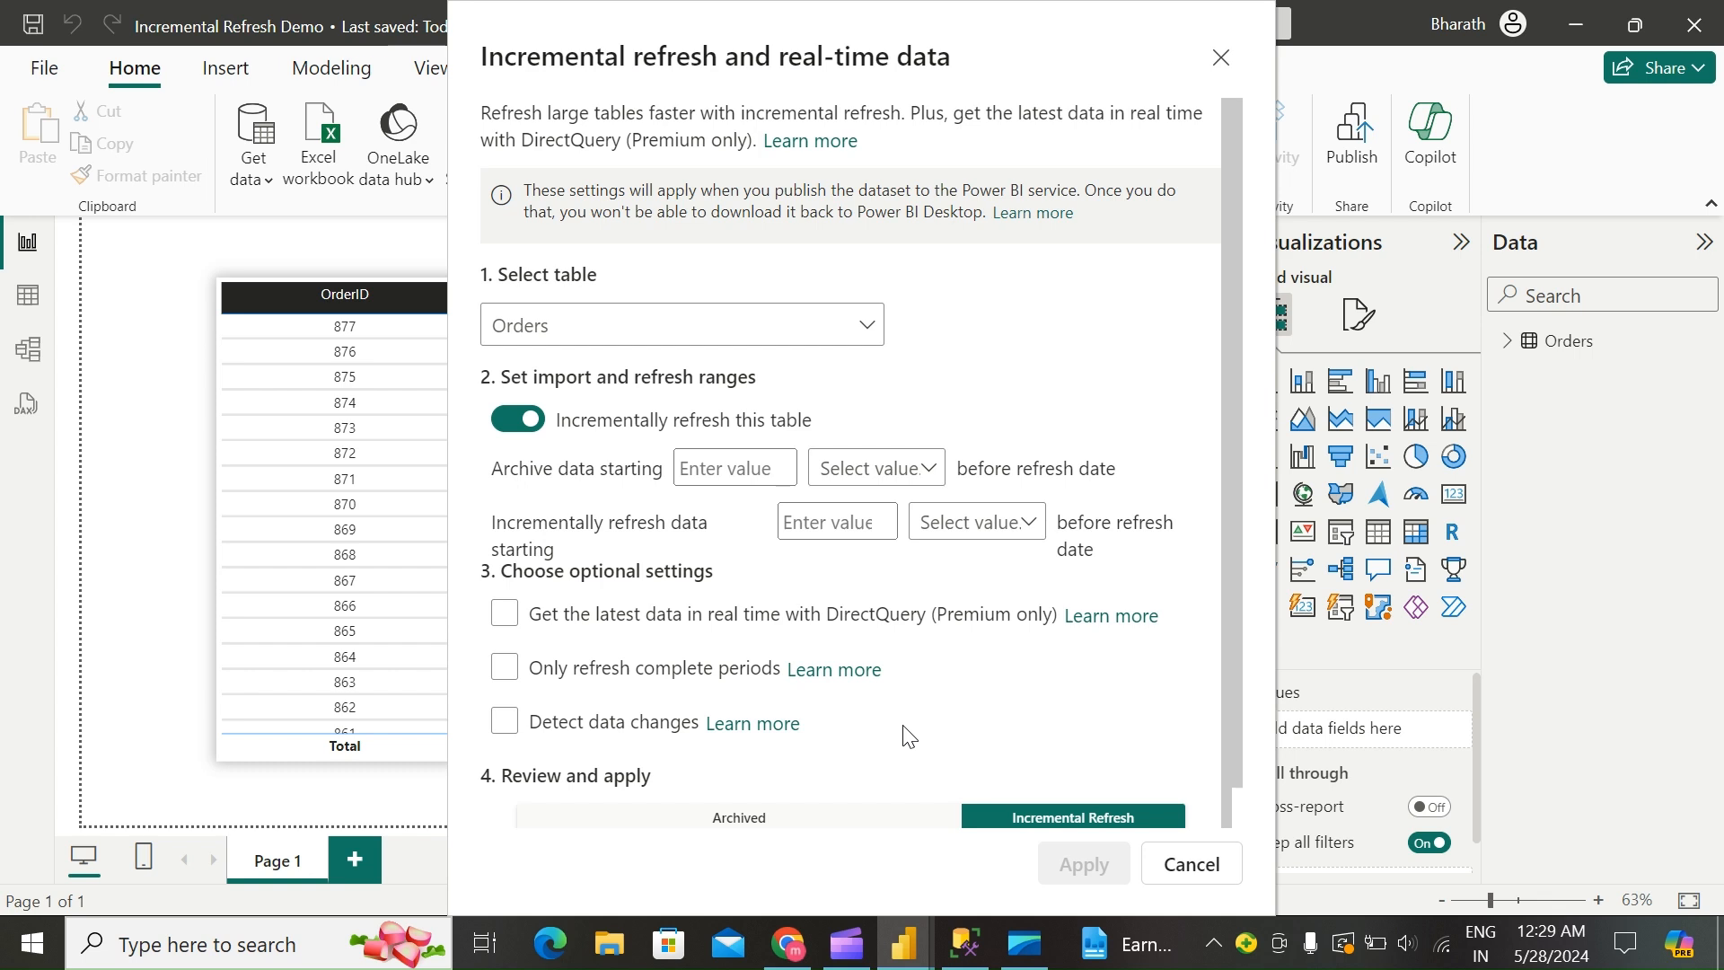
Step: Set the archive period for Orders to 4 years
left_click(733, 467)
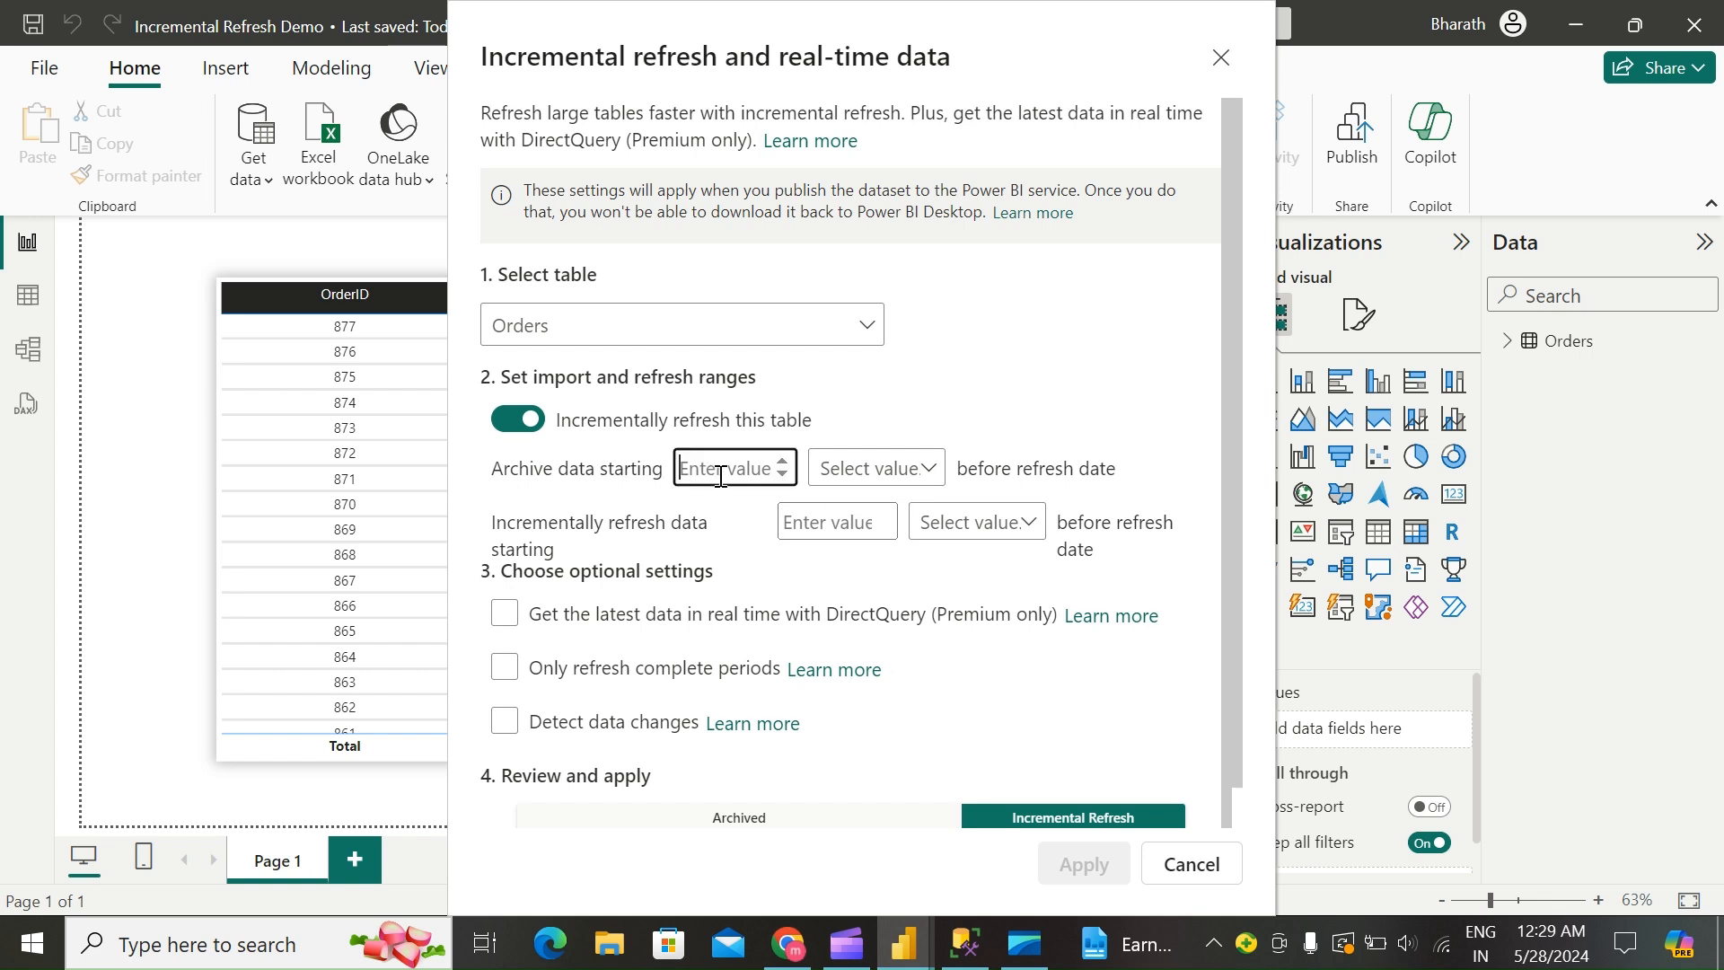
type("4")
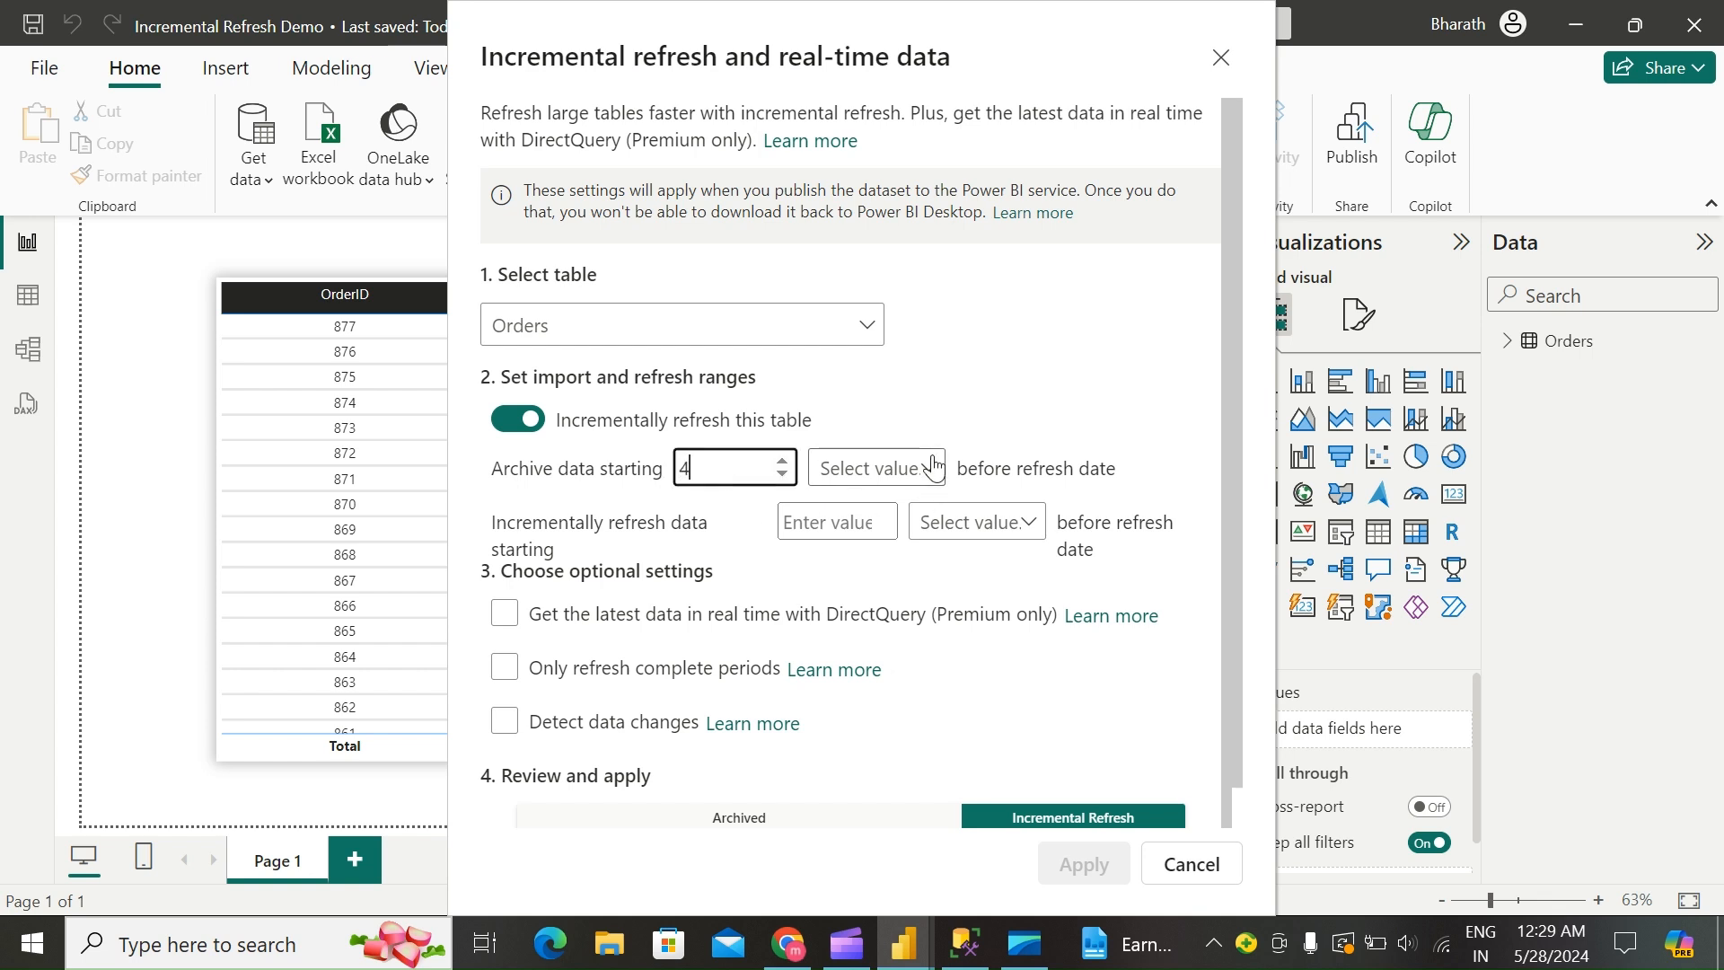
left_click(877, 467)
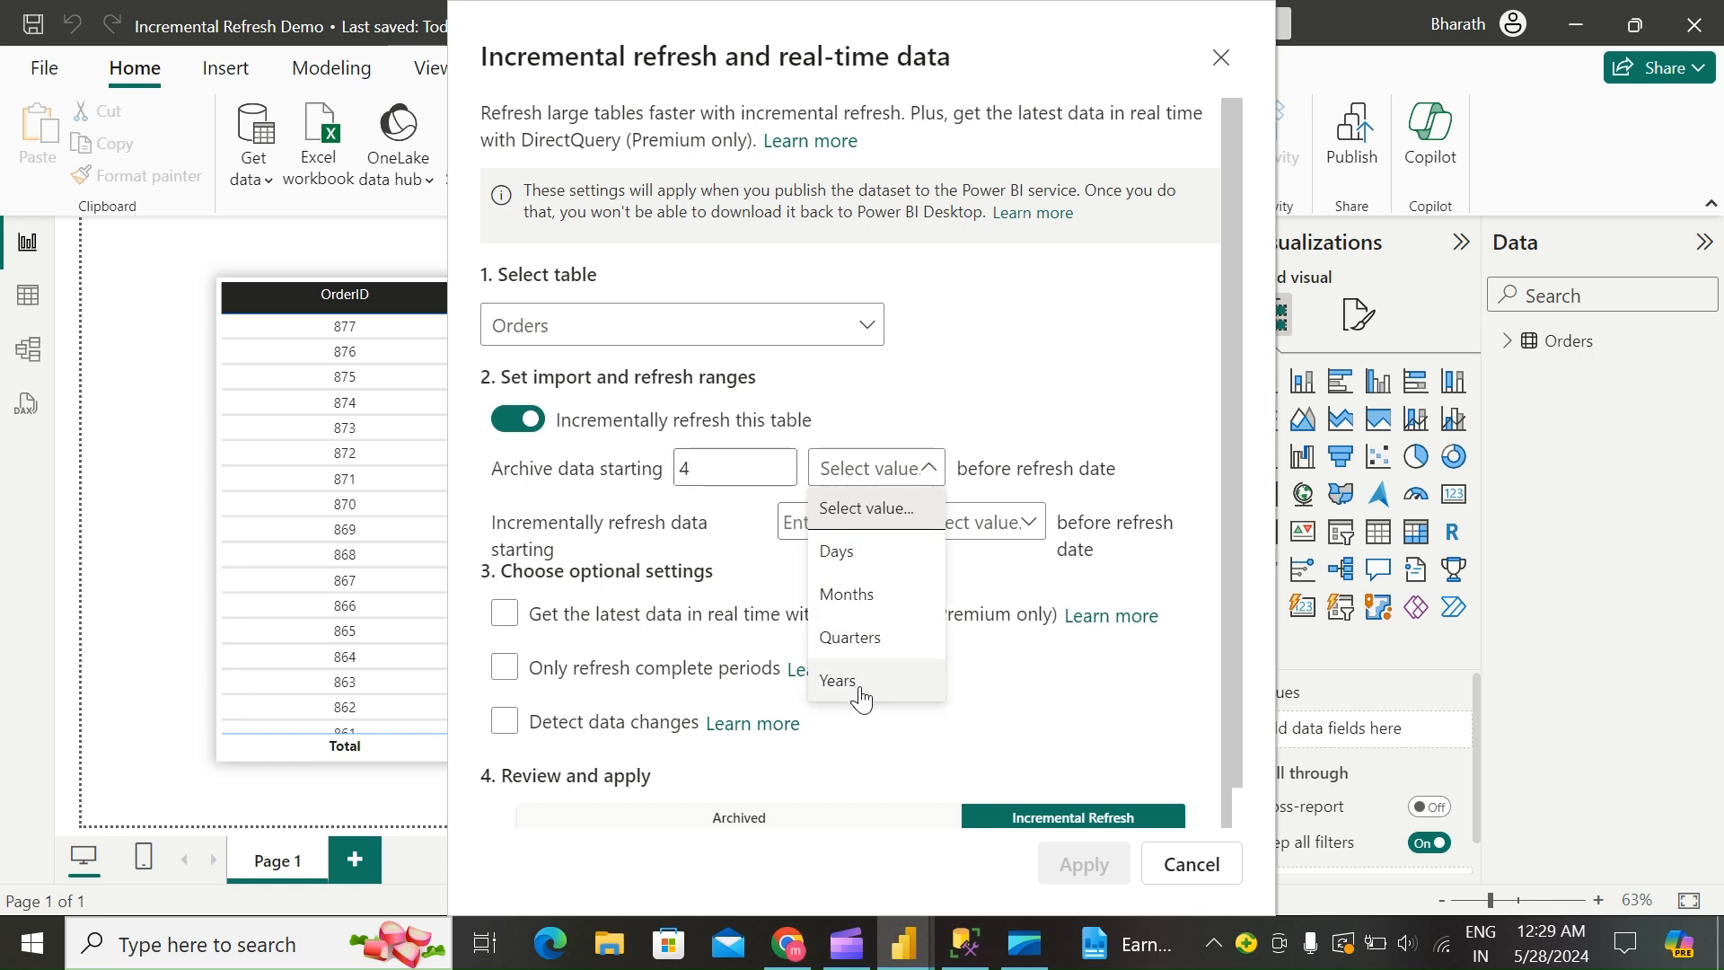
left_click(839, 681)
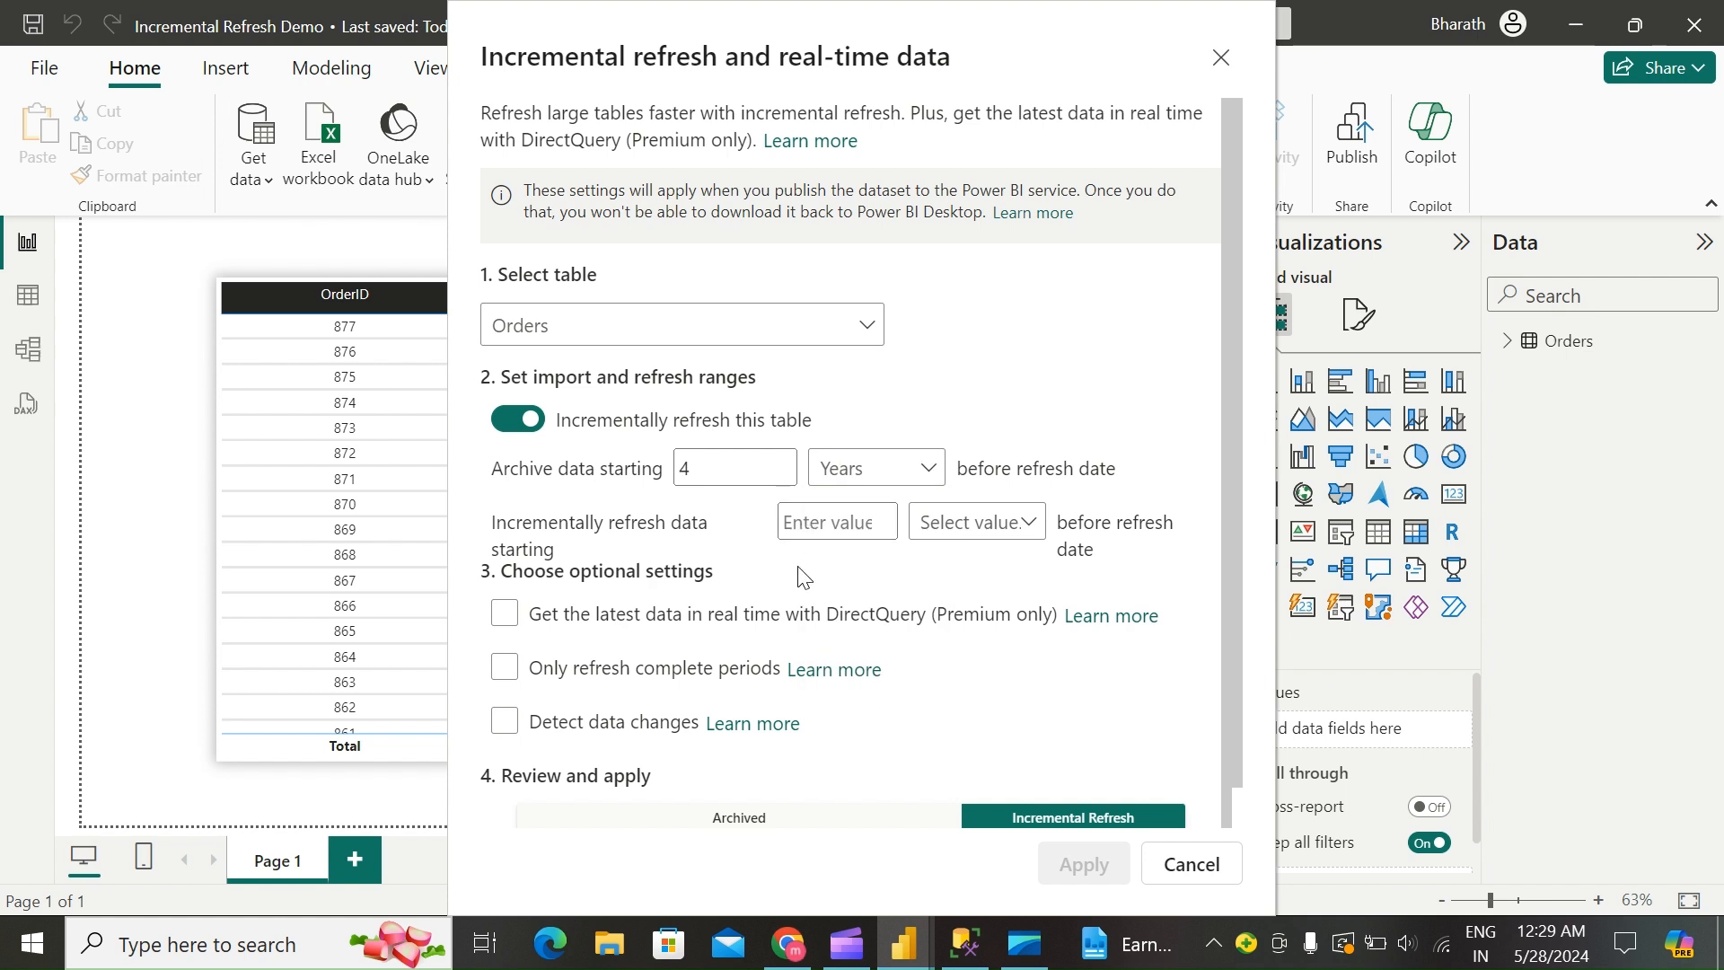
Step: Set the incremental refresh period for Orders to 3 days
left_click(835, 521)
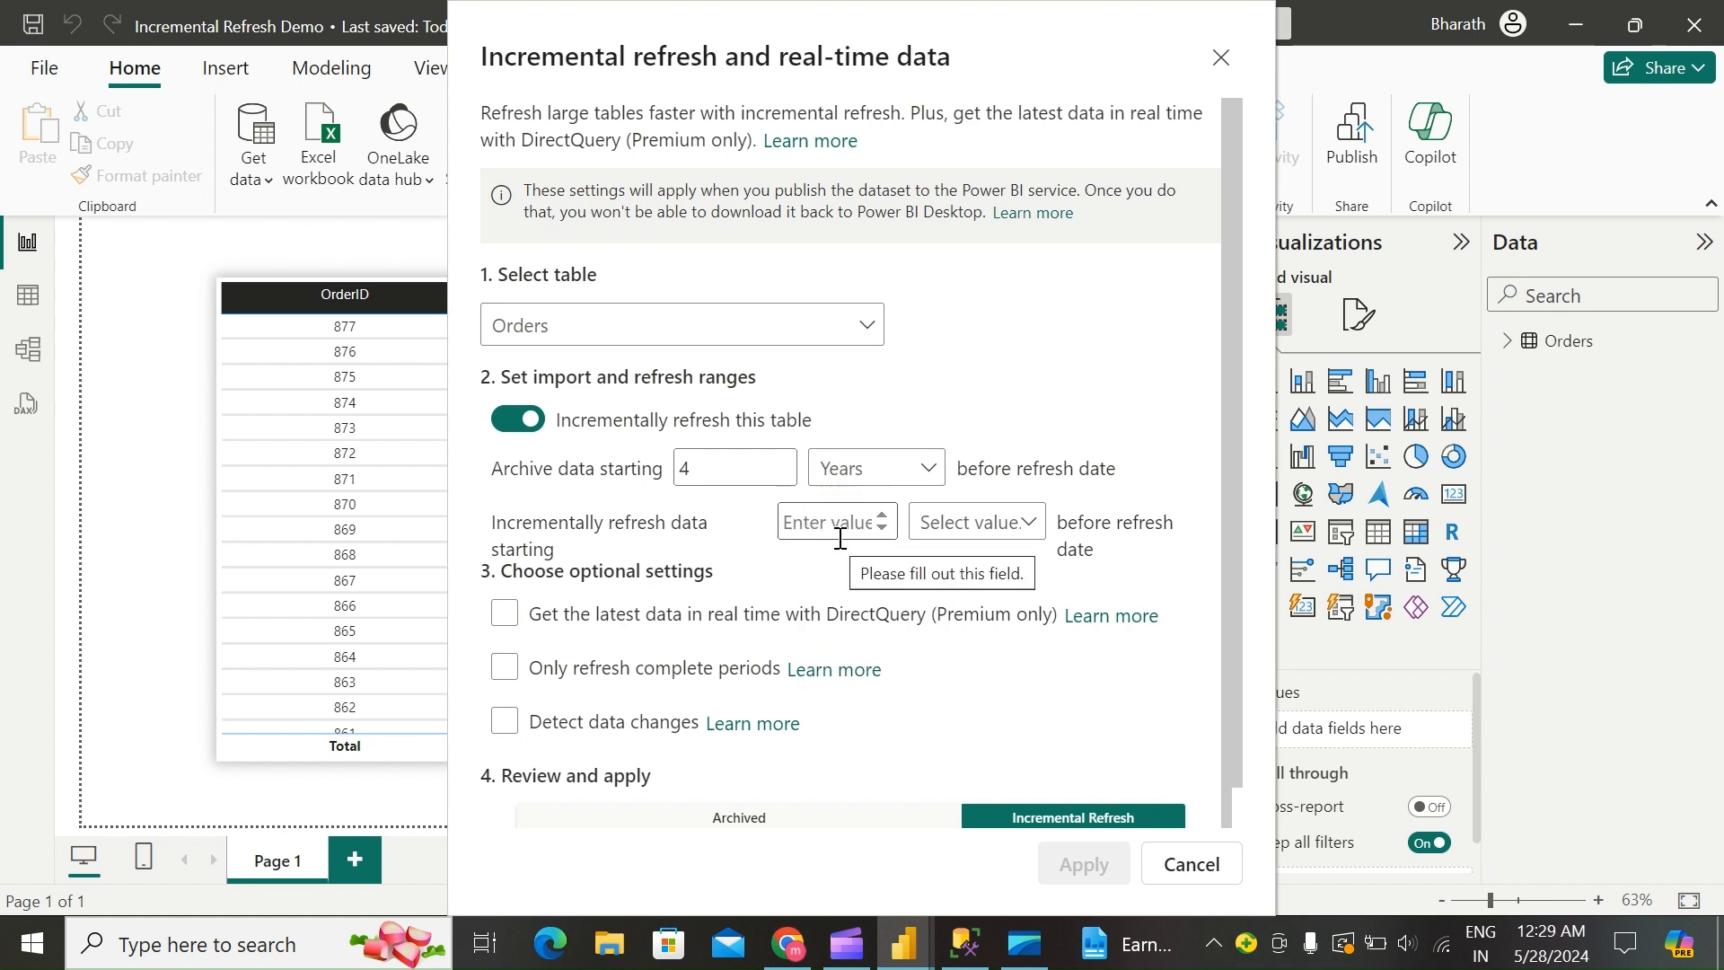
mouse_move(853, 566)
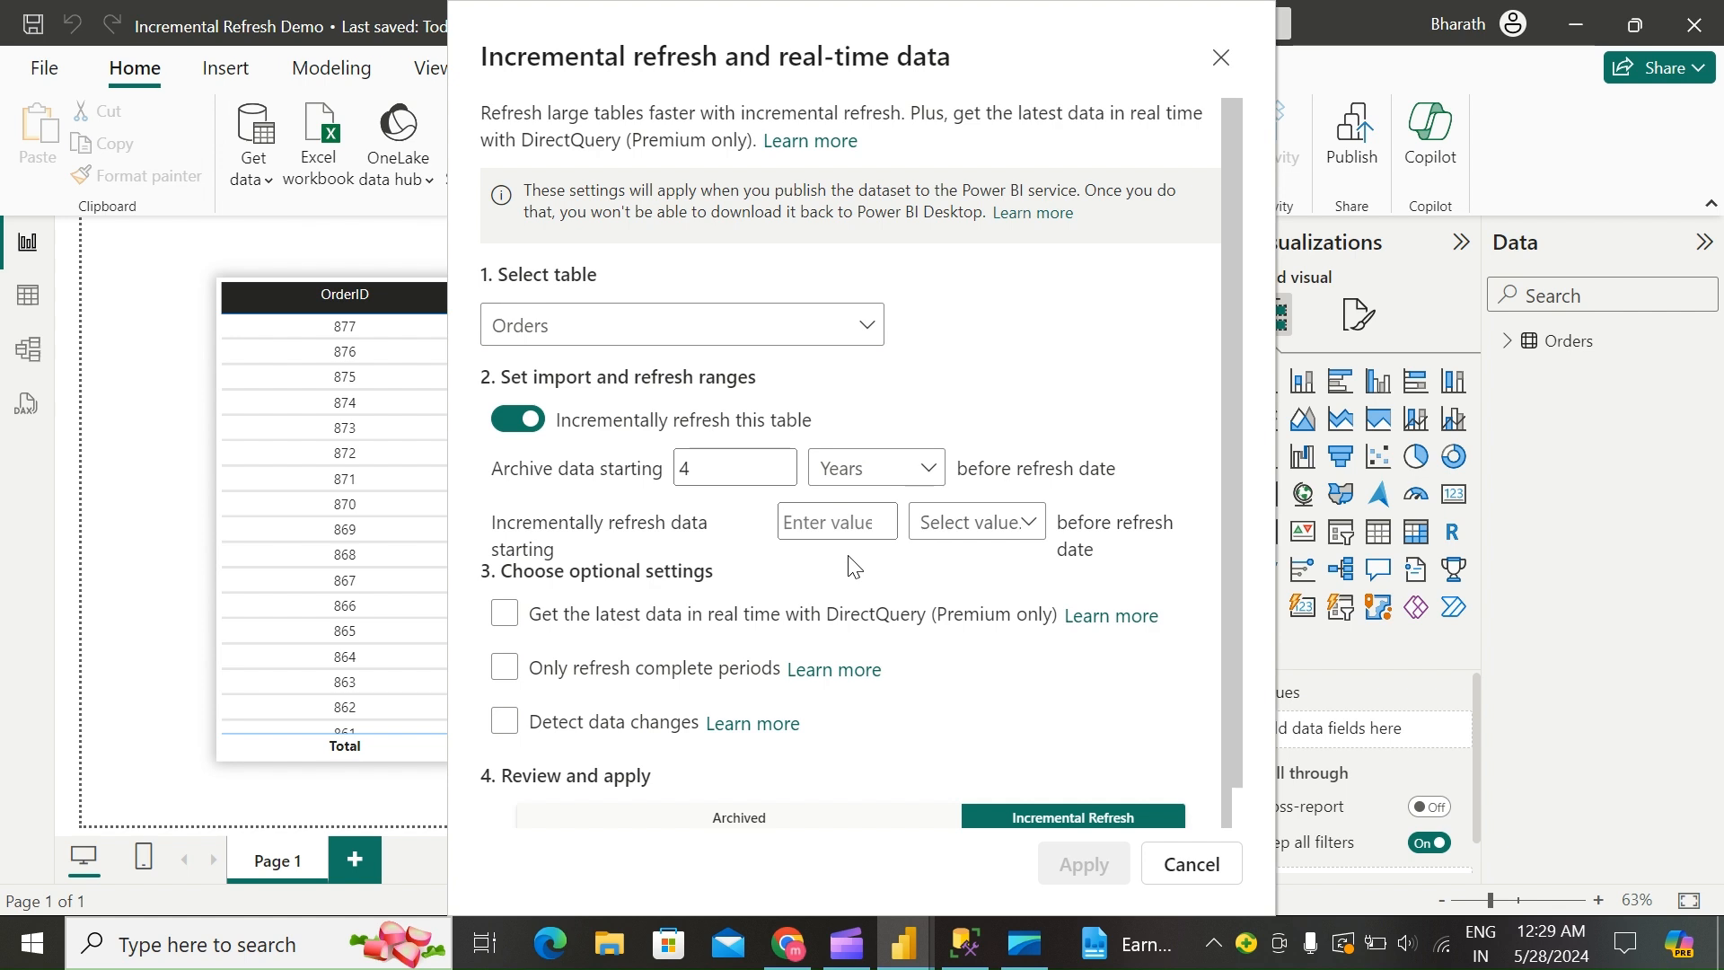
left_click(835, 521)
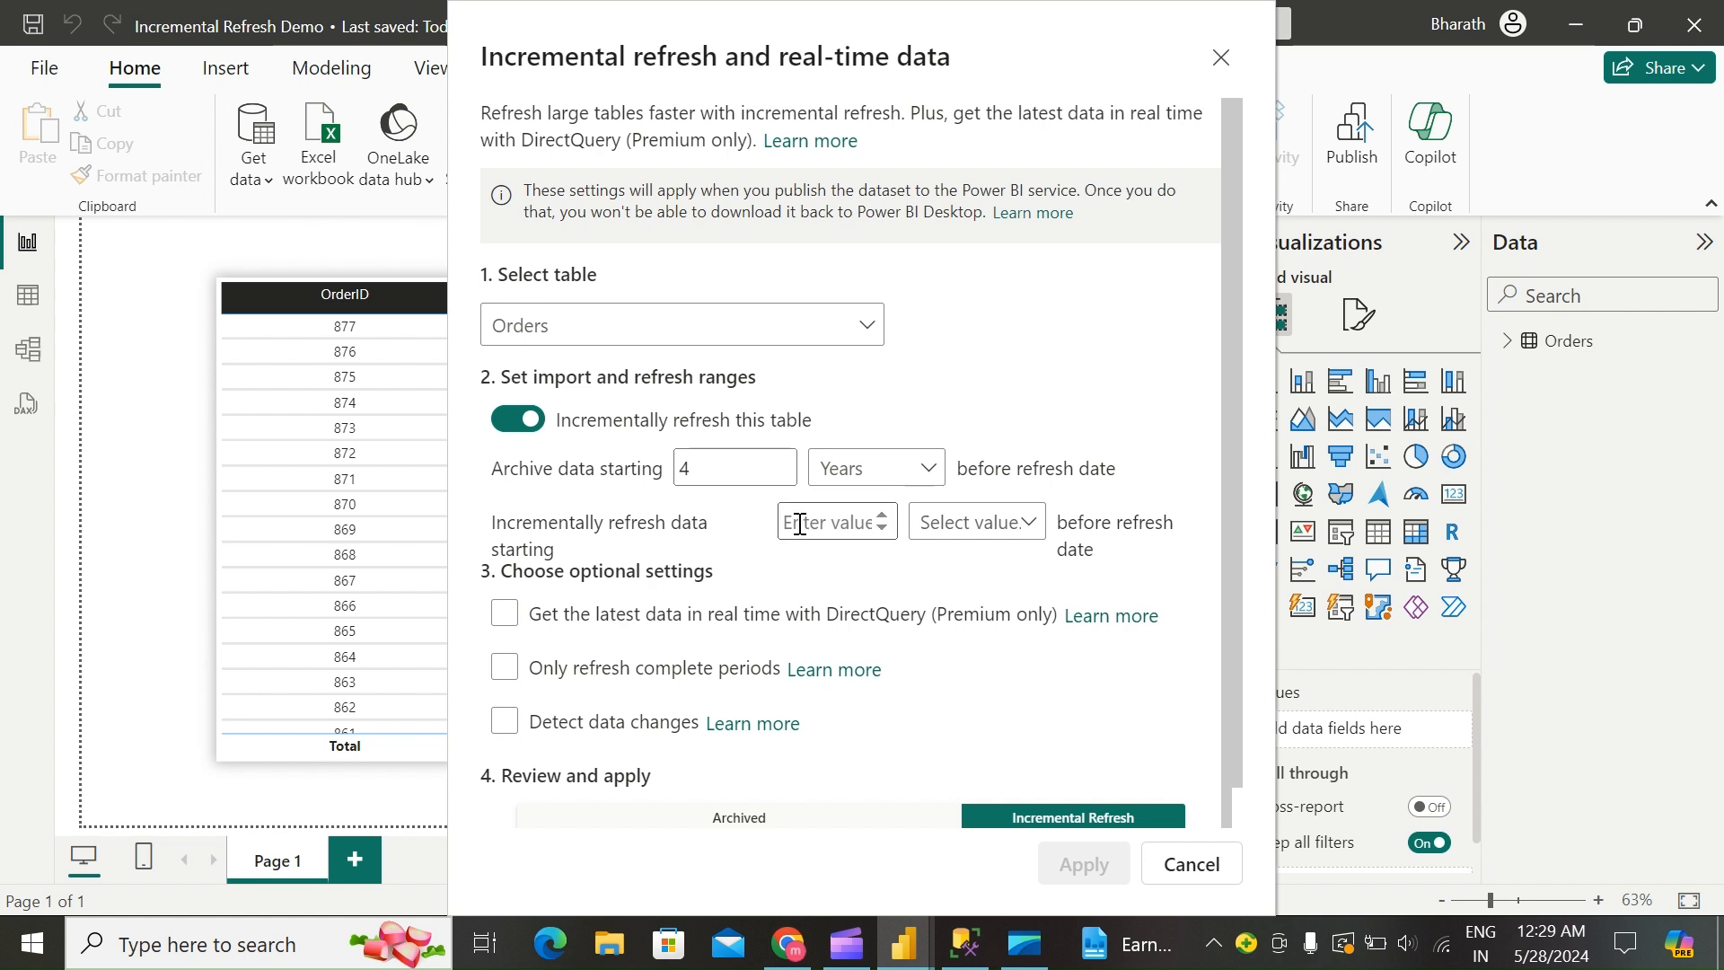
left_click(833, 521)
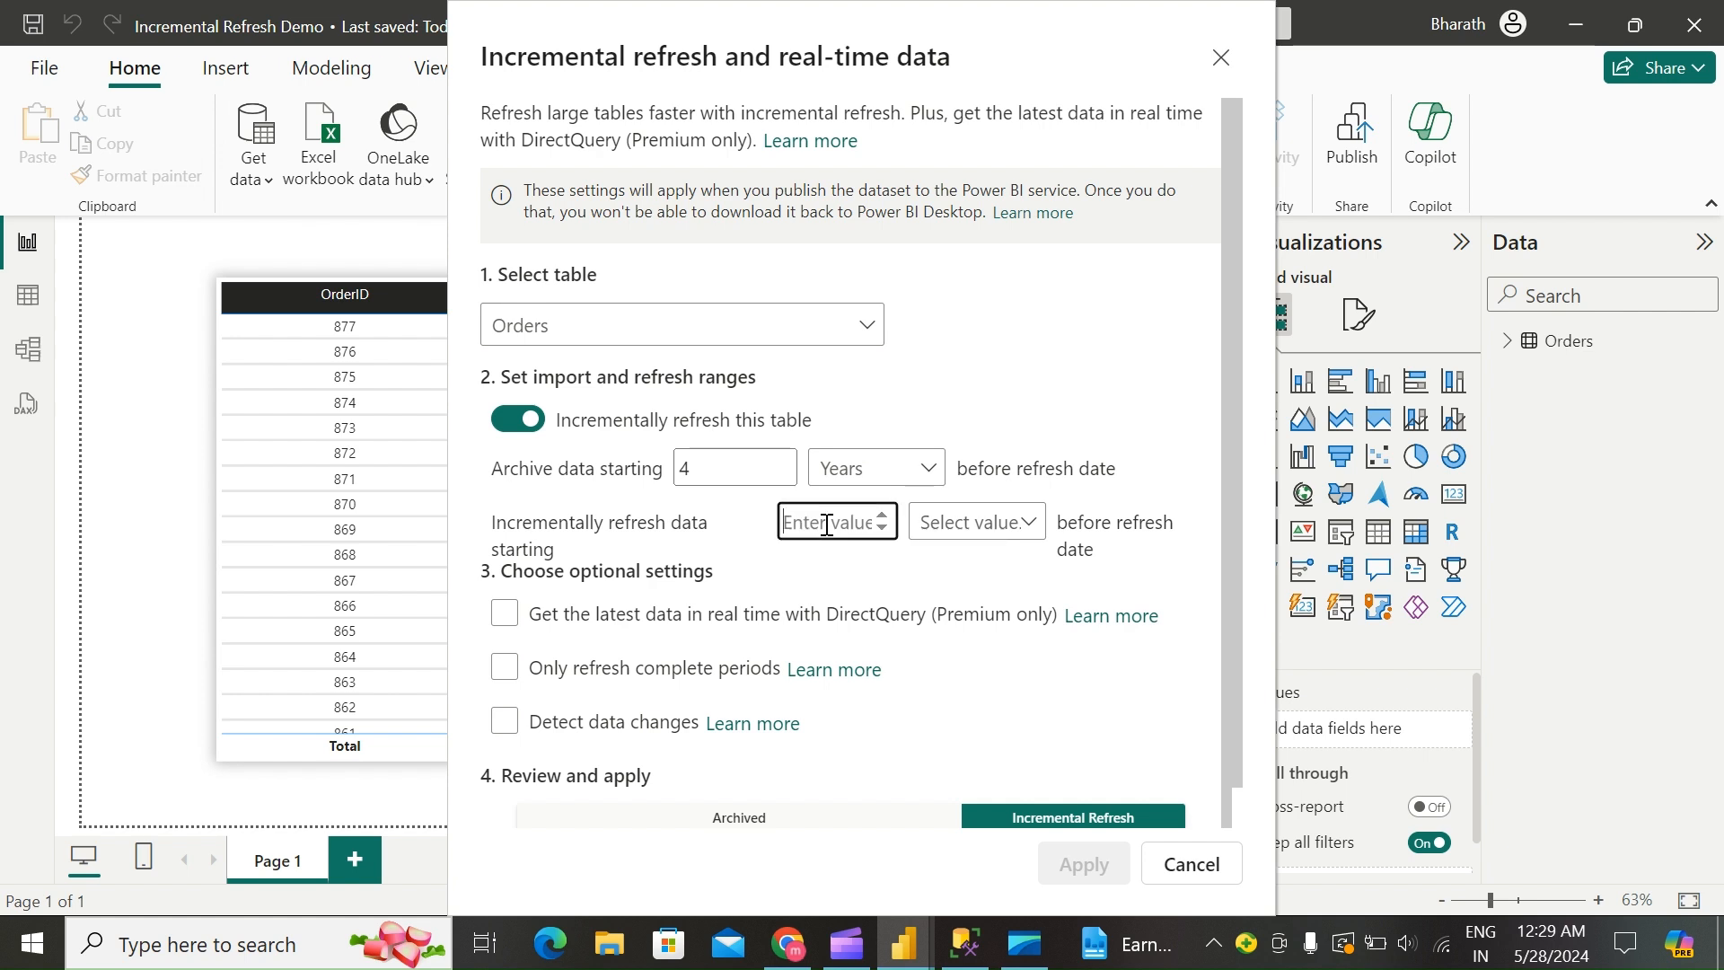
left_click(972, 521)
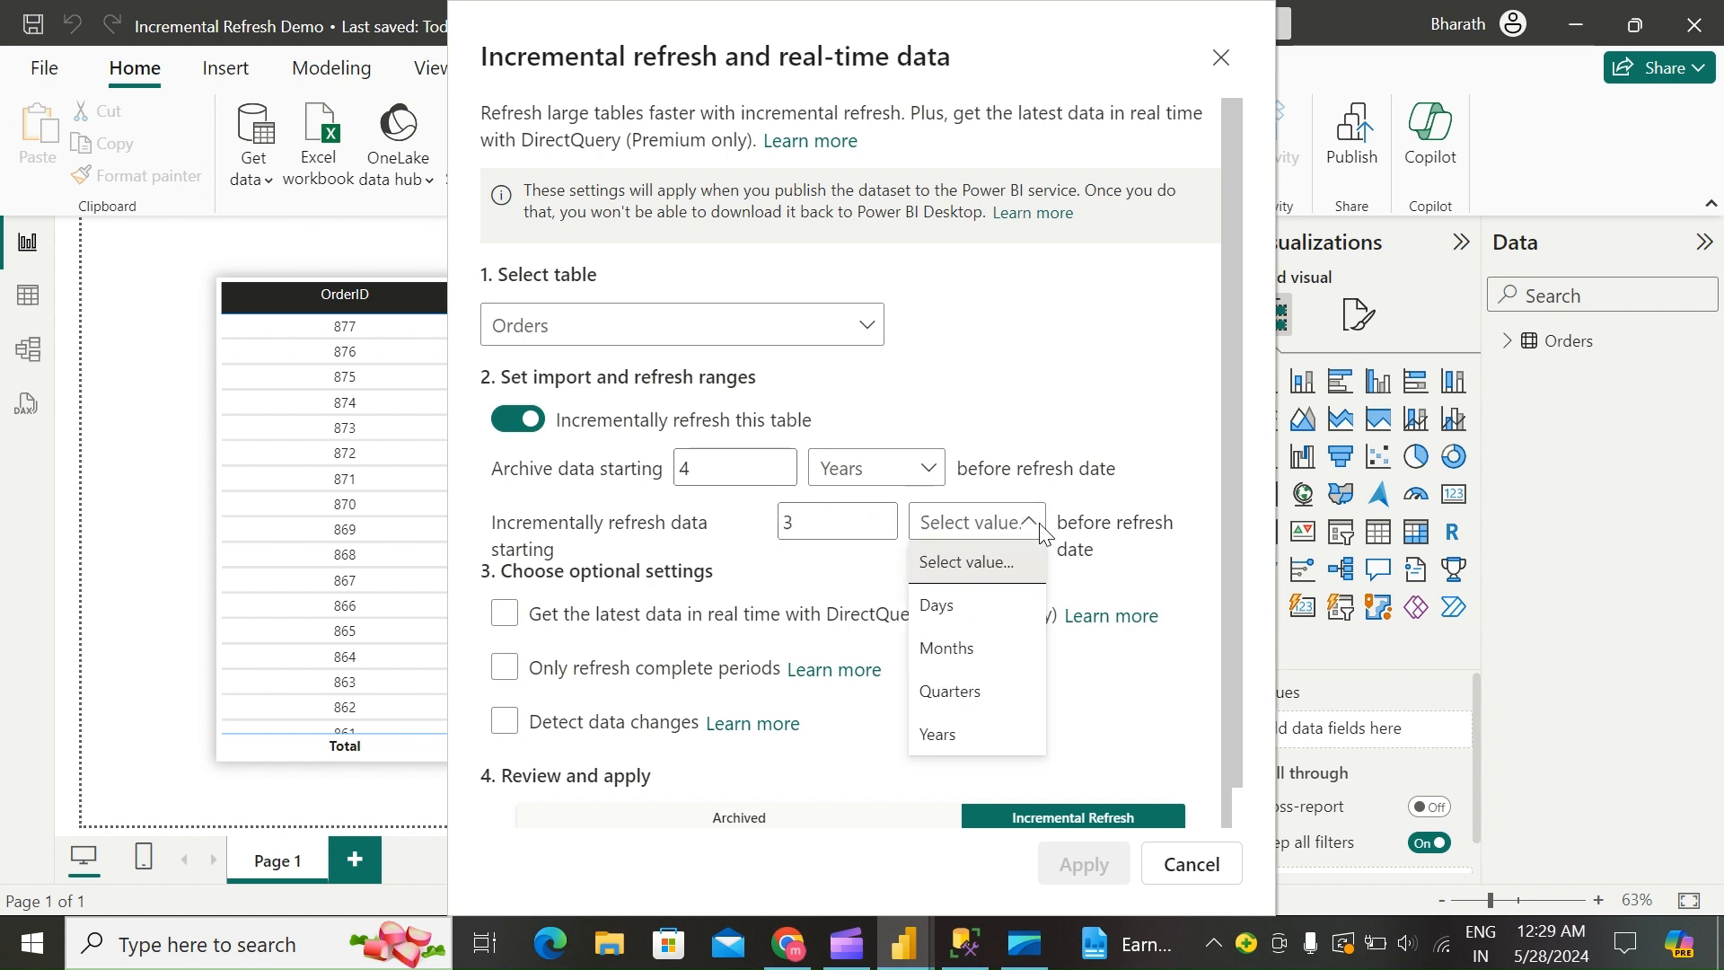
left_click(936, 605)
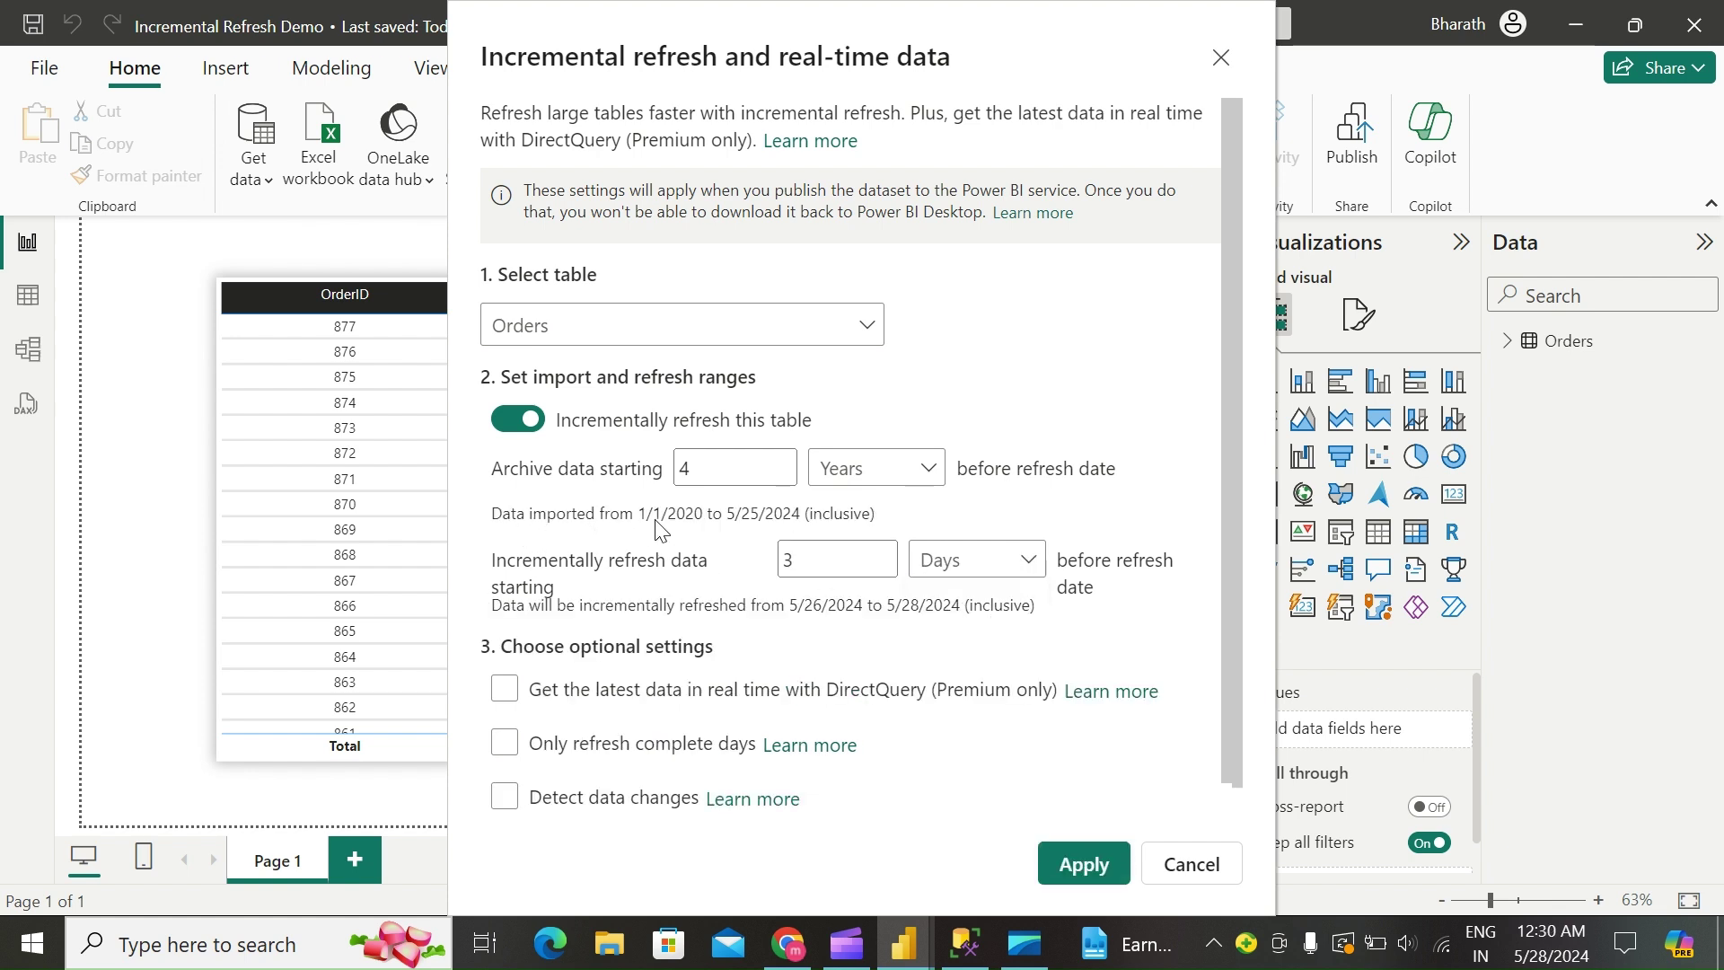
mouse_move(702, 529)
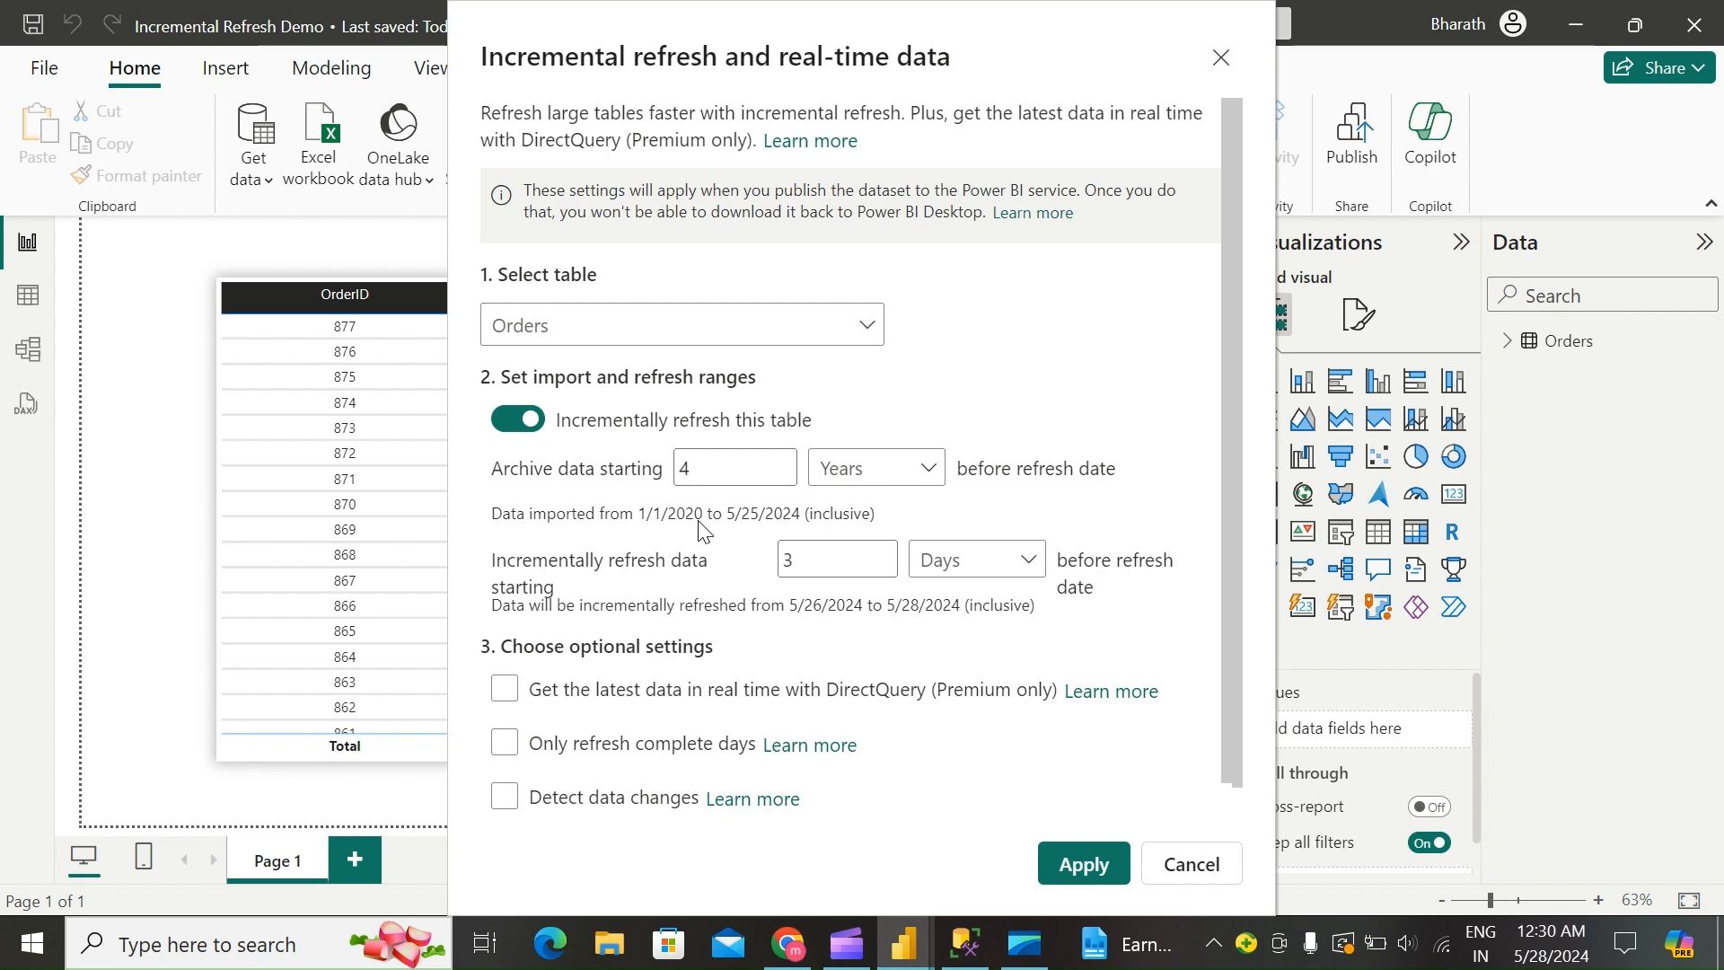
mouse_move(792, 530)
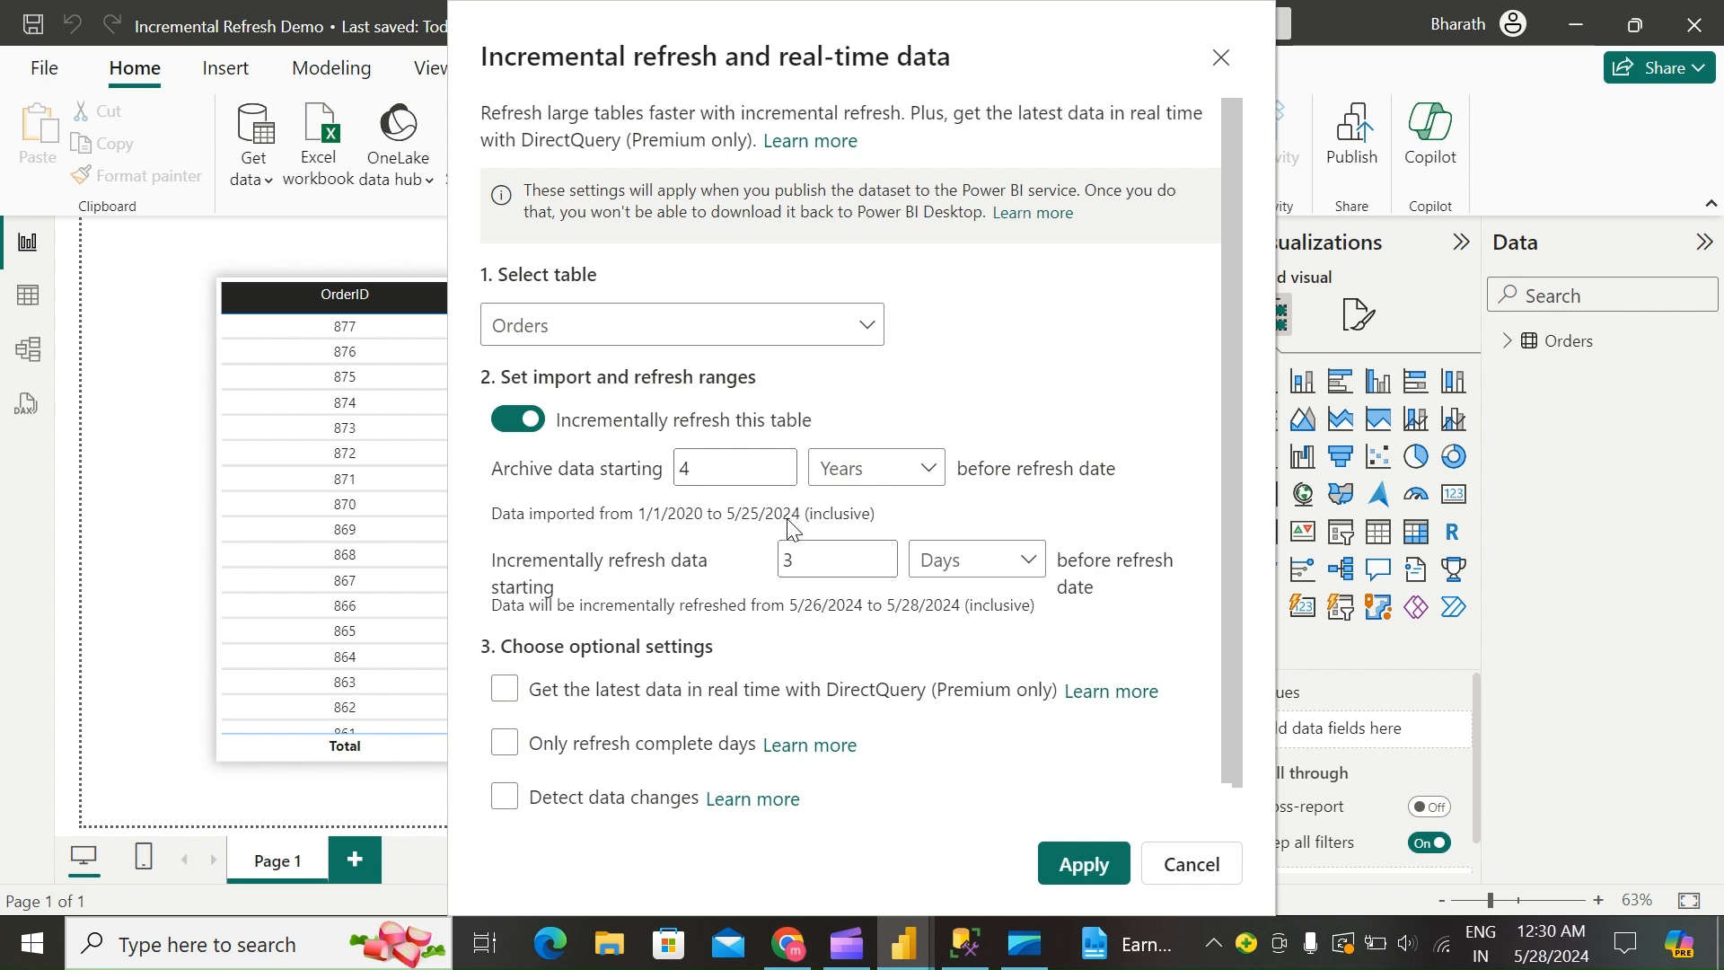
mouse_move(624, 629)
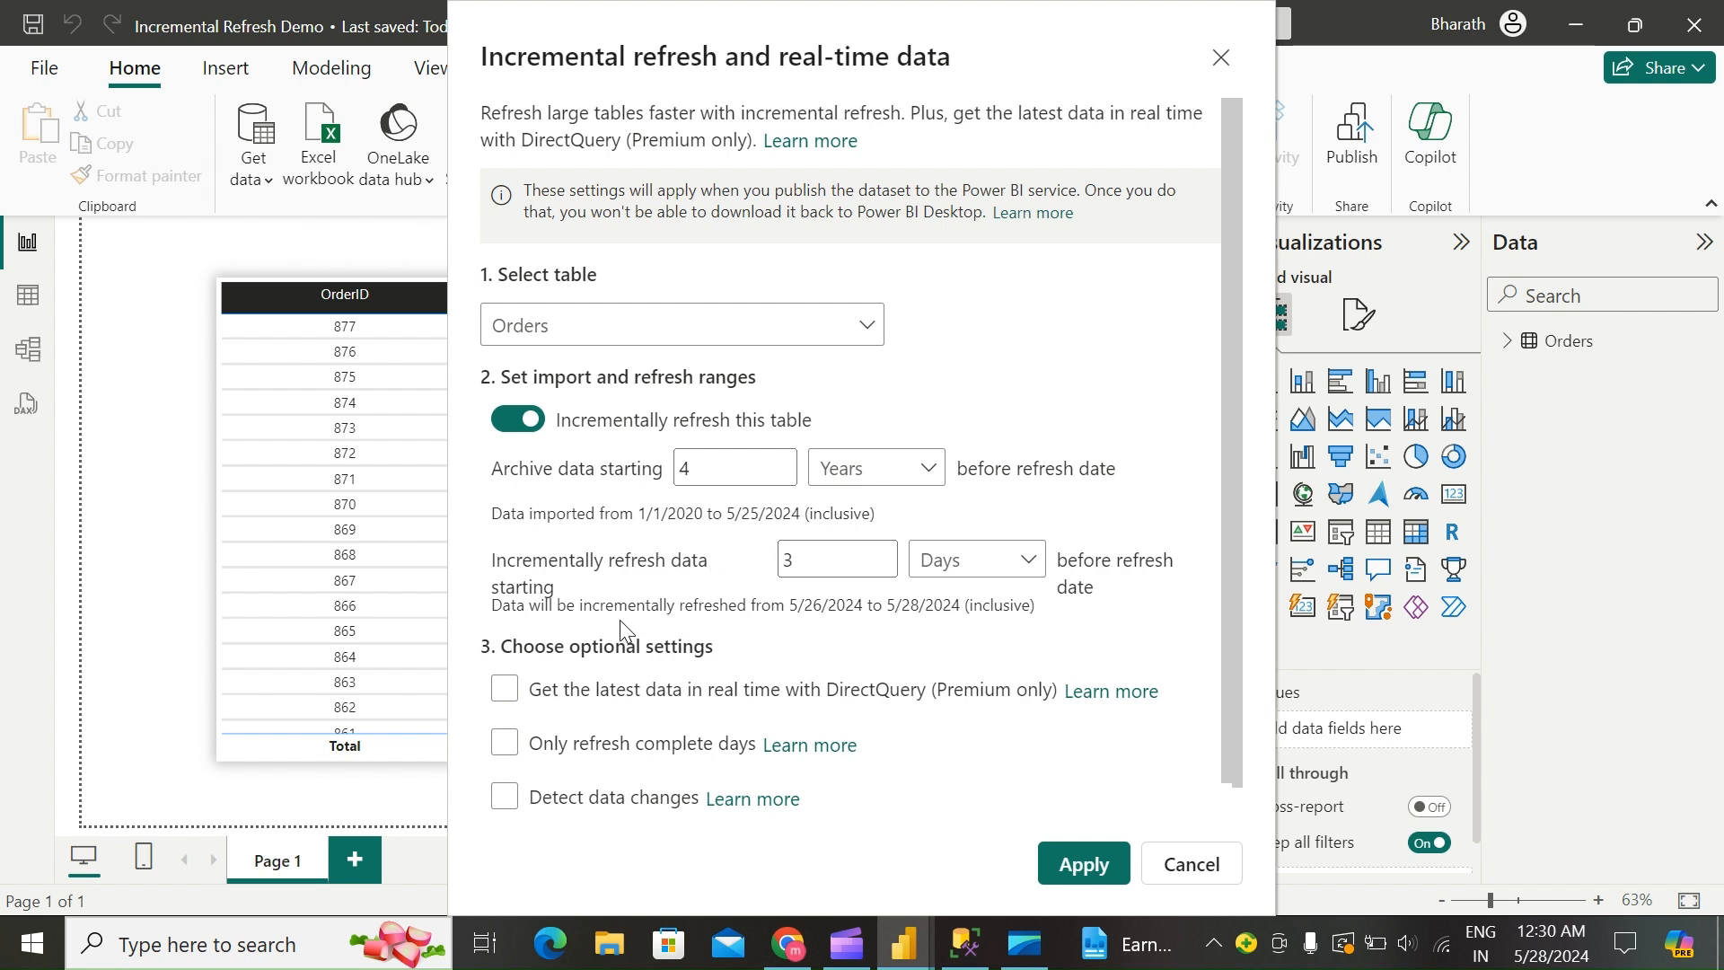
mouse_move(819, 623)
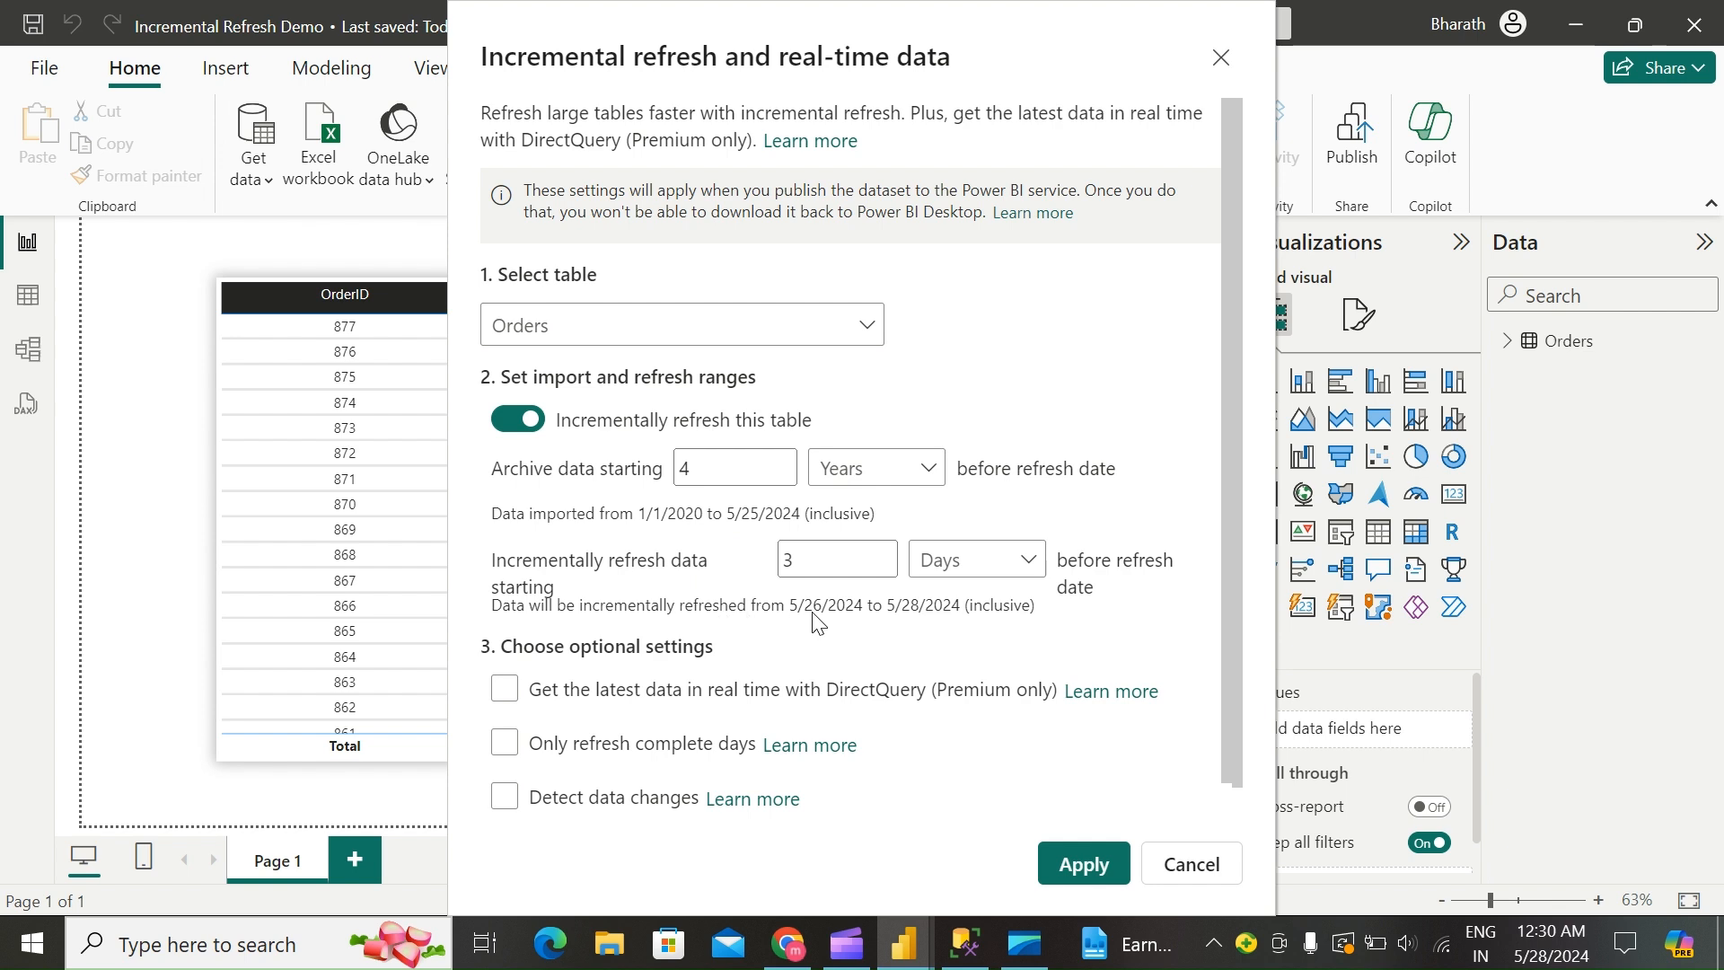
mouse_move(917, 620)
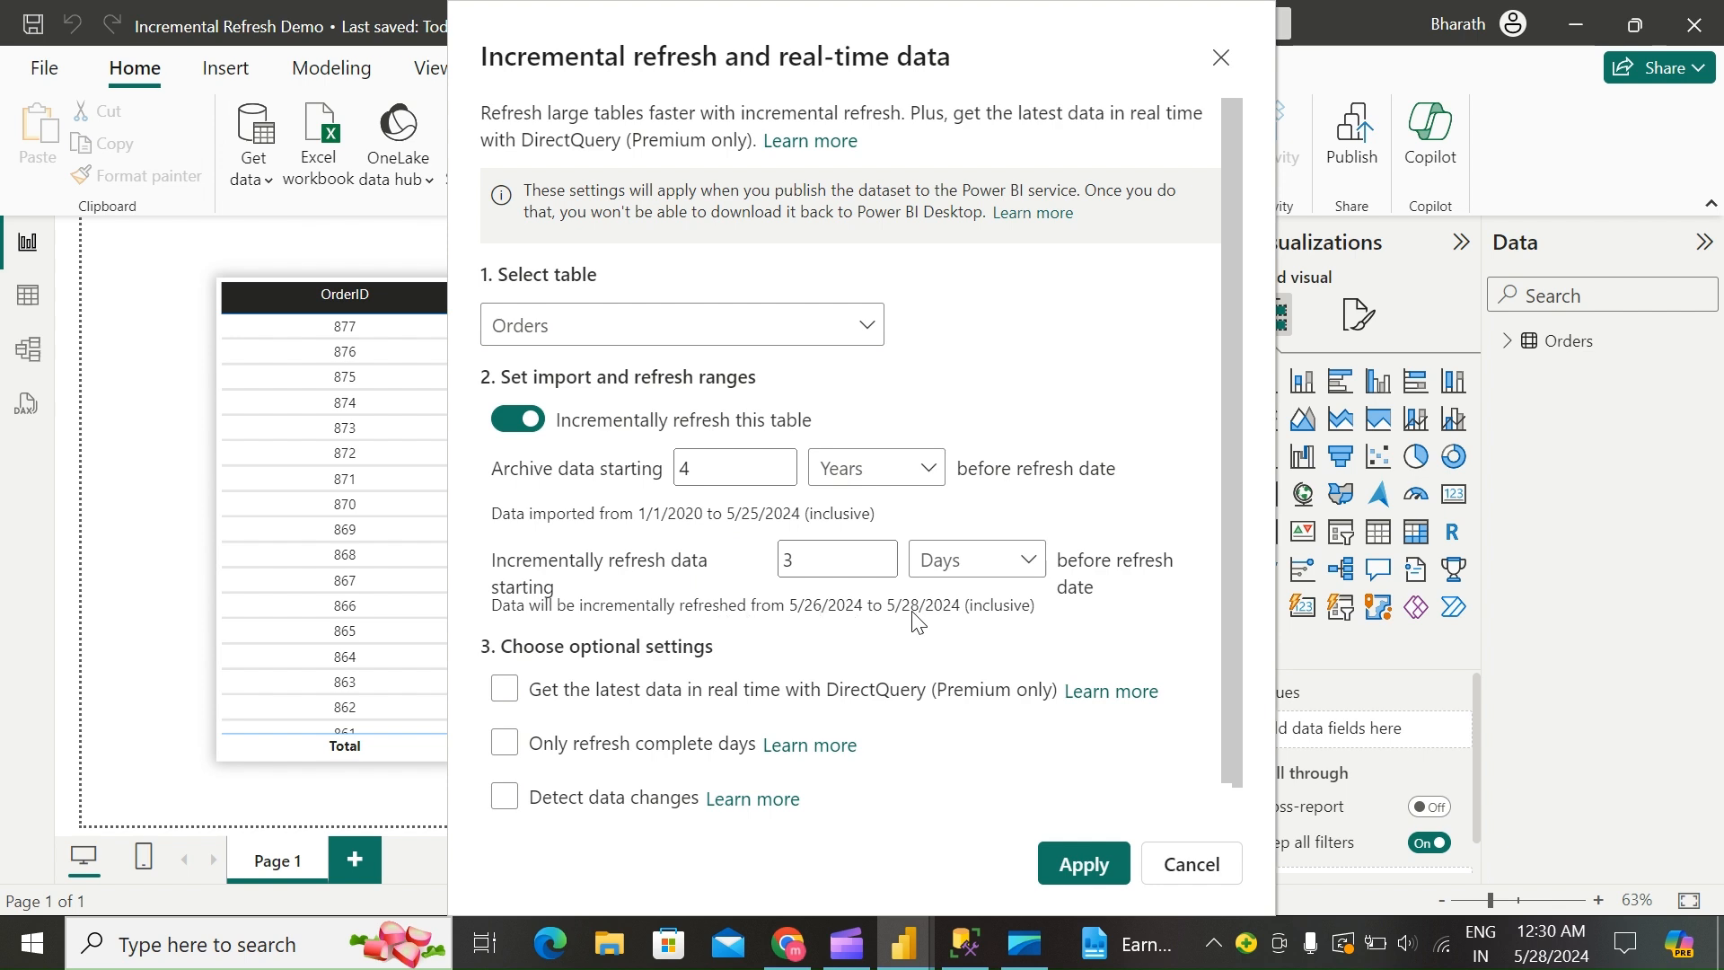
left_click(837, 558)
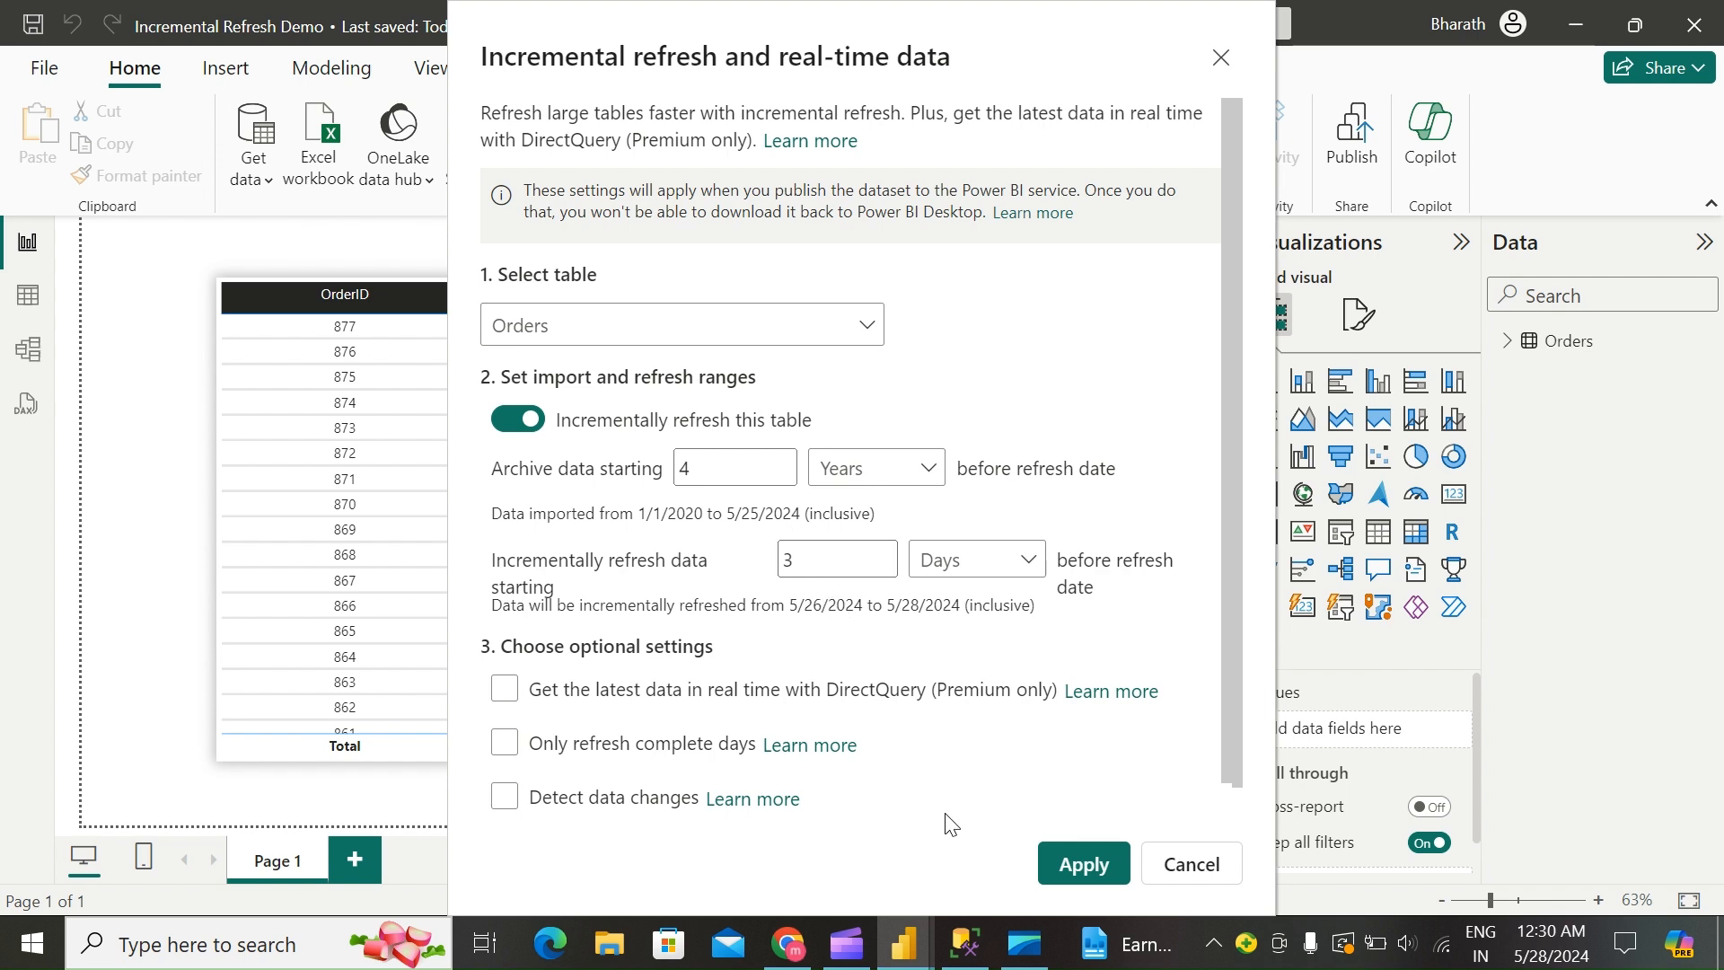
Step: Review the refresh timeline and apply the incremental refresh policy to Orders
scroll("down", 3)
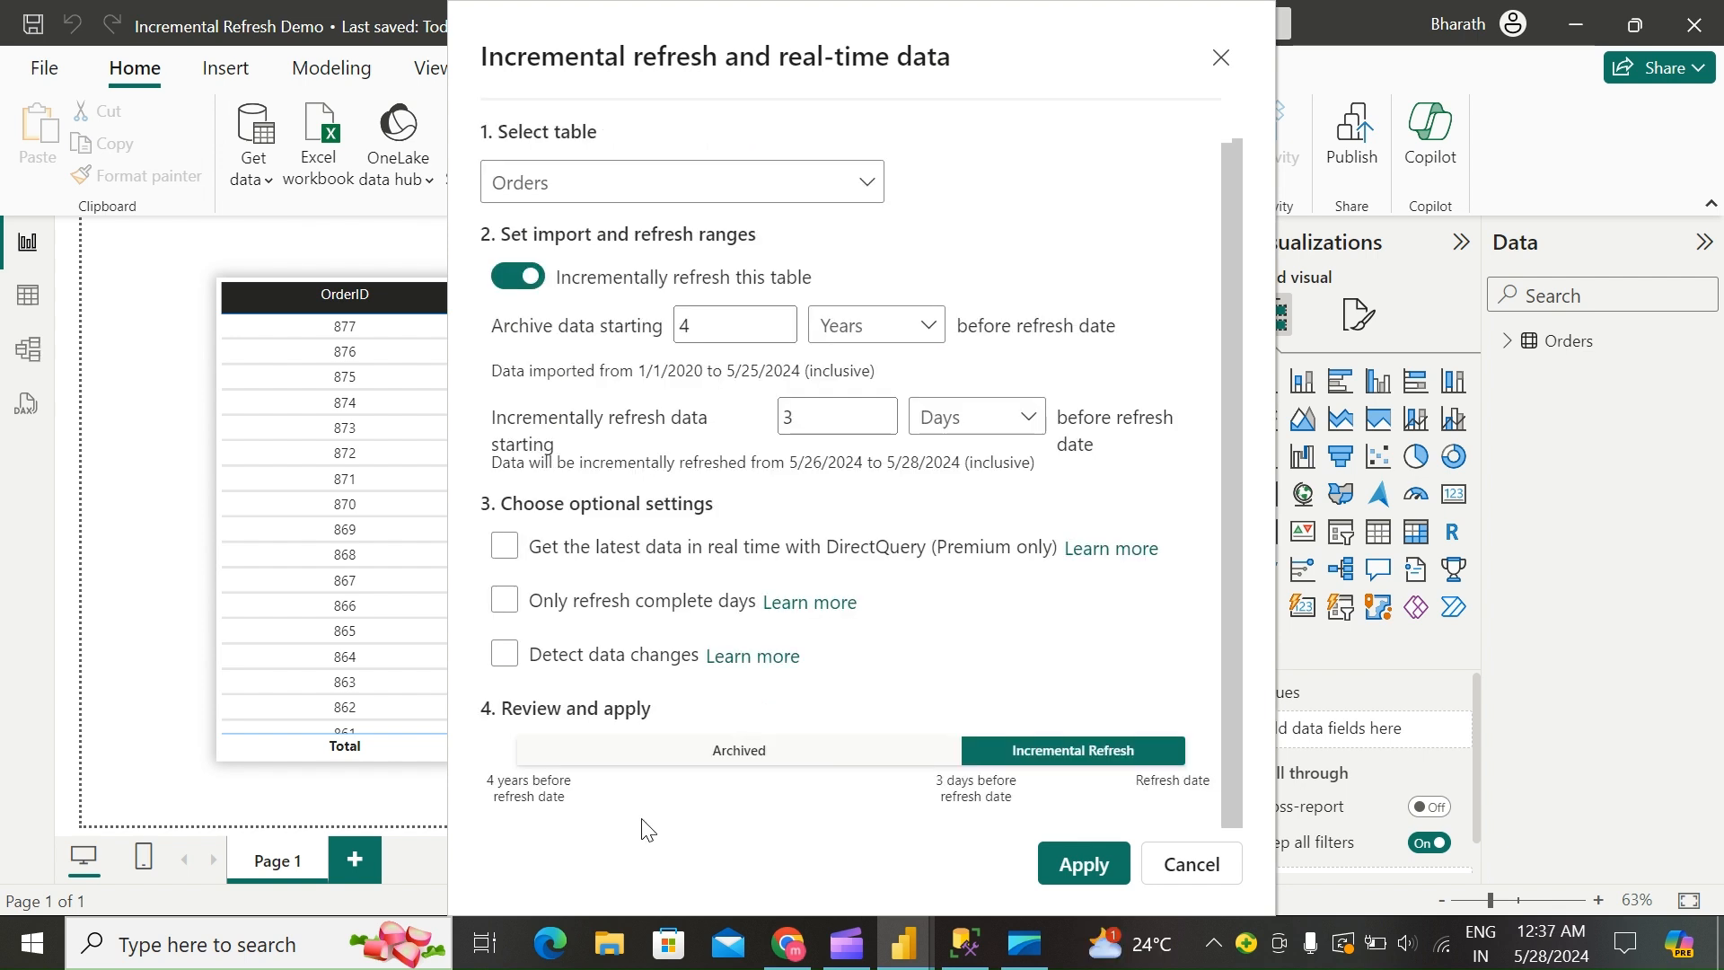
mouse_move(1011, 864)
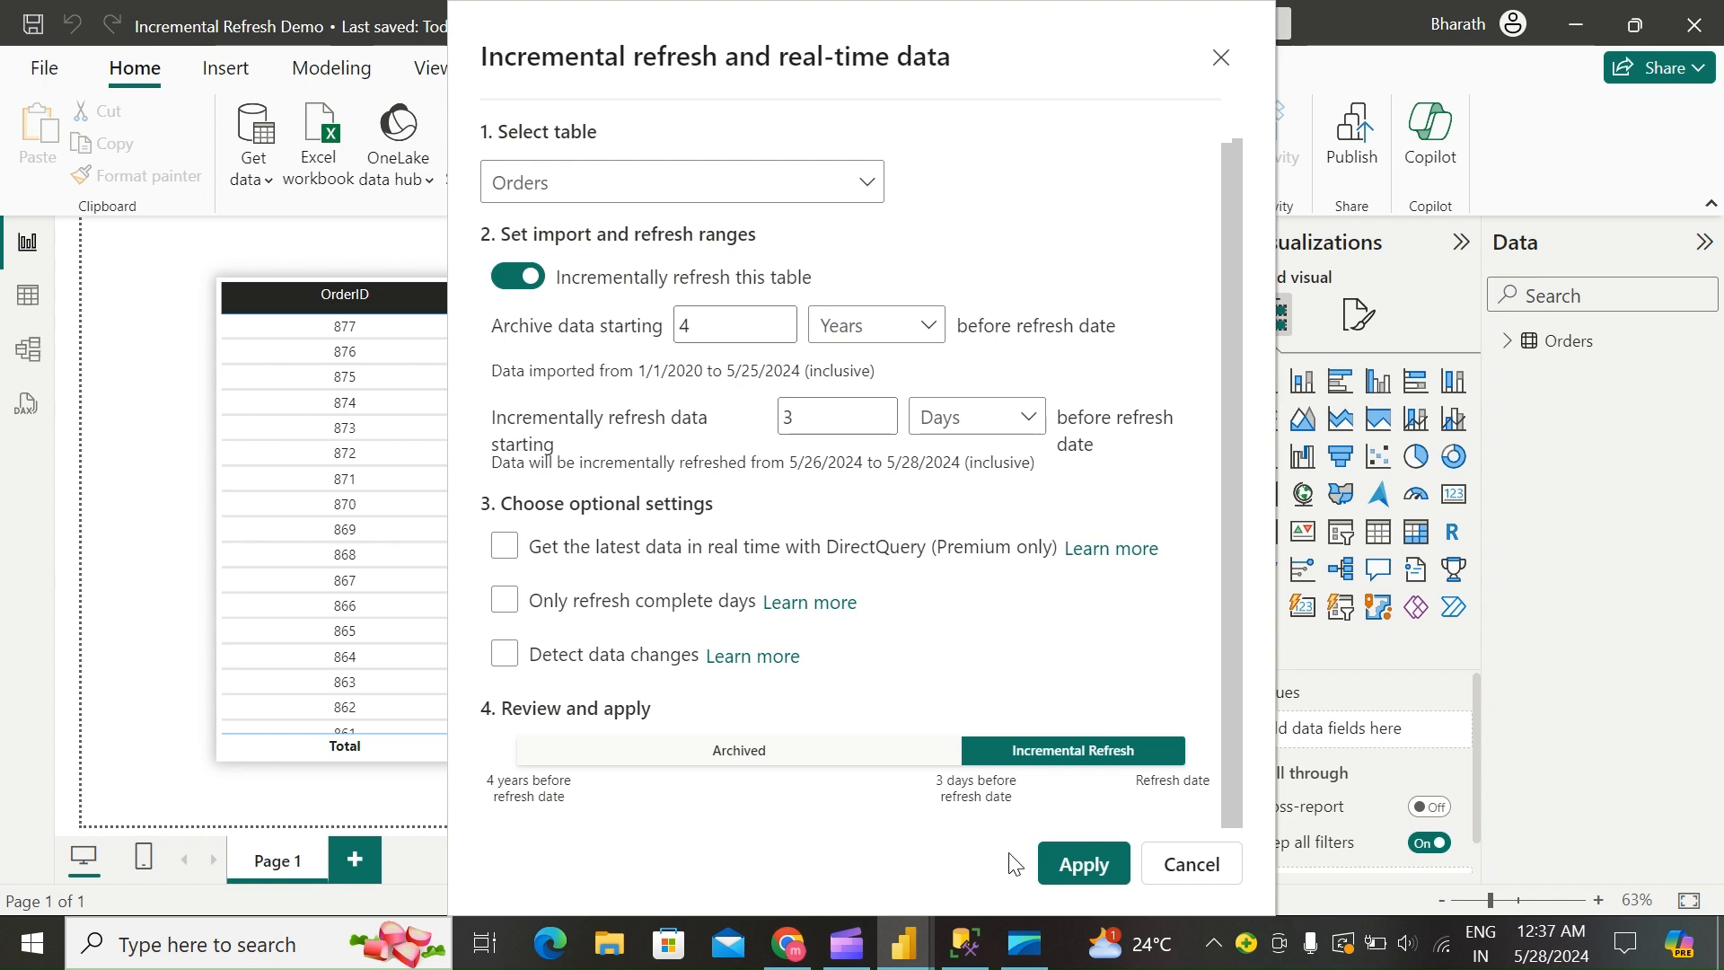
left_click(1082, 864)
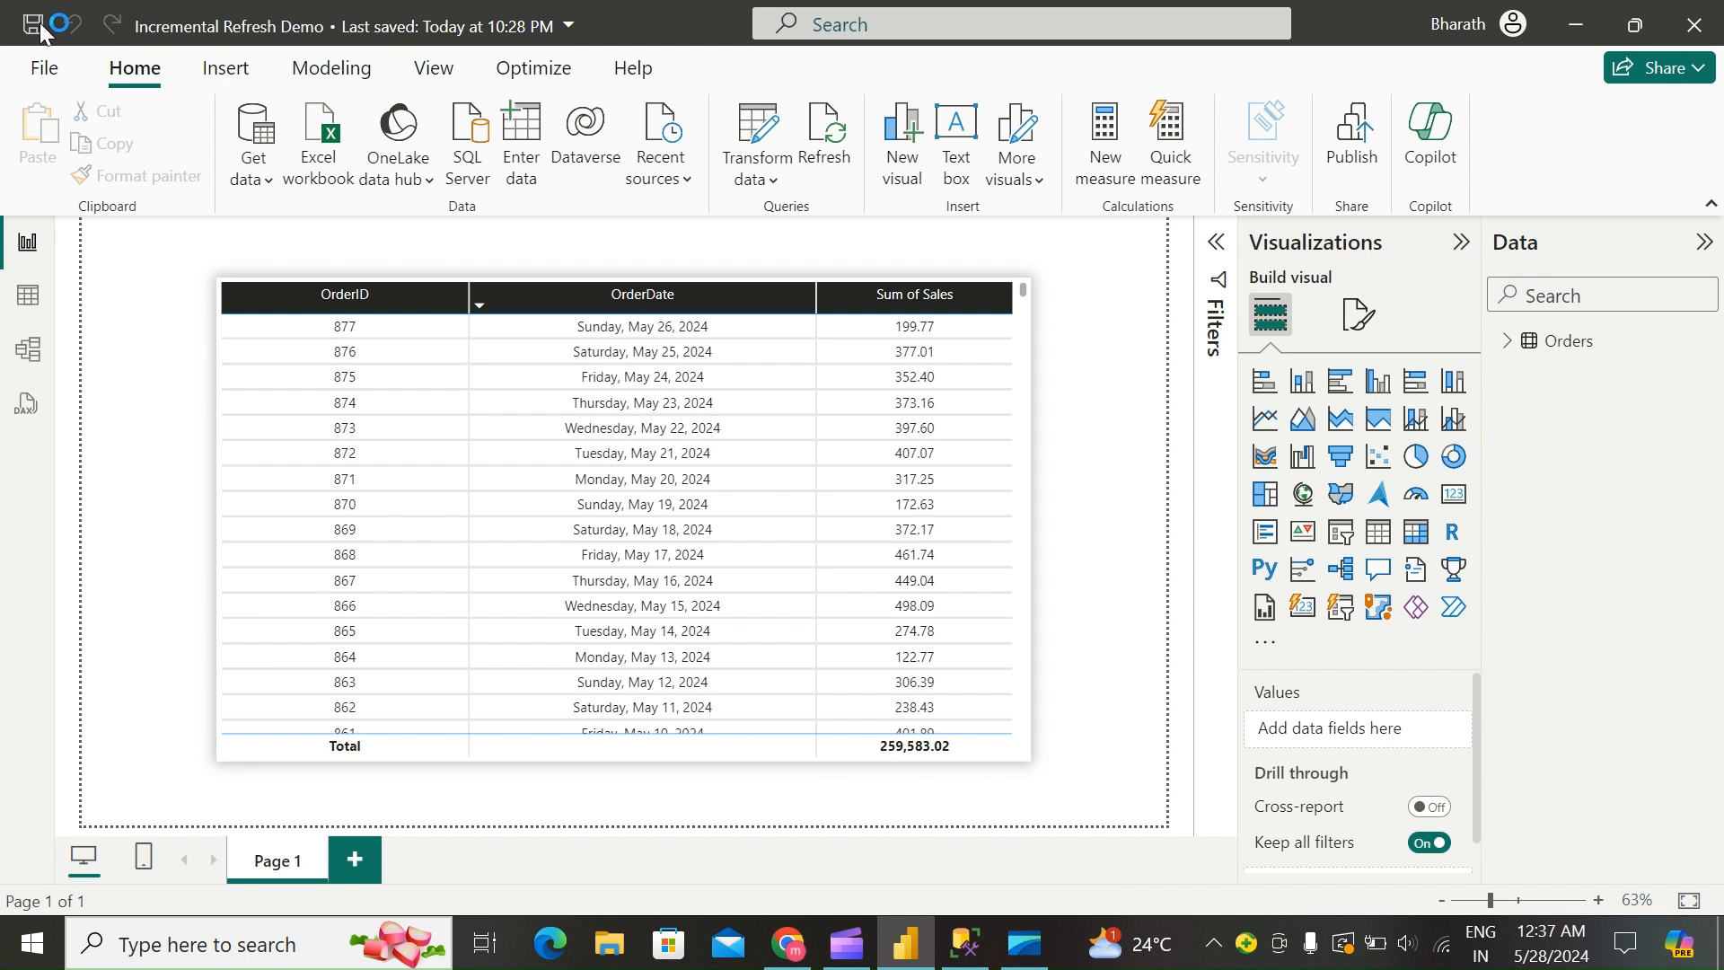
Step: Save the report and publish Incremental Refresh Demo.pbix to the Demo workspace
left_click(32, 24)
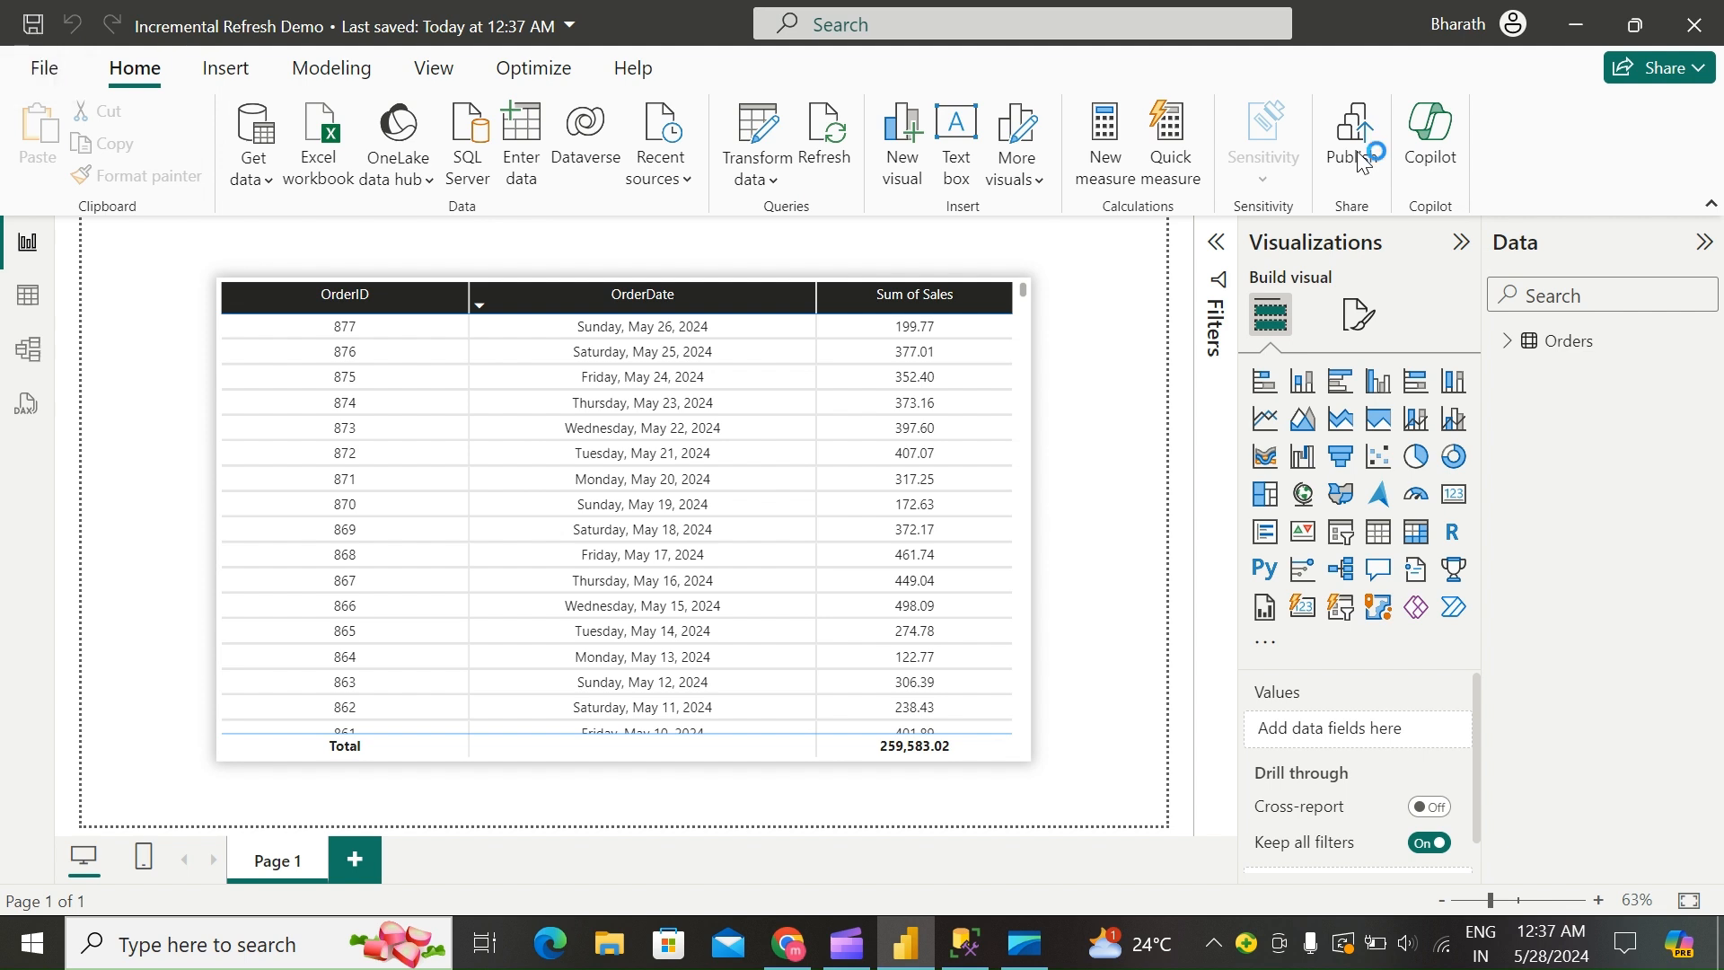
mouse_move(1351, 174)
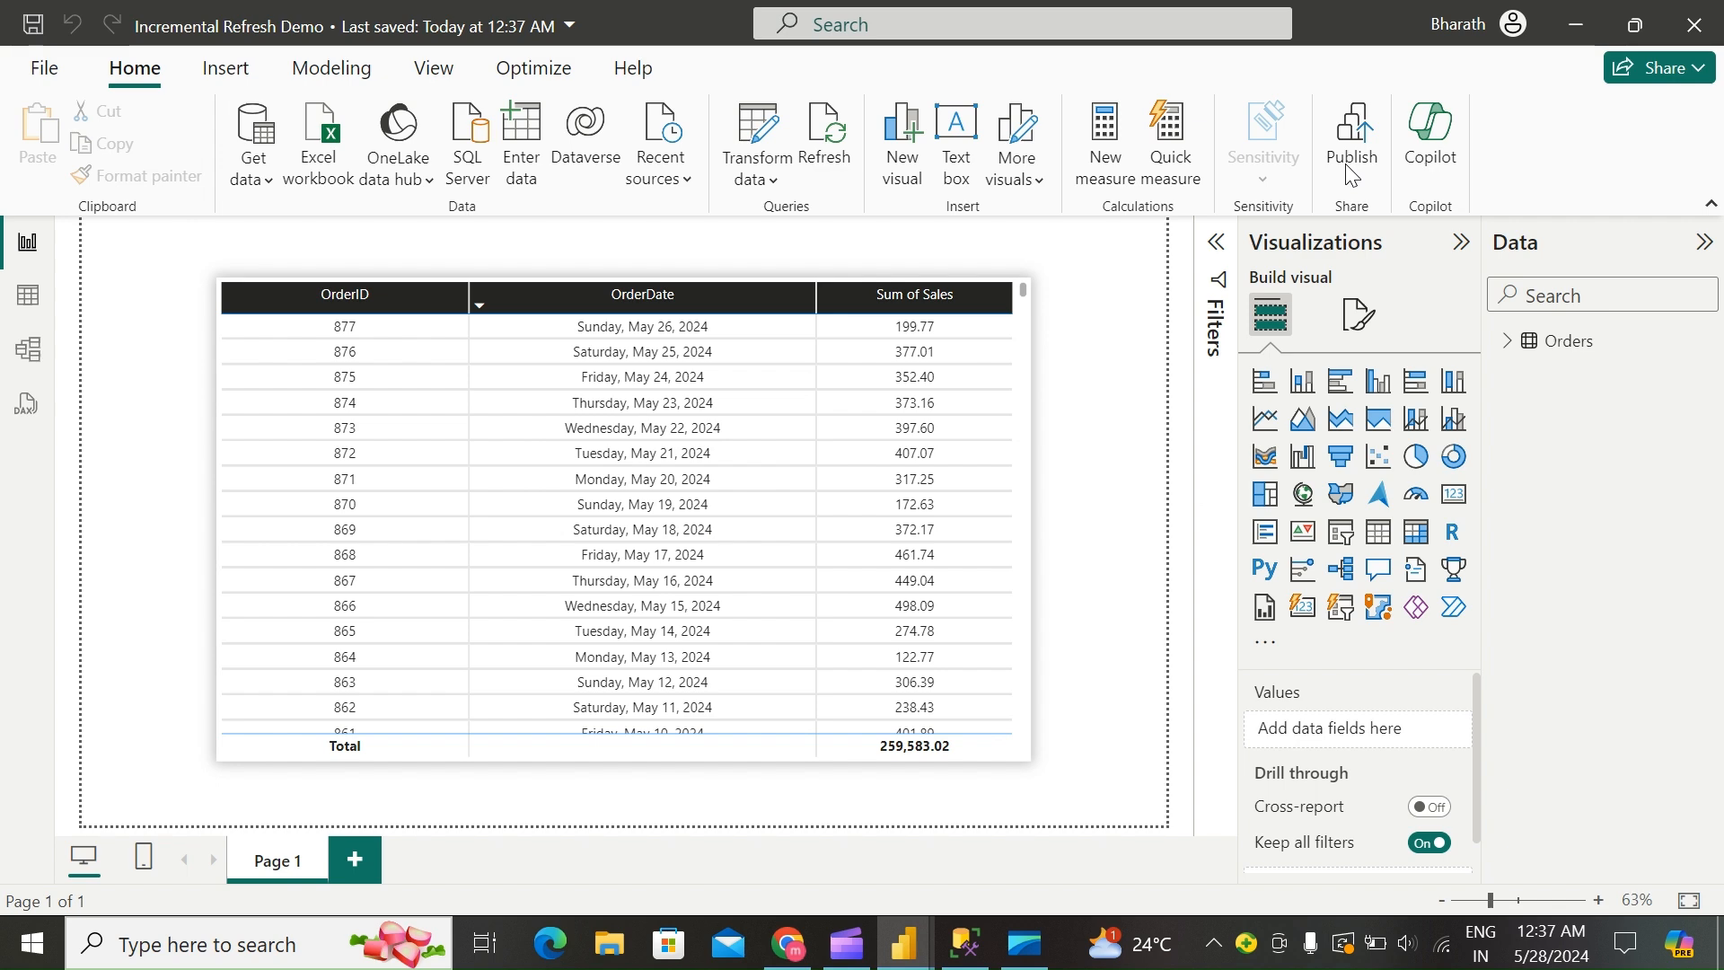
left_click(1350, 131)
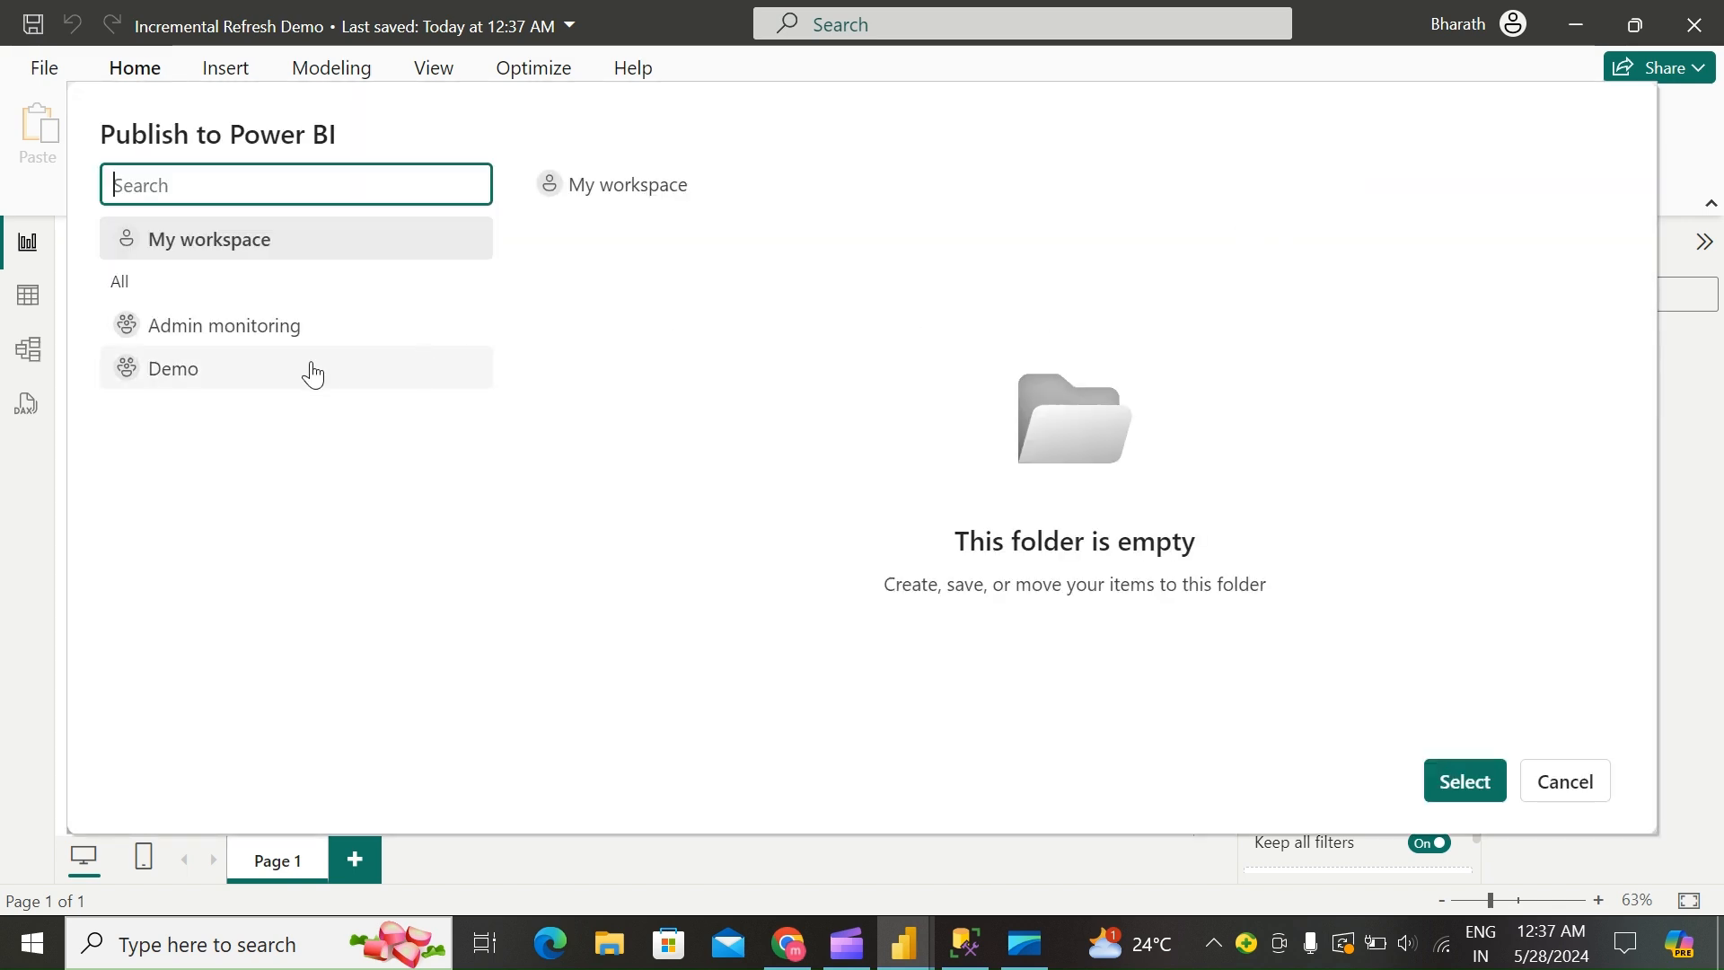
left_click(172, 368)
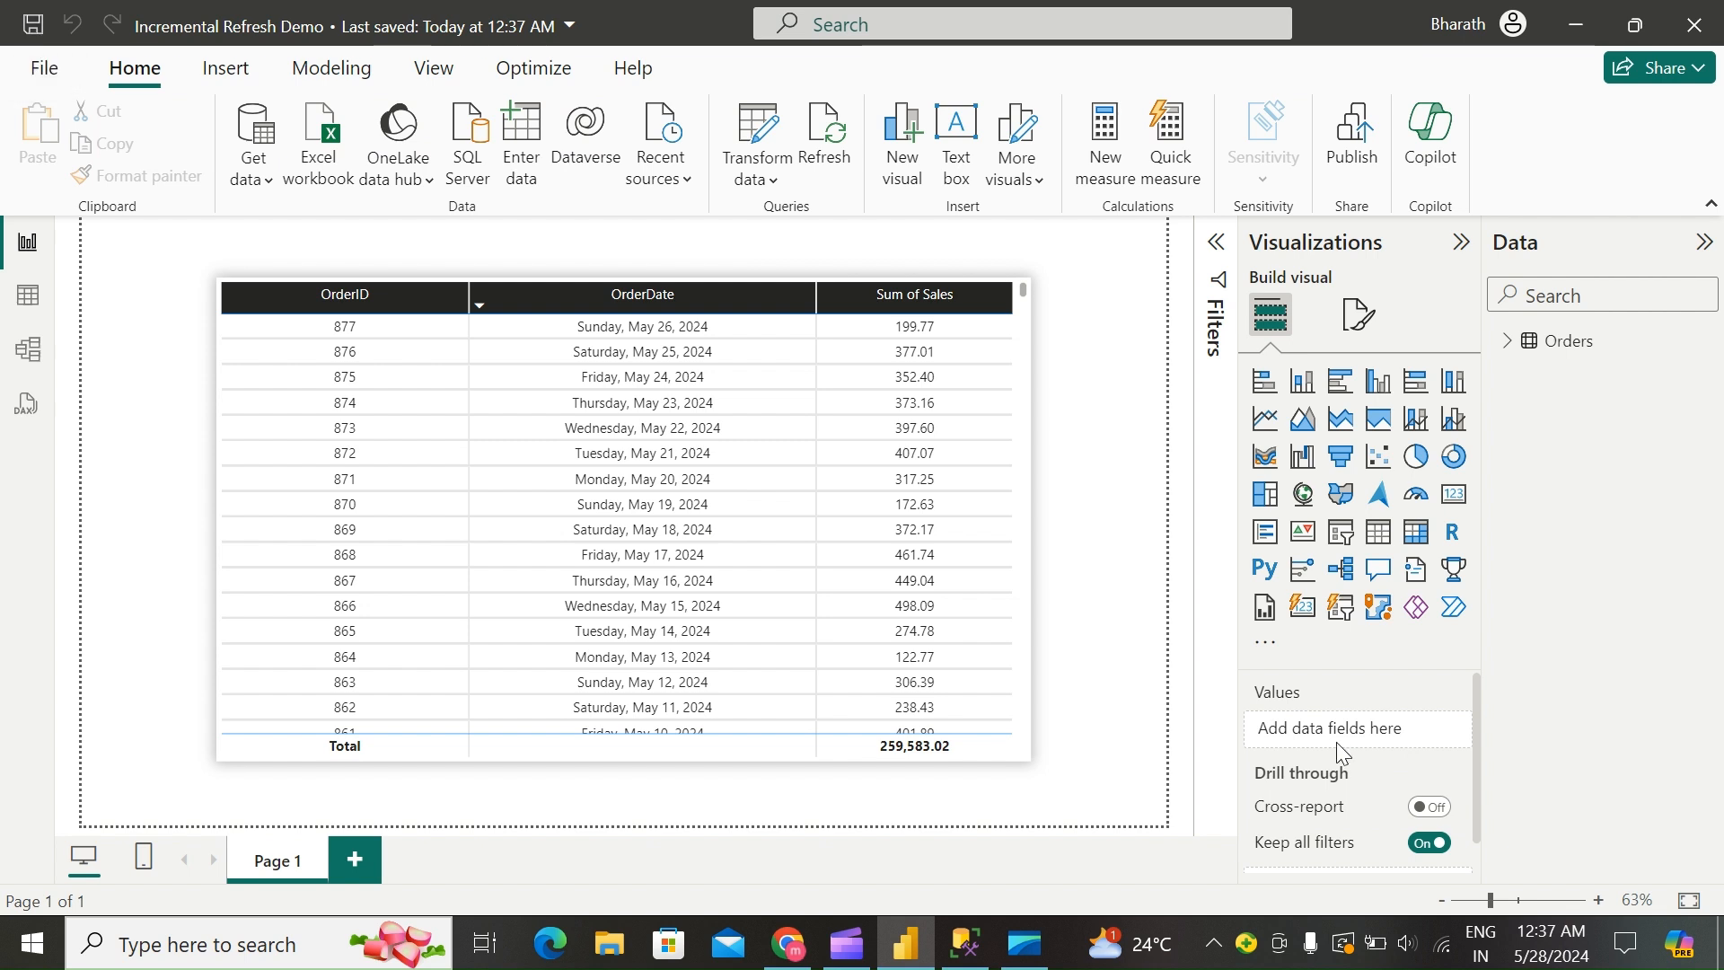
left_click(1351, 135)
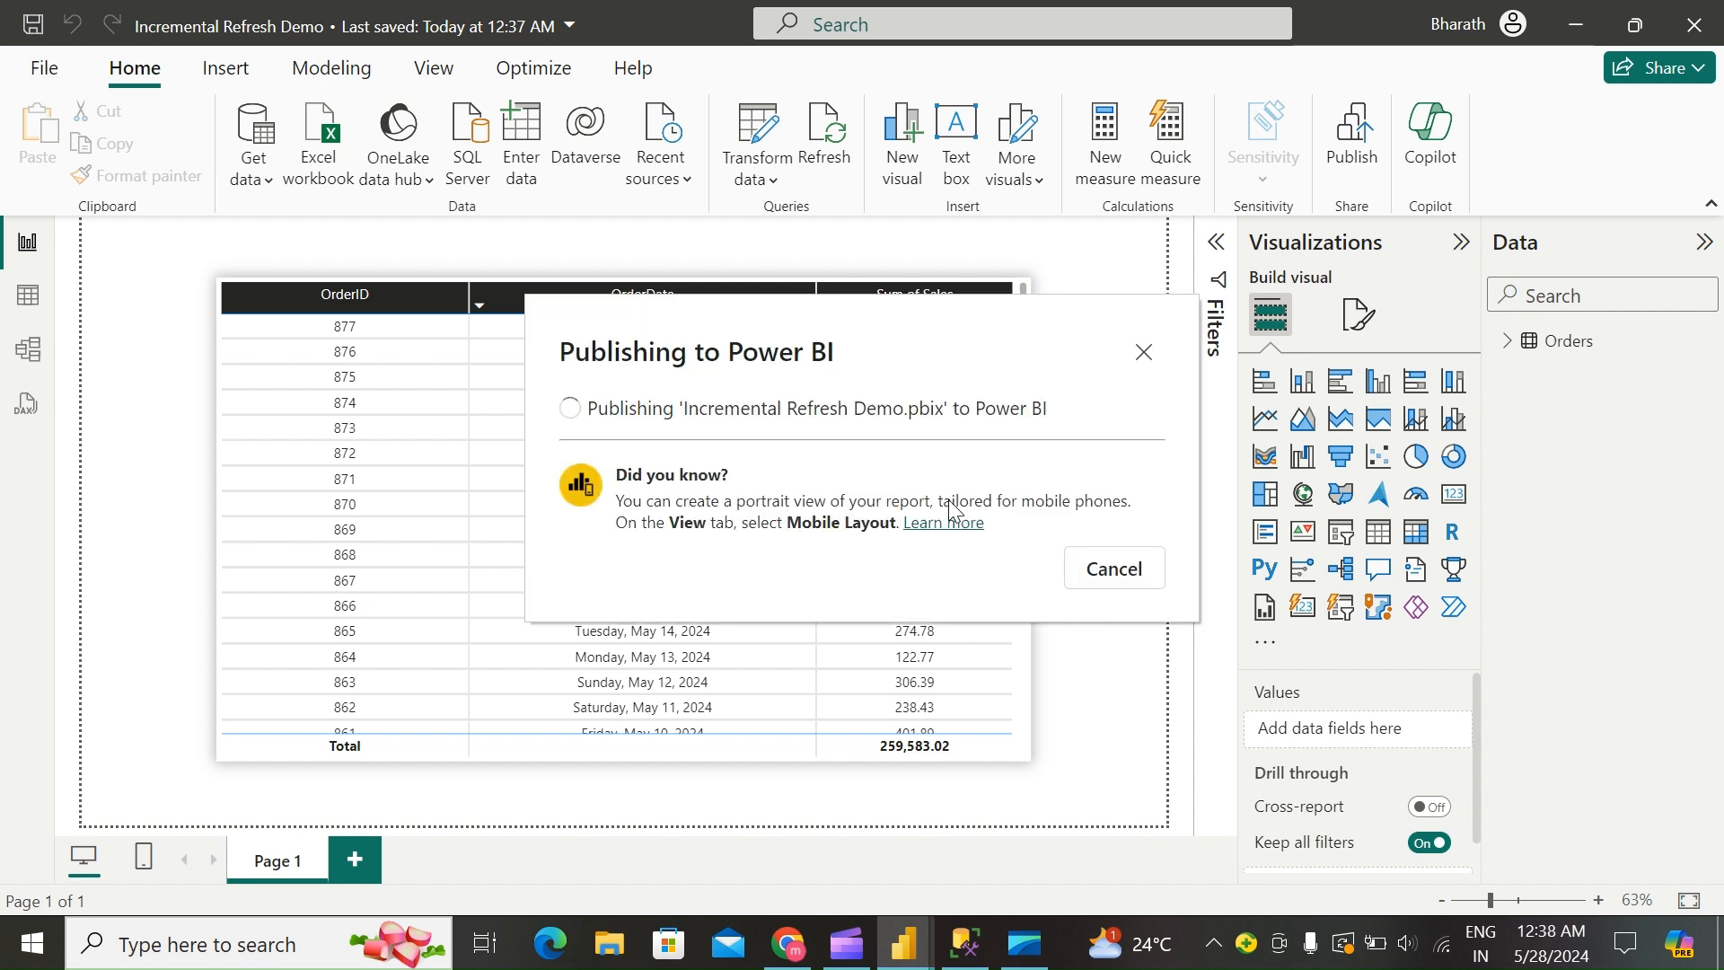
mouse_move(973, 569)
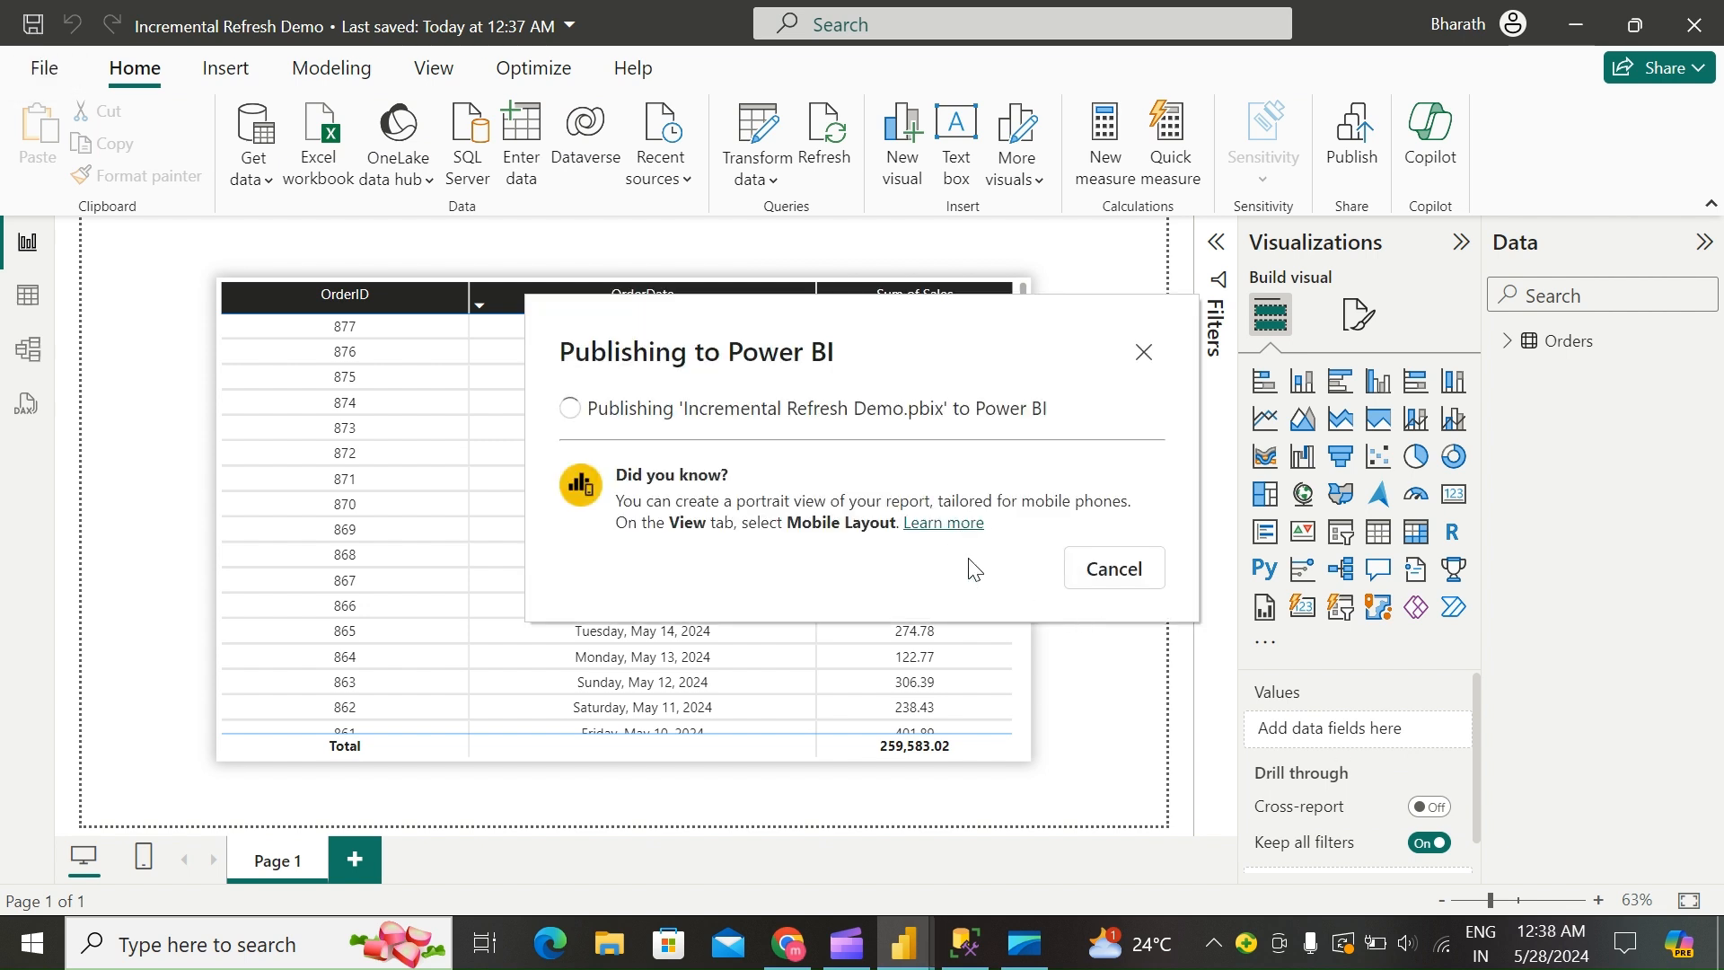